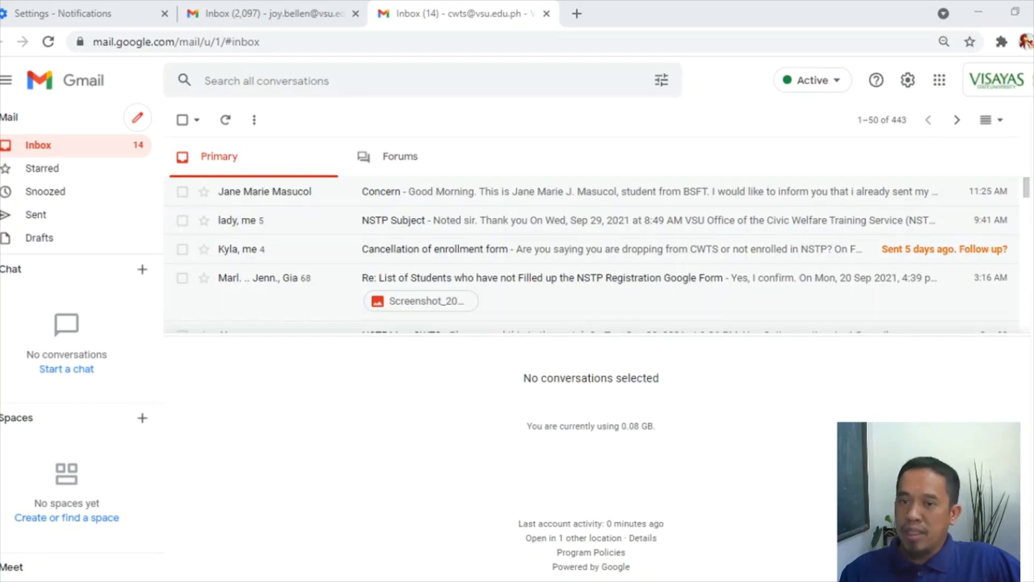
mouse_move(1026, 42)
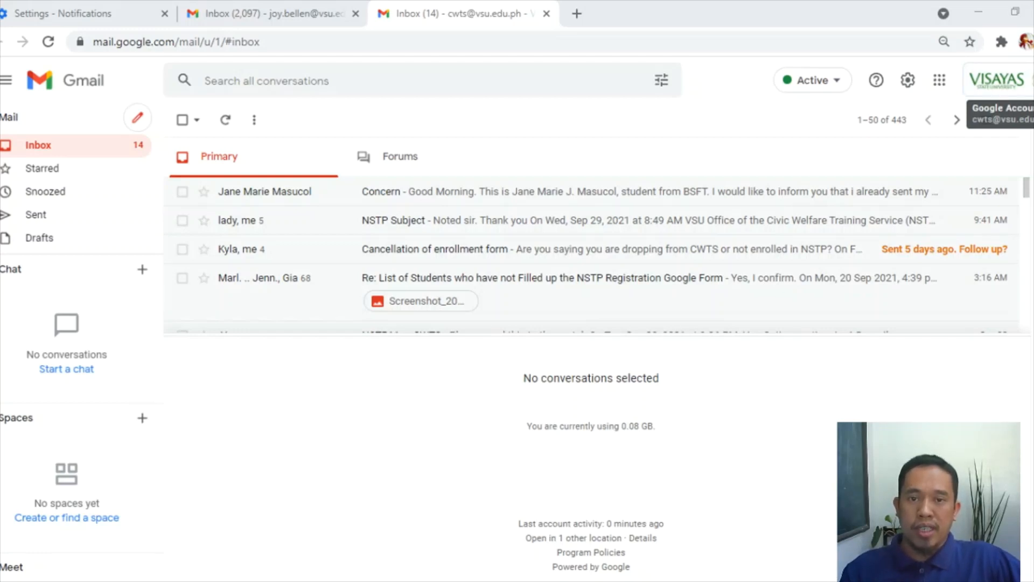
mouse_move(939, 80)
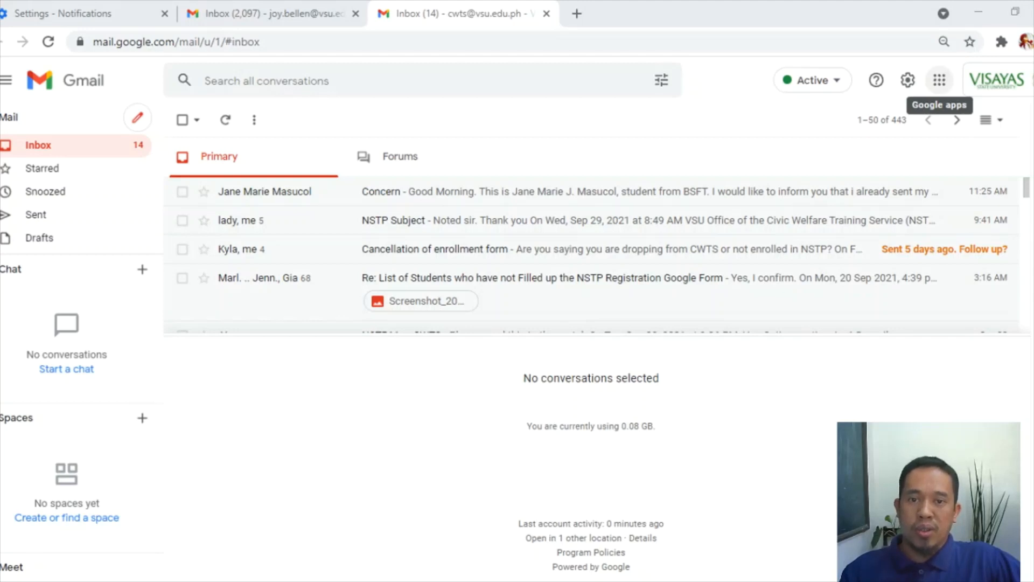
Open Gmail's Google apps launcher and browse the Drive, Docs, Sheets and Slides icons
left_click(938, 79)
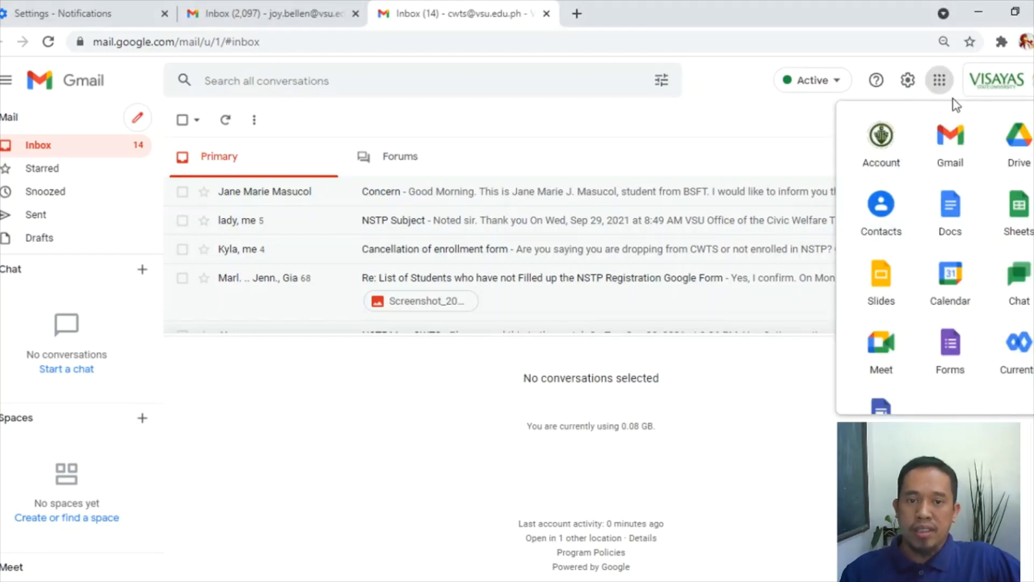
scroll("down", 3)
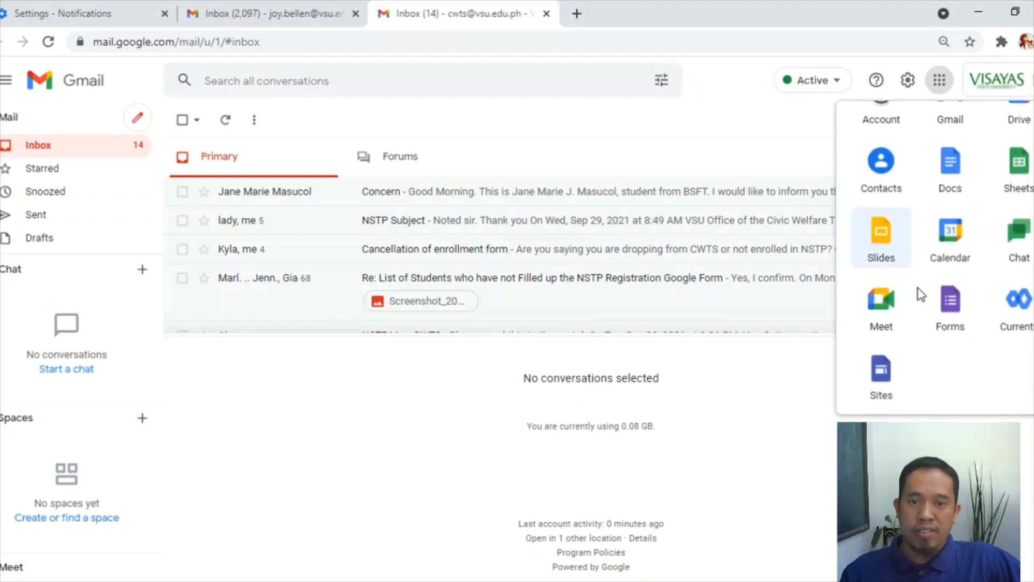
scroll("down", 3)
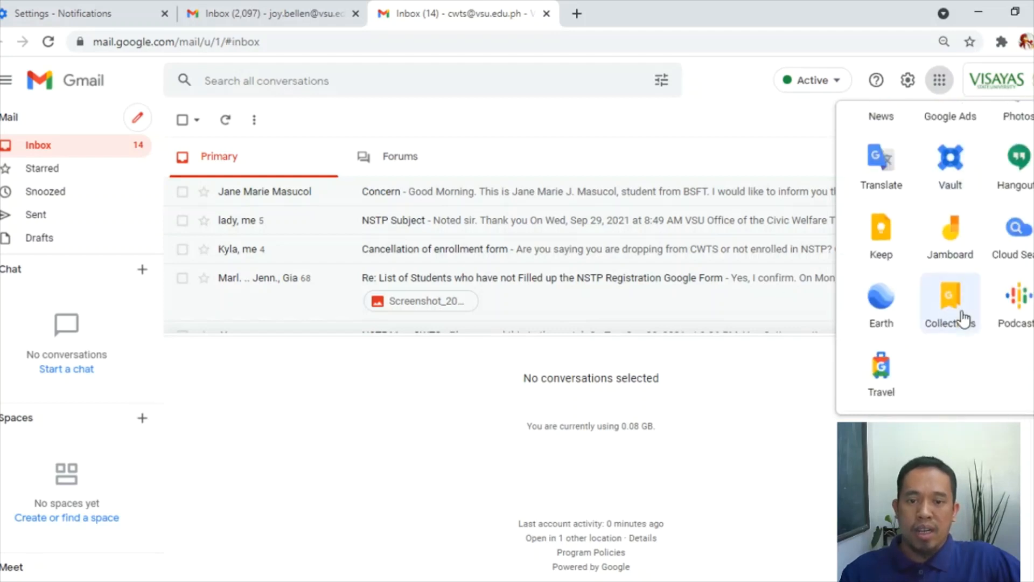
scroll("up", 3)
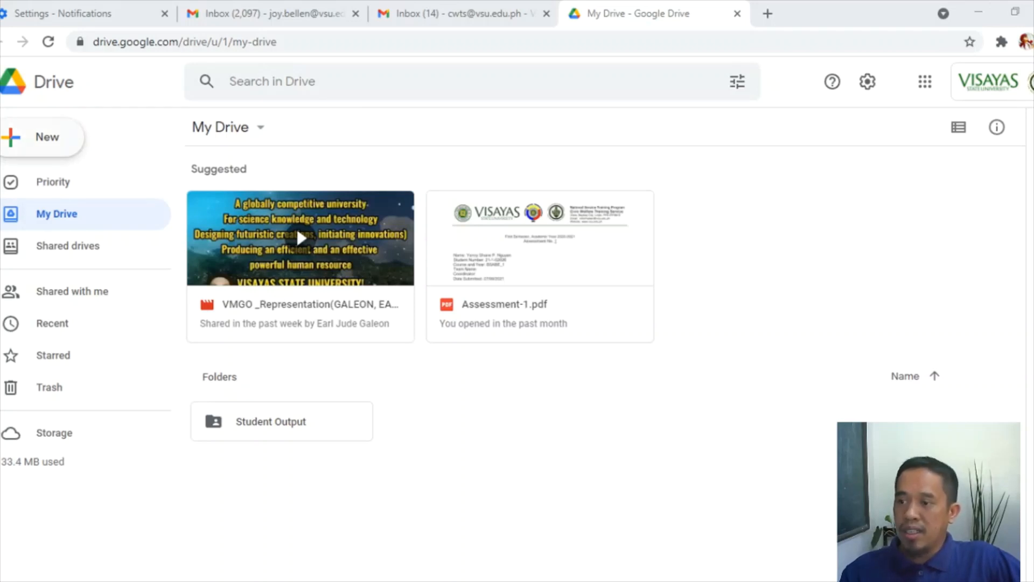
left_click(42, 137)
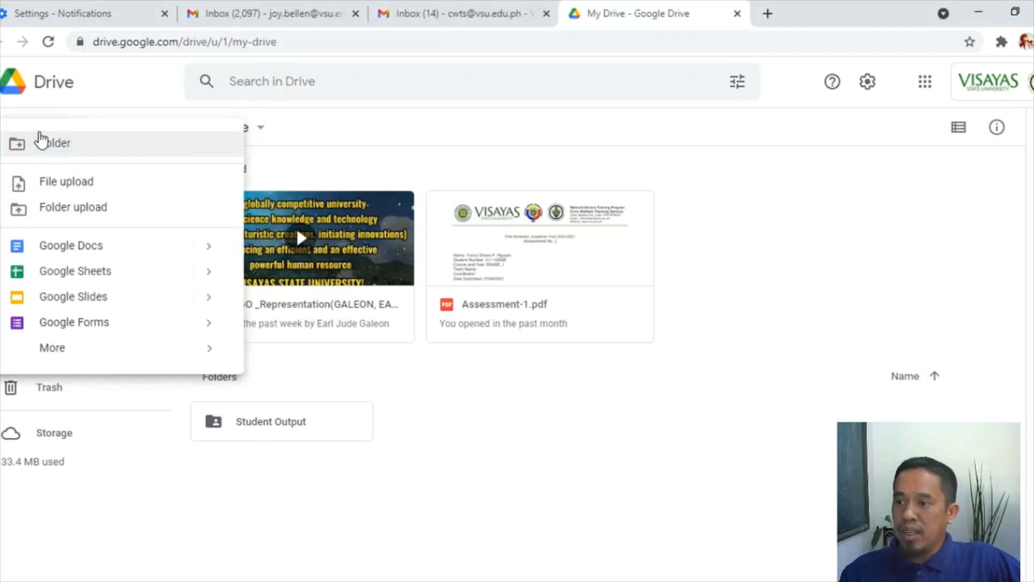
mouse_move(65, 182)
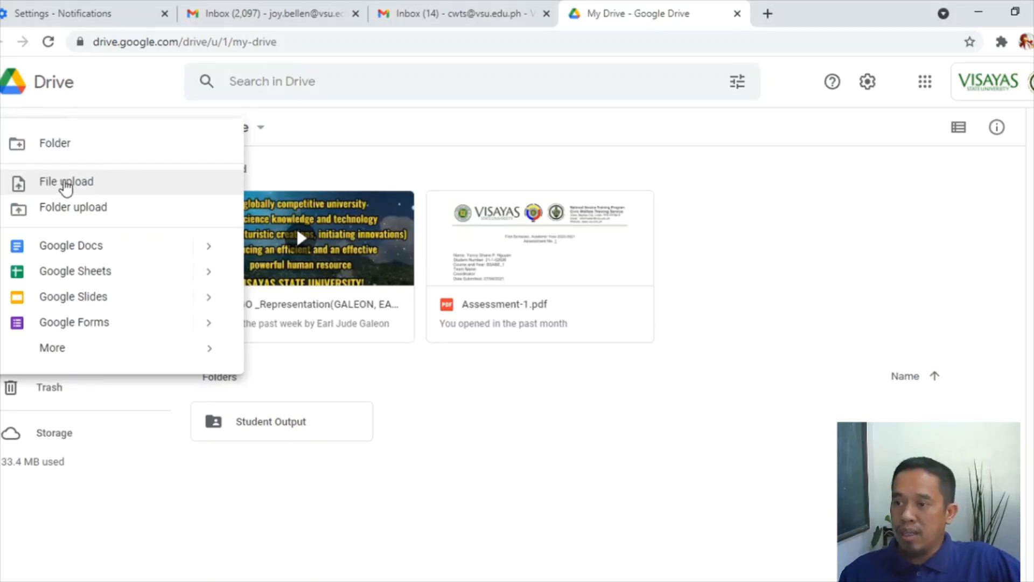
mouse_move(109, 190)
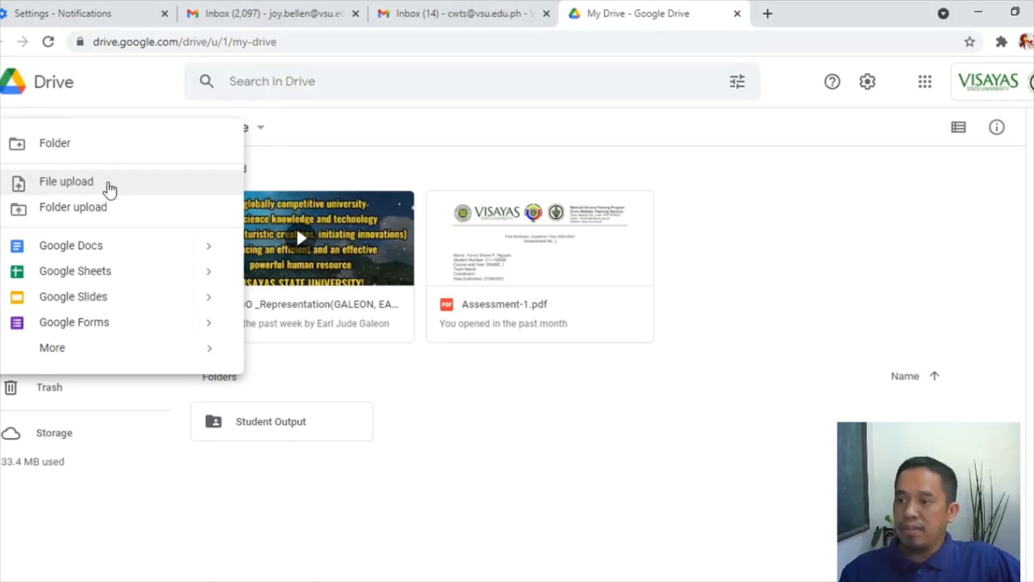
mouse_move(116, 211)
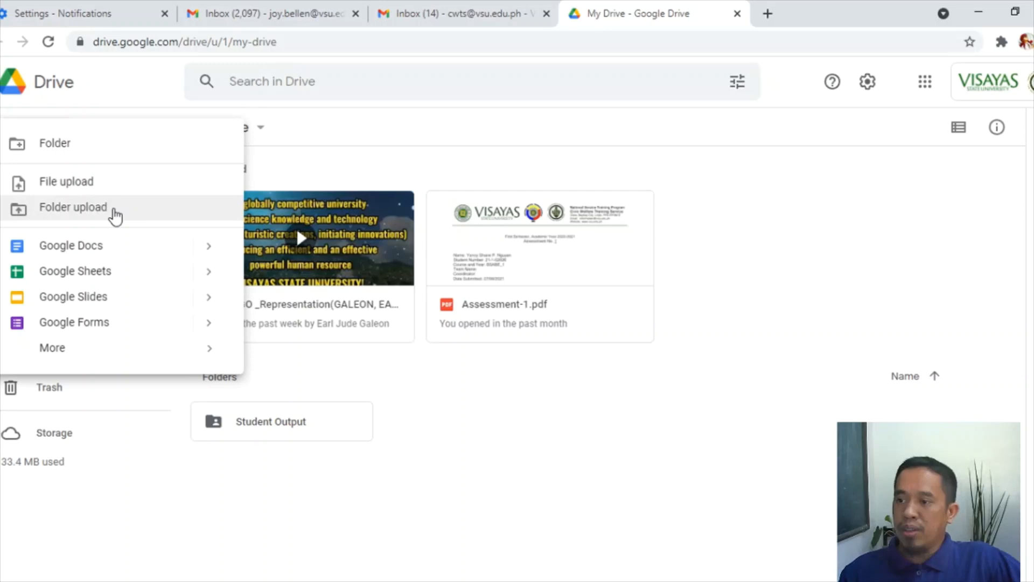
mouse_move(611, 235)
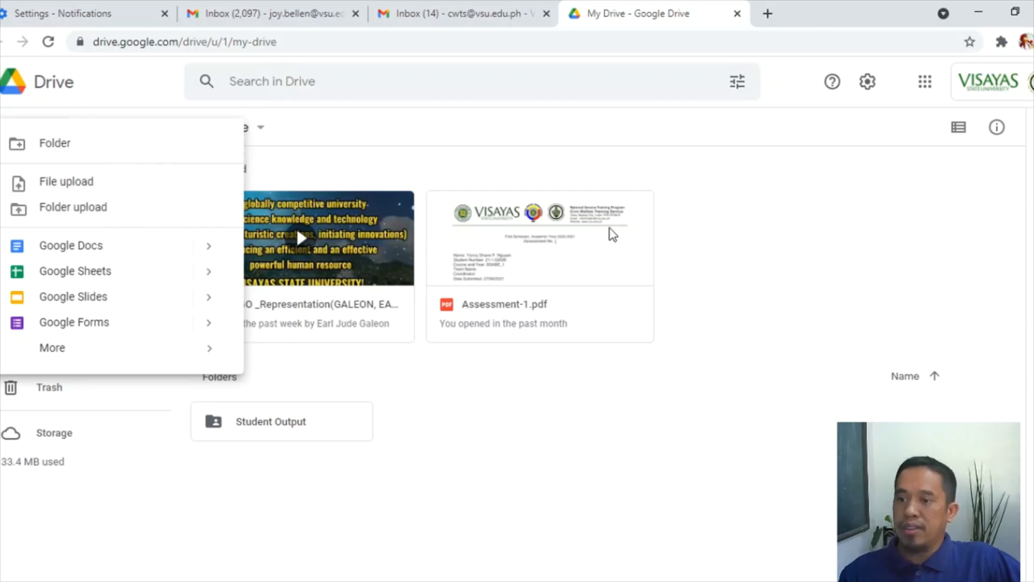
left_click(564, 401)
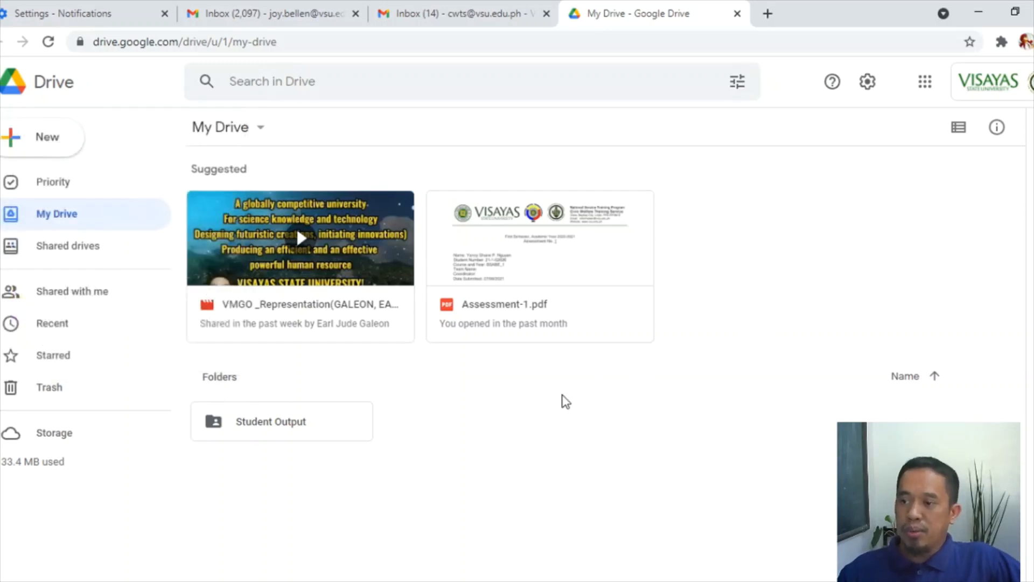
mouse_move(538, 392)
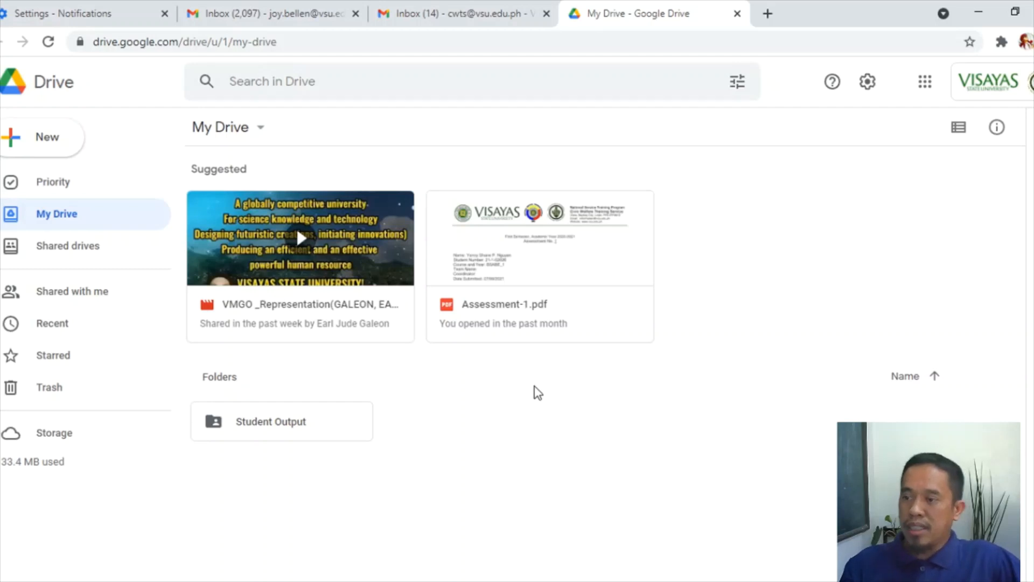
mouse_move(405, 414)
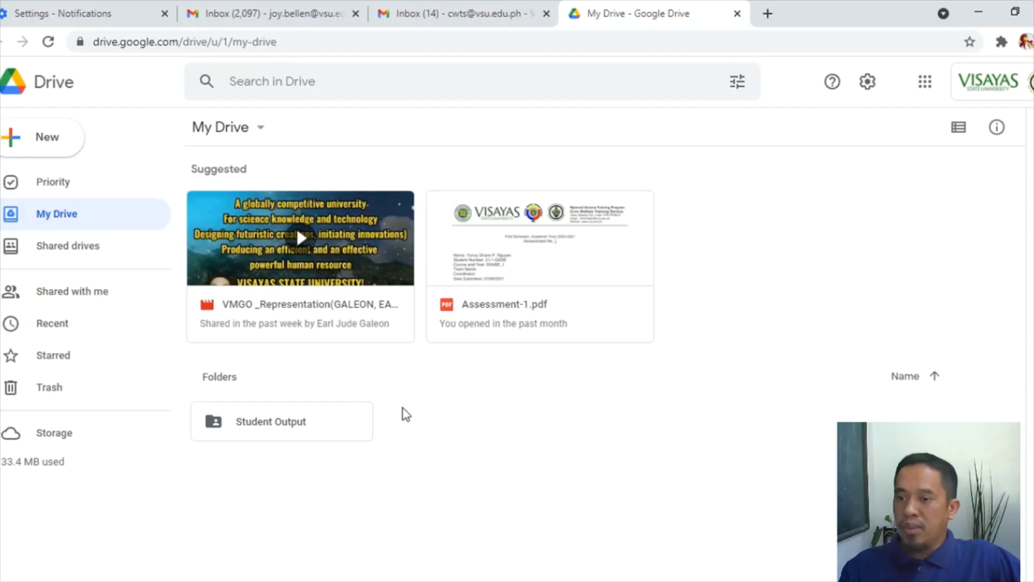
mouse_move(503, 434)
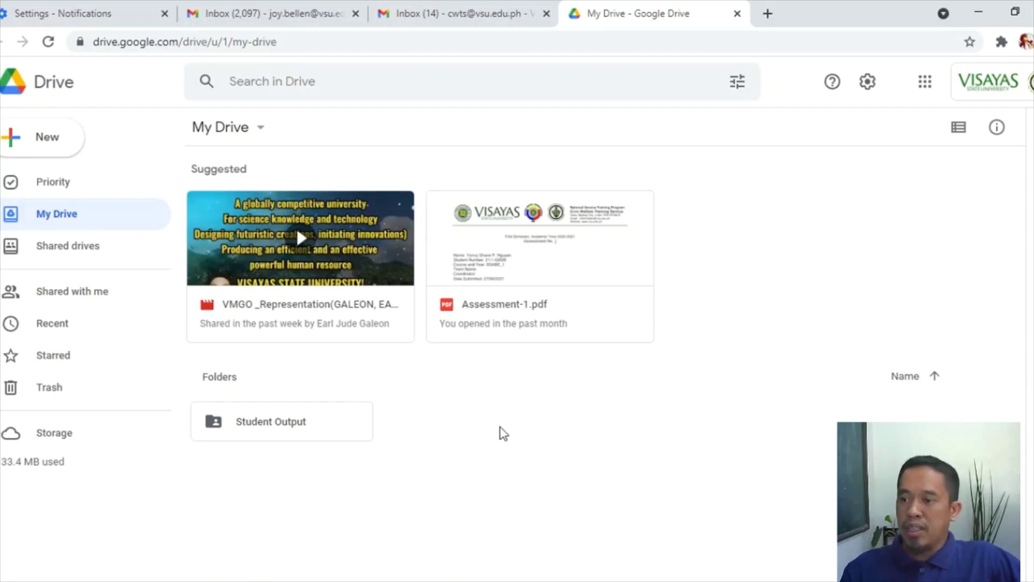
mouse_move(303, 362)
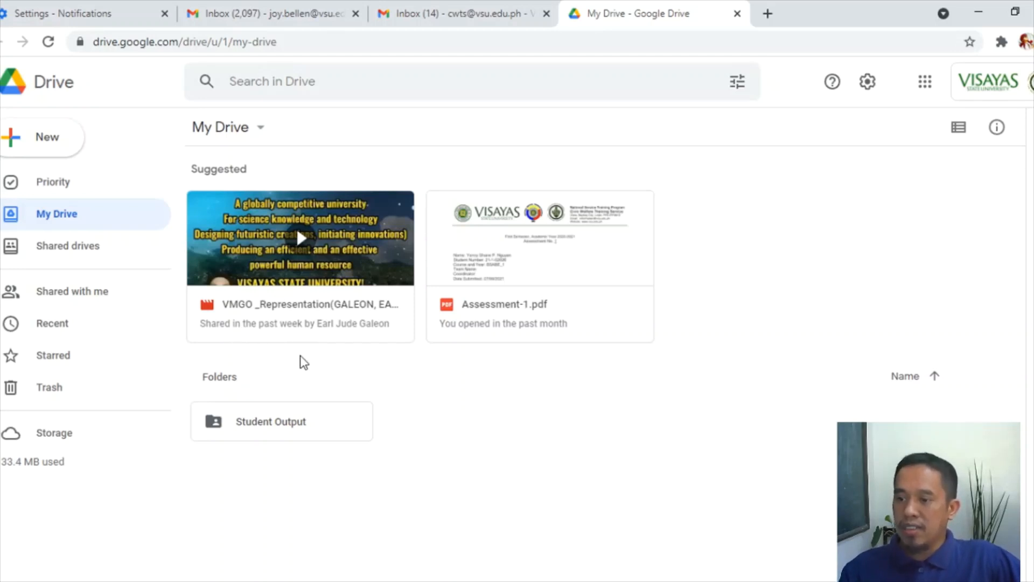
mouse_move(174, 274)
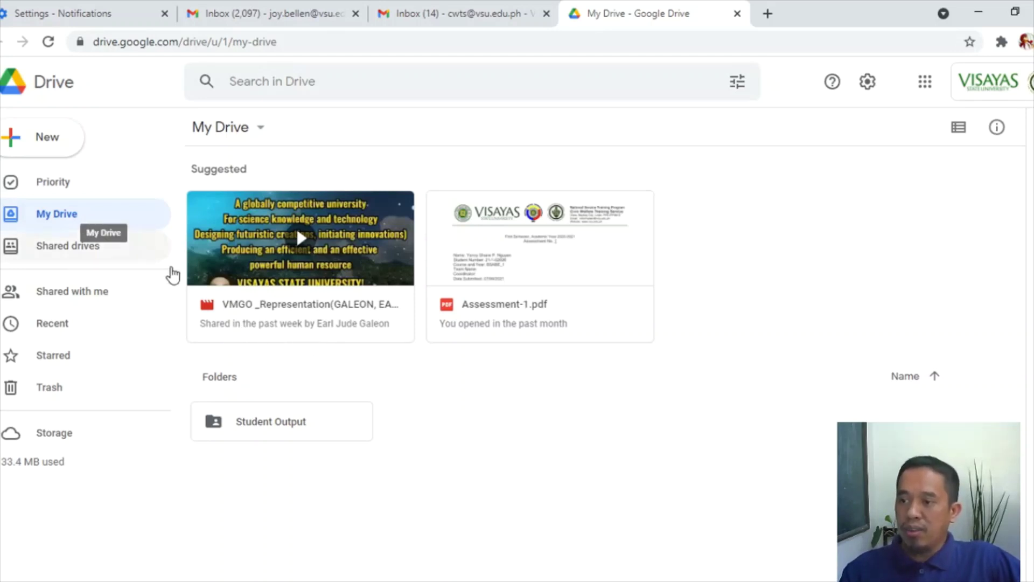
mouse_move(71, 142)
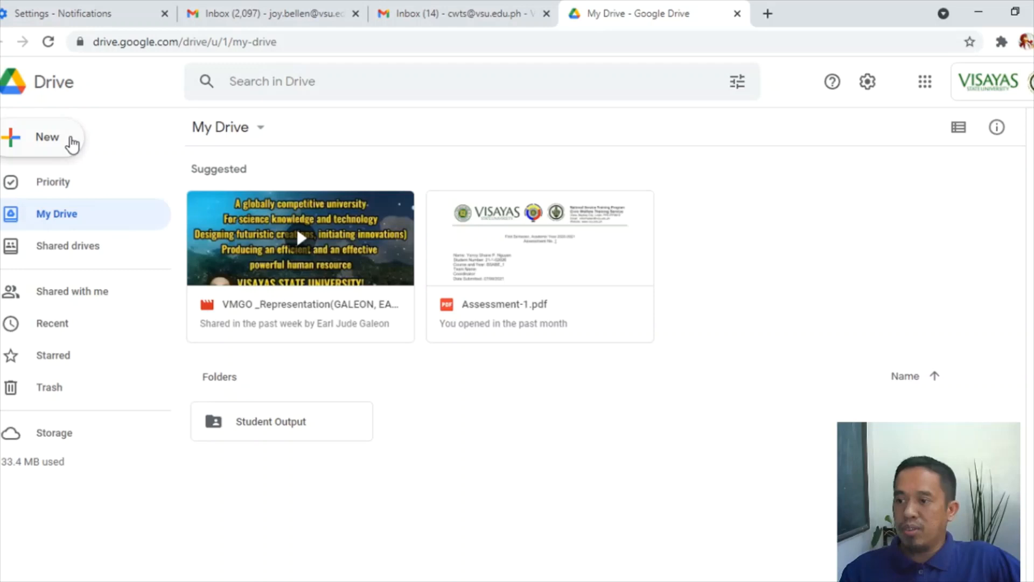
Create a new folder named CWTS in My Drive
left_click(46, 138)
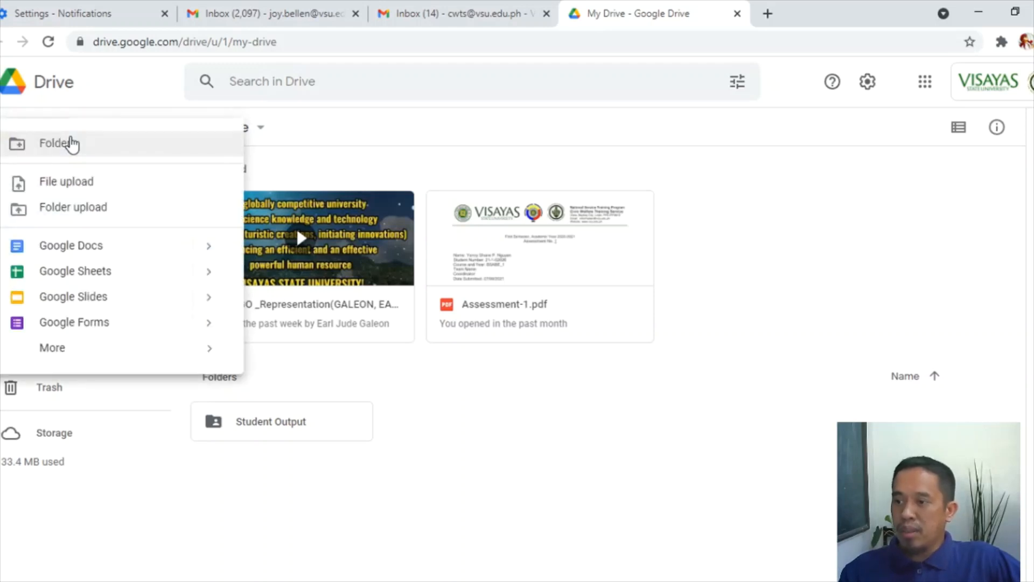
mouse_move(152, 150)
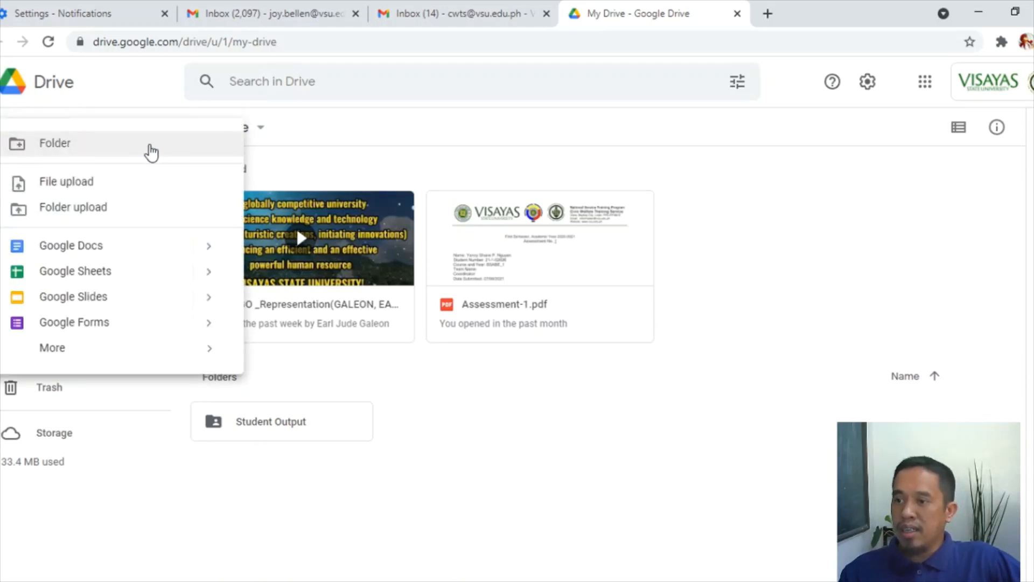
left_click(55, 143)
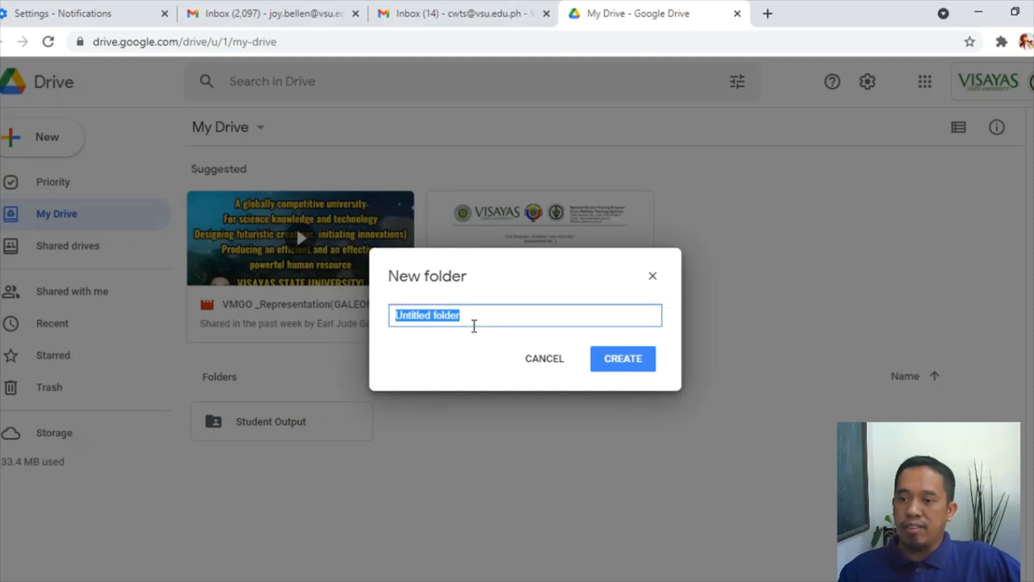
type("CW")
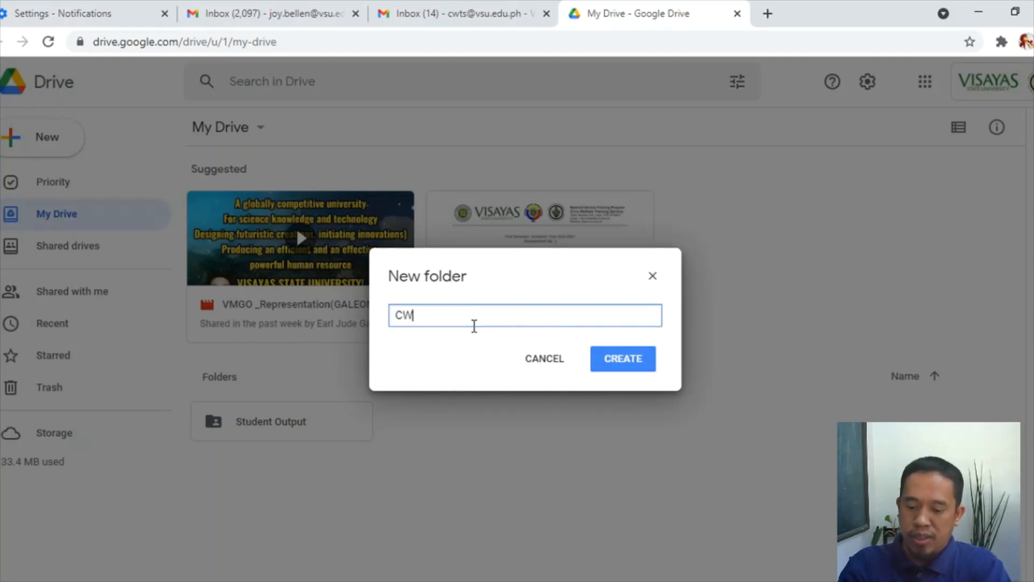
type("TS")
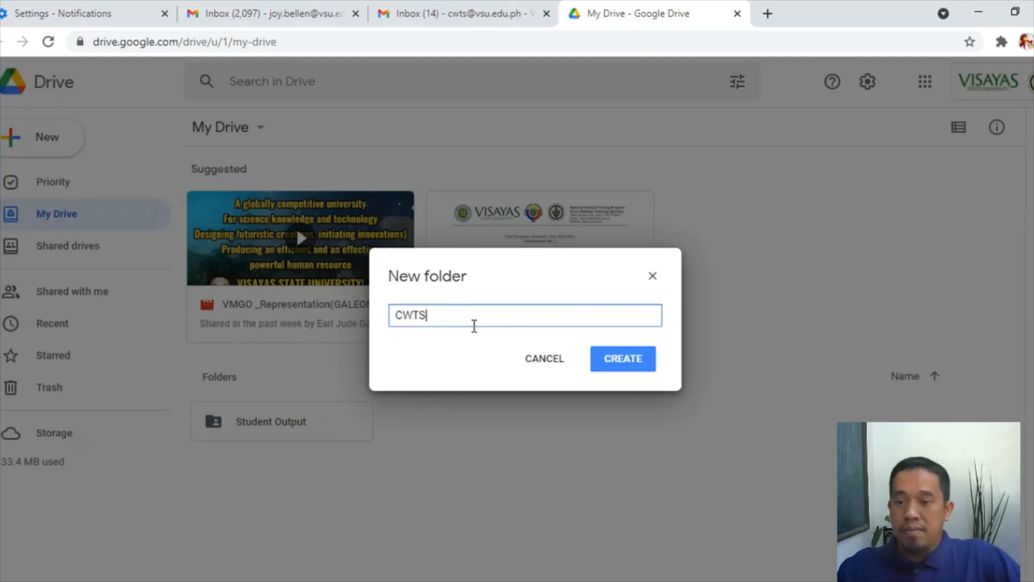
left_click(621, 359)
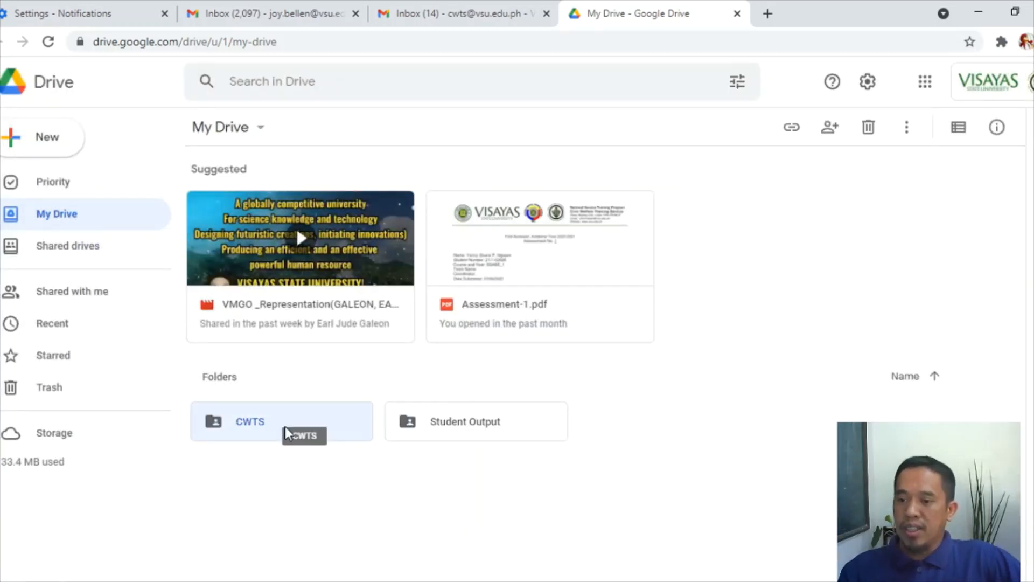
mouse_move(284, 429)
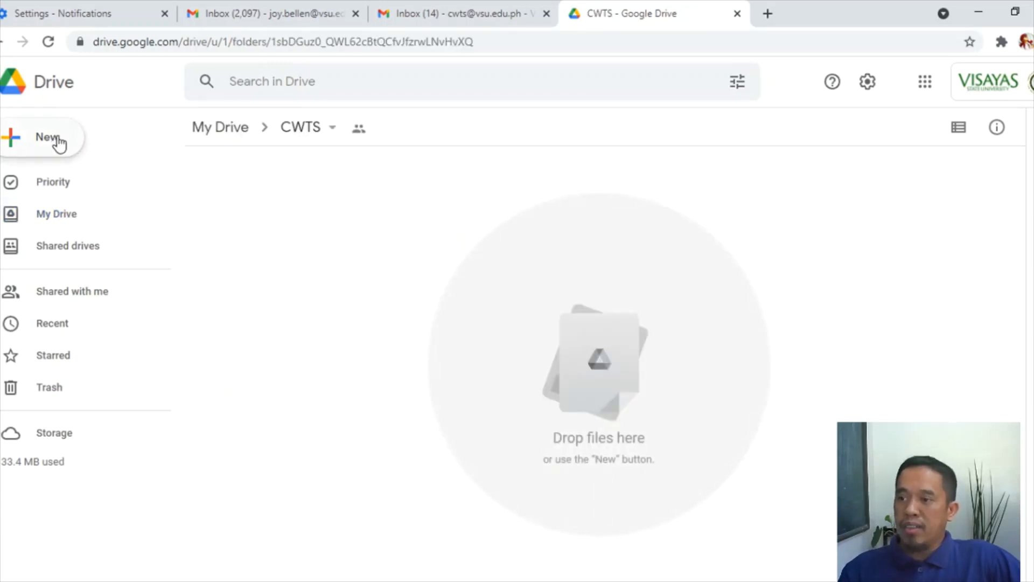
Upload Lesson 1 VMGO.pptx into the CWTS folder
left_click(43, 136)
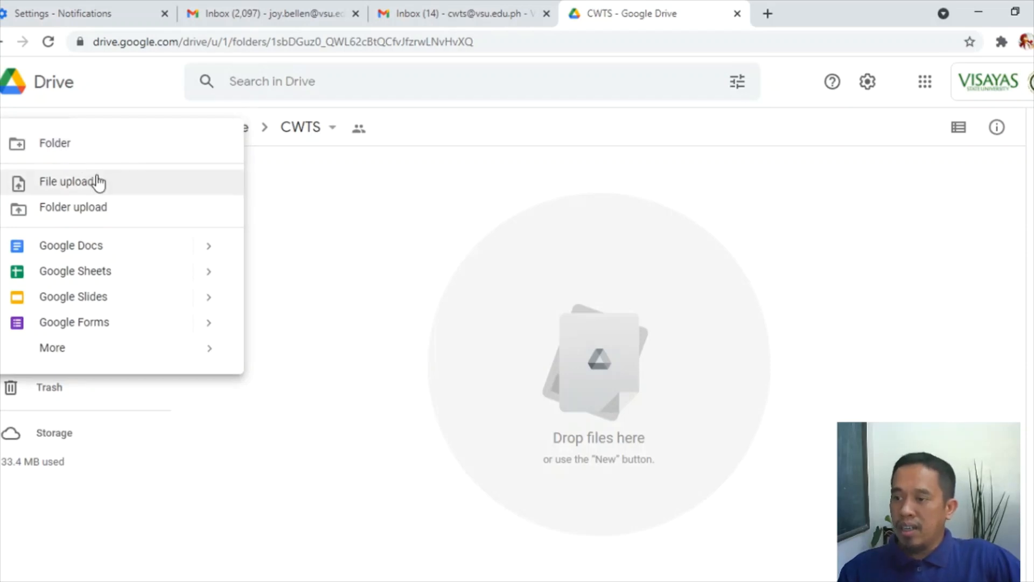
left_click(276, 213)
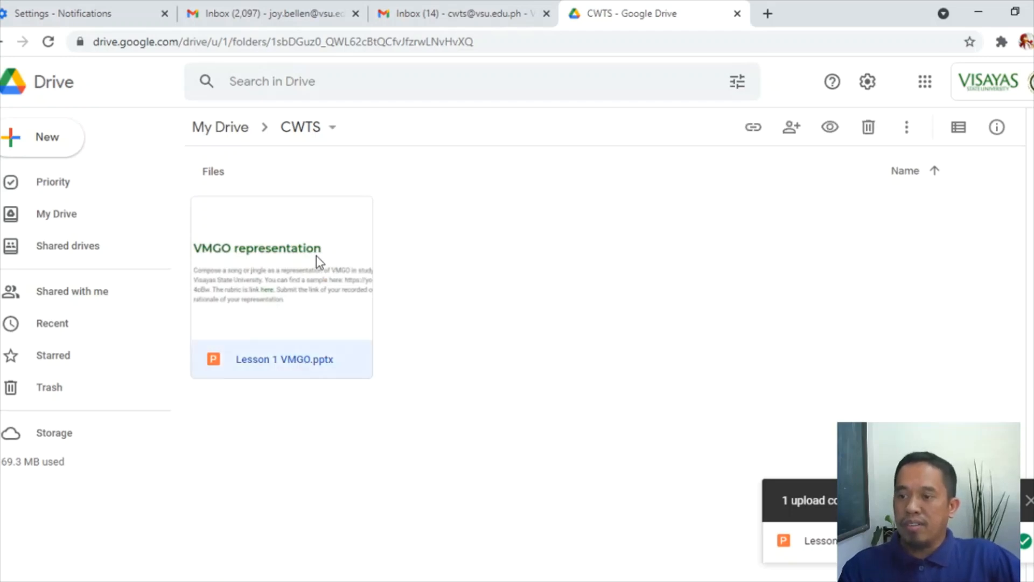
Open Lesson 1 VMGO.pptx from the CWTS folder in Google Slides
double_click(284, 359)
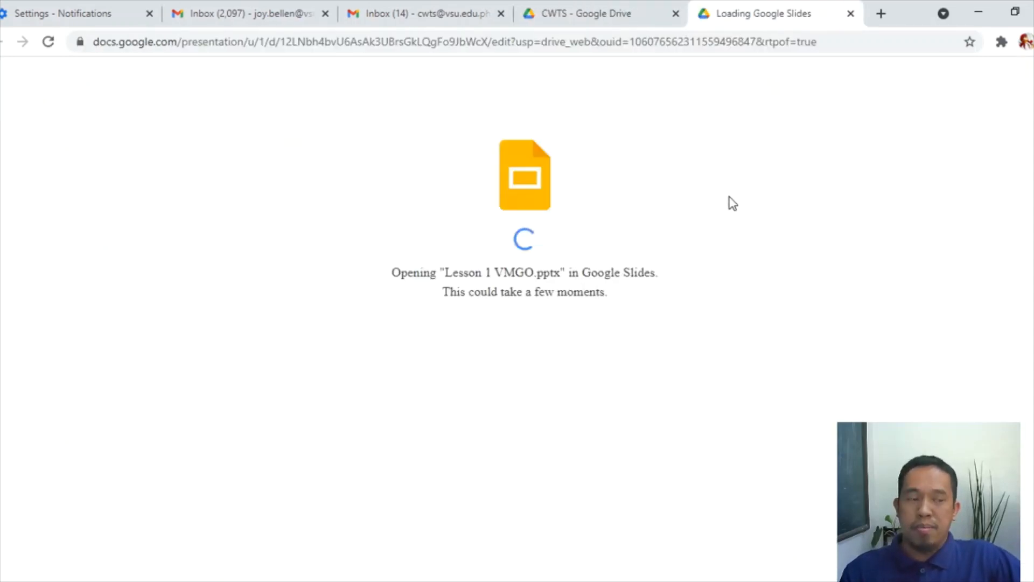
mouse_move(753, 286)
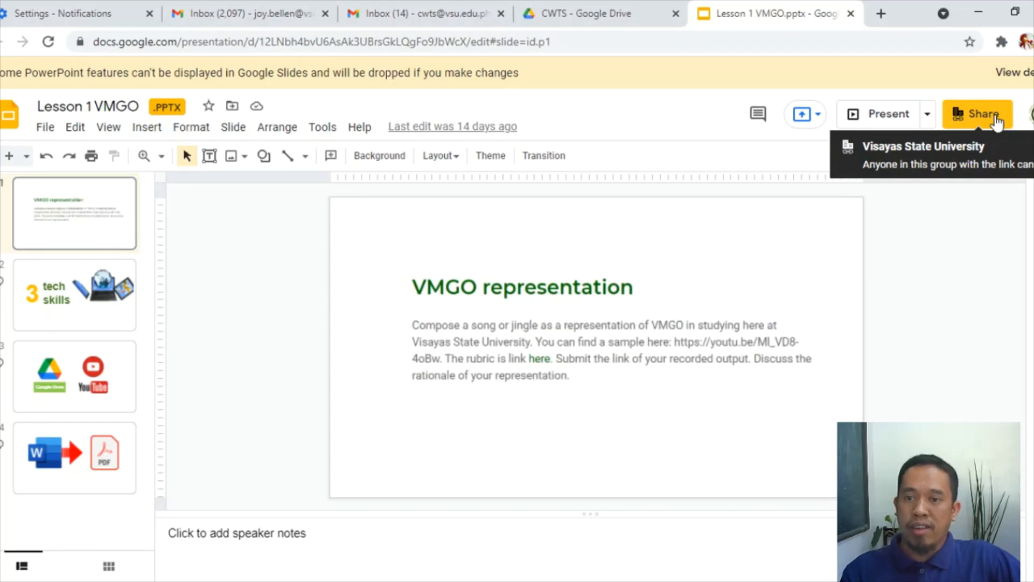
In Share settings, try restricted and Visayas State University access, then choose anyone with the link
left_click(979, 114)
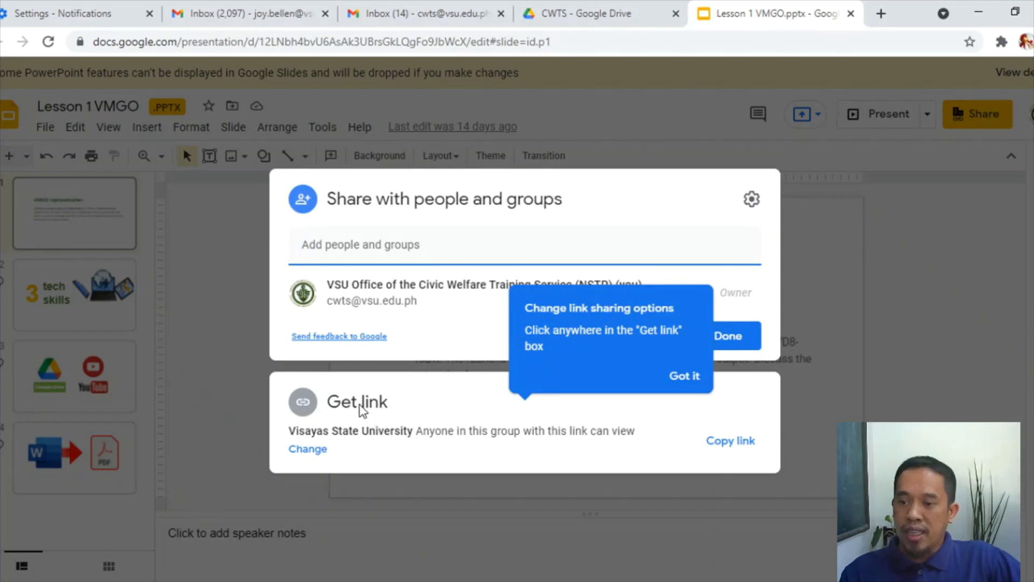
mouse_move(513, 429)
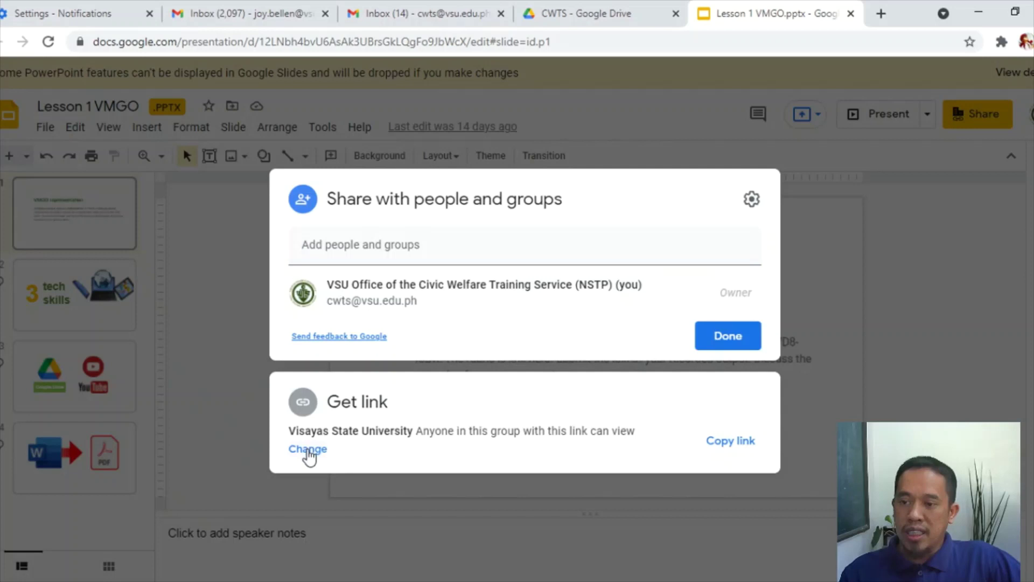
mouse_move(336, 446)
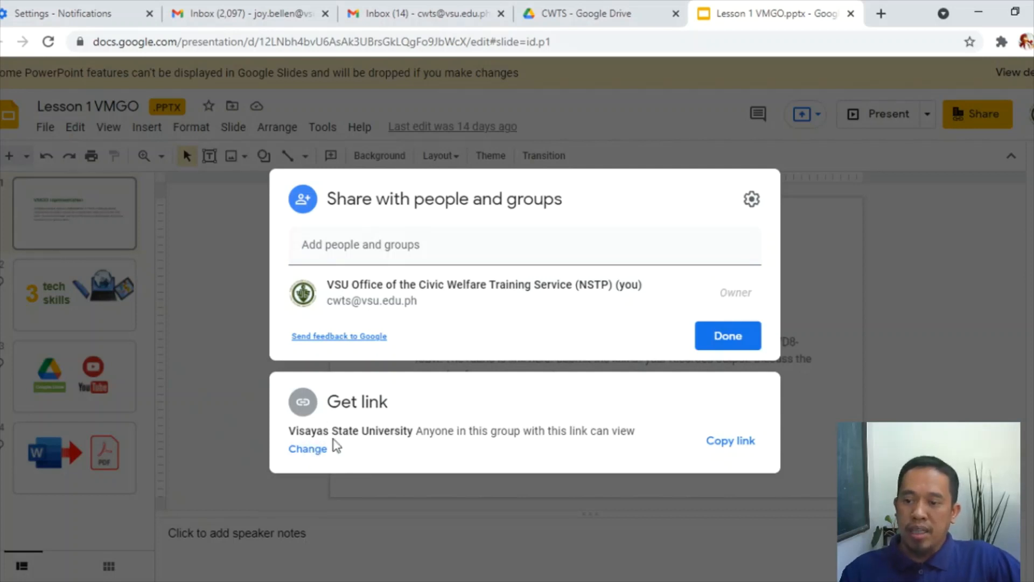
mouse_move(315, 455)
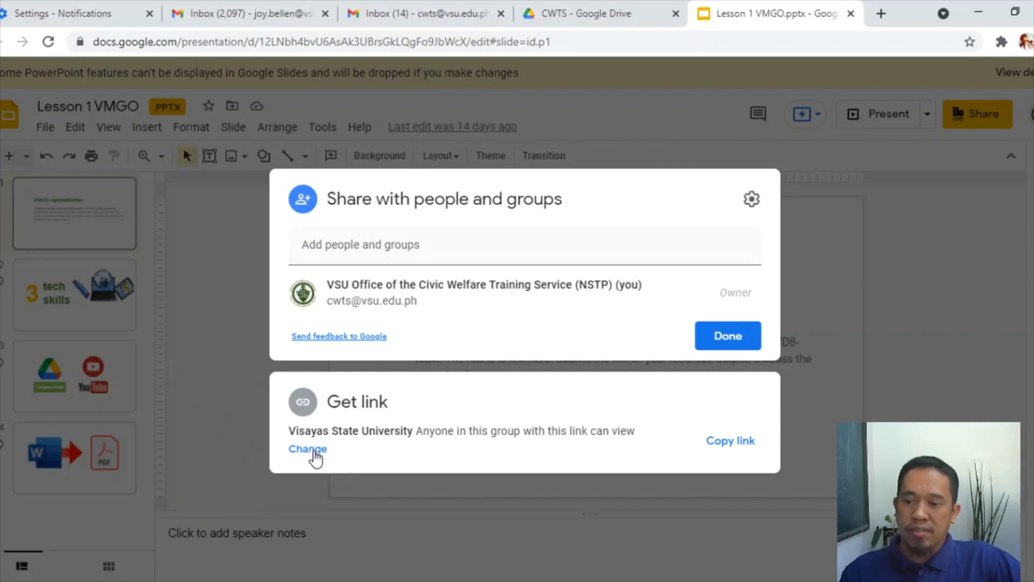
left_click(308, 448)
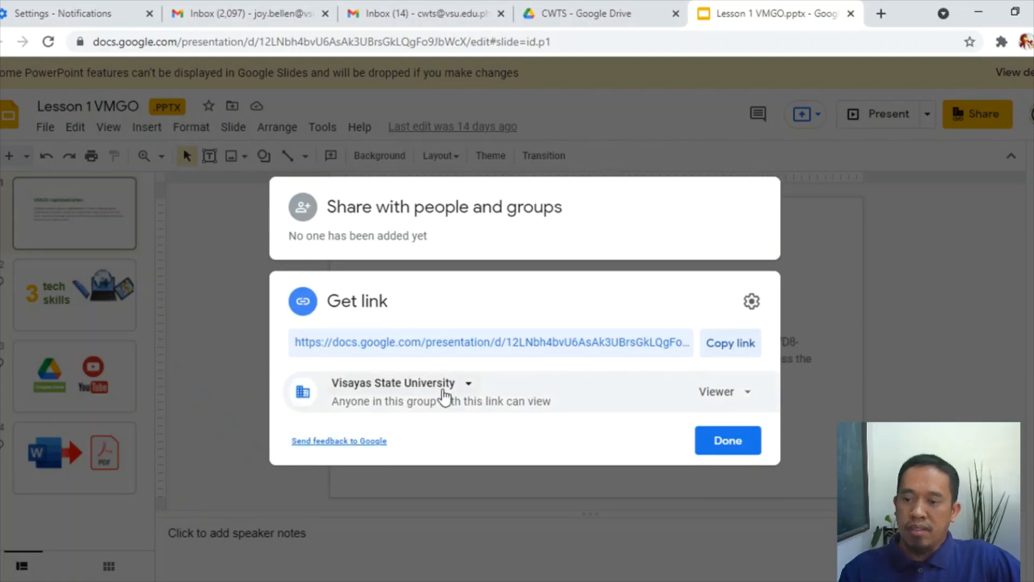
mouse_move(467, 388)
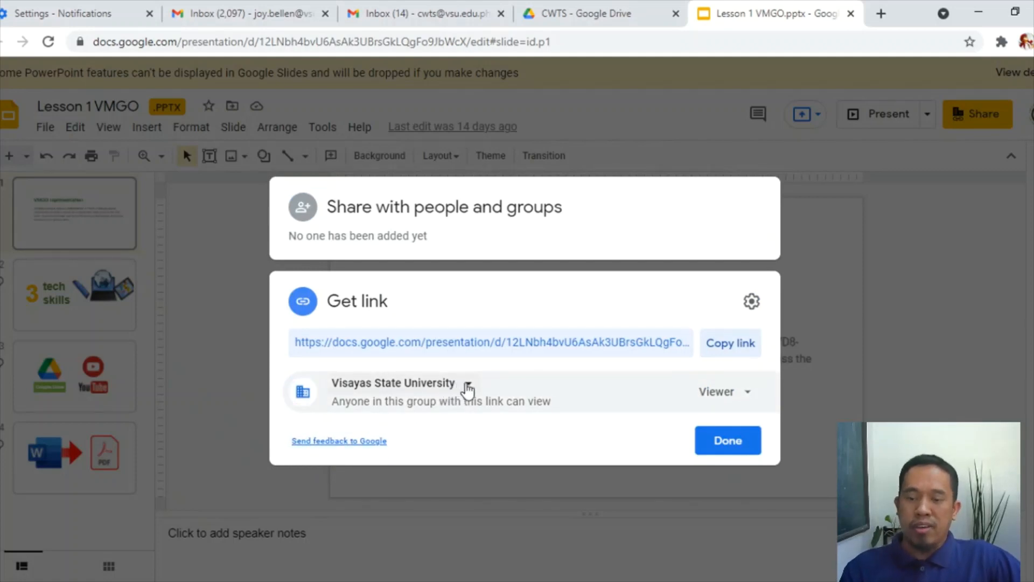
mouse_move(470, 390)
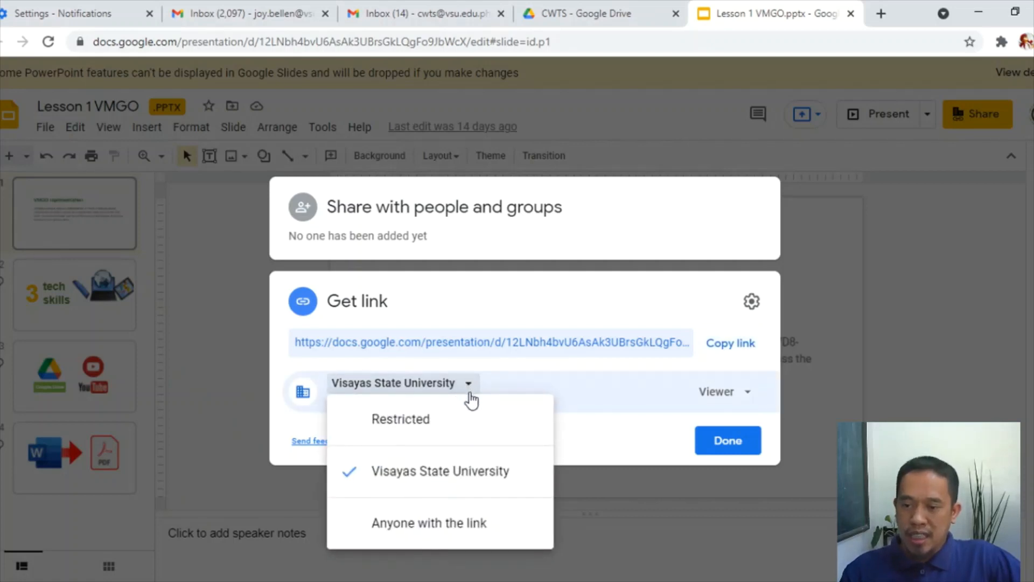
mouse_move(438, 434)
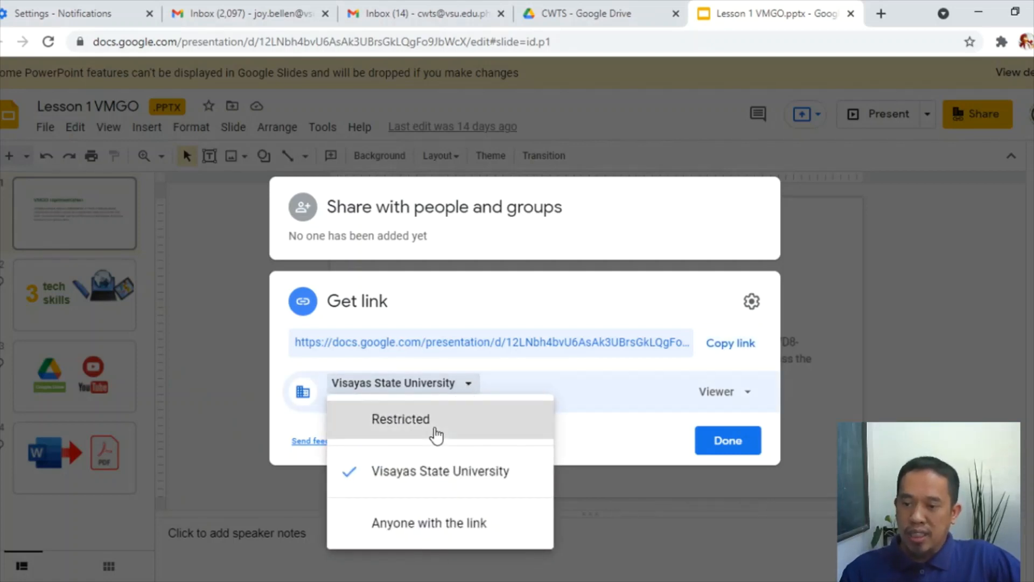
left_click(400, 420)
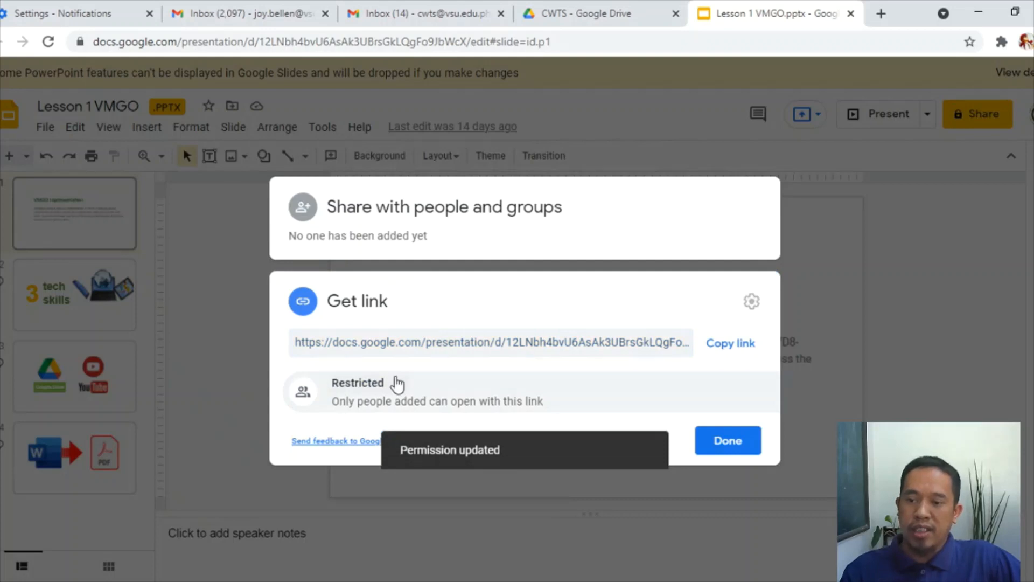
left_click(367, 388)
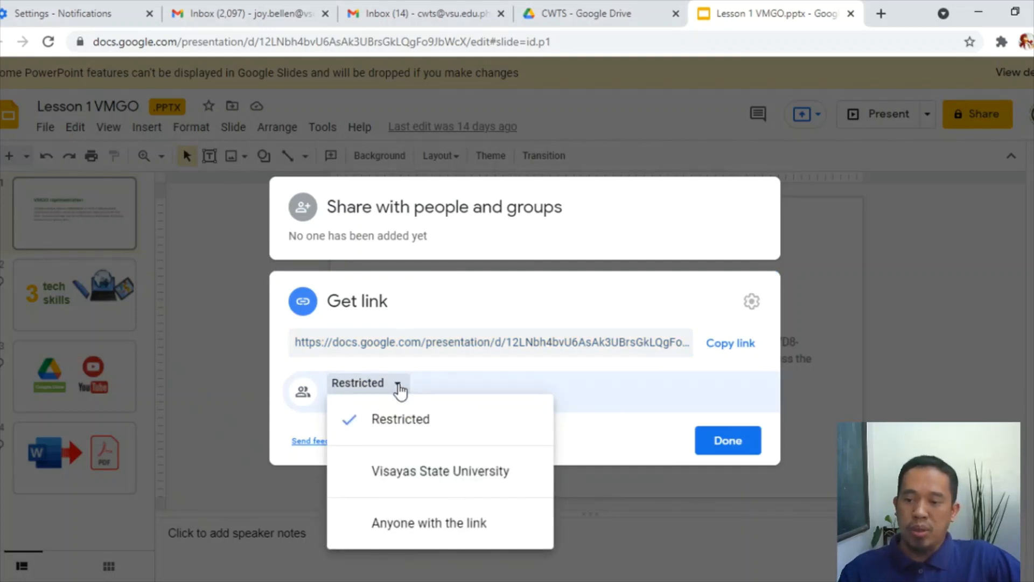
left_click(440, 471)
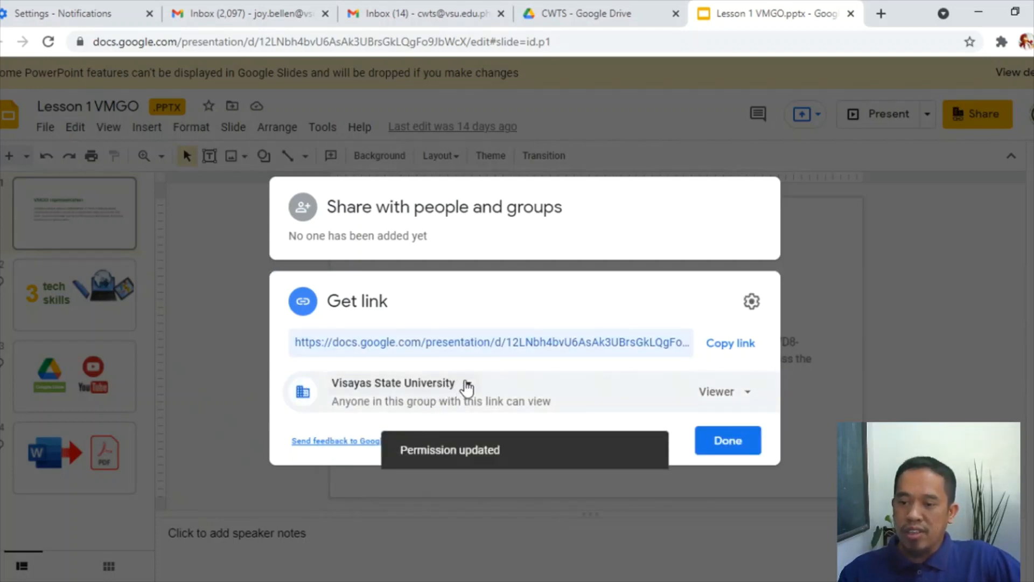
left_click(393, 382)
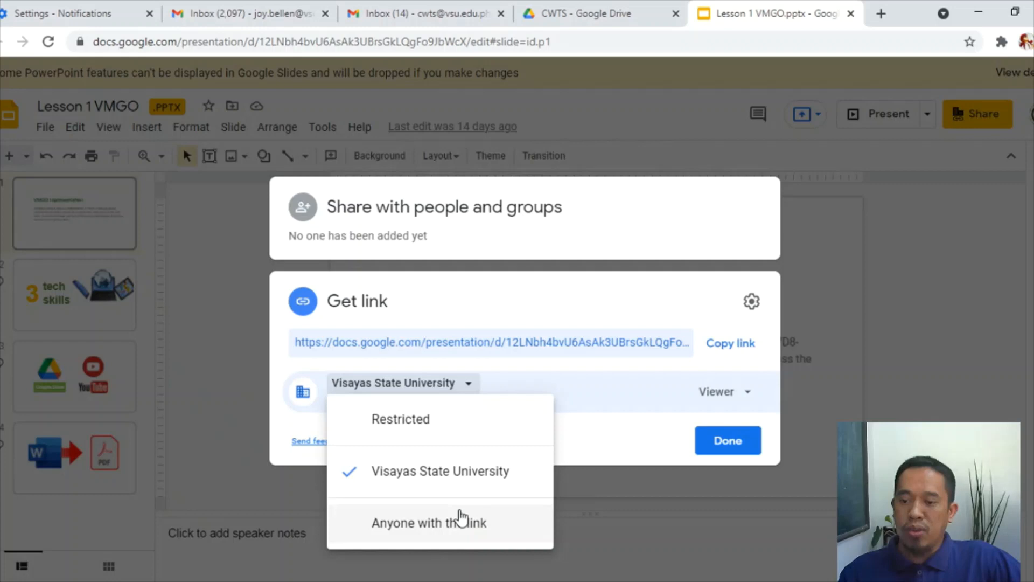
left_click(430, 522)
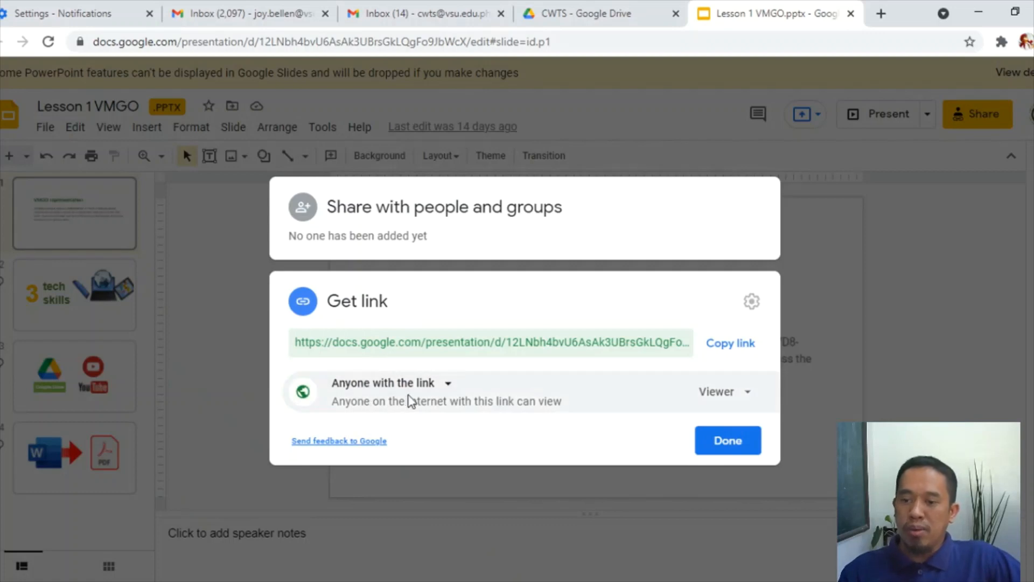
mouse_move(569, 393)
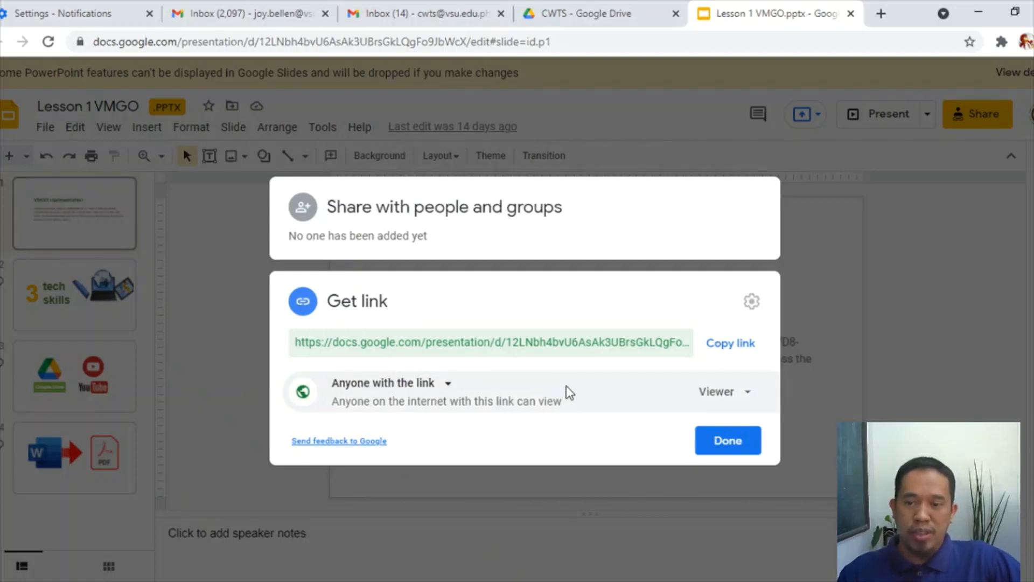
mouse_move(567, 389)
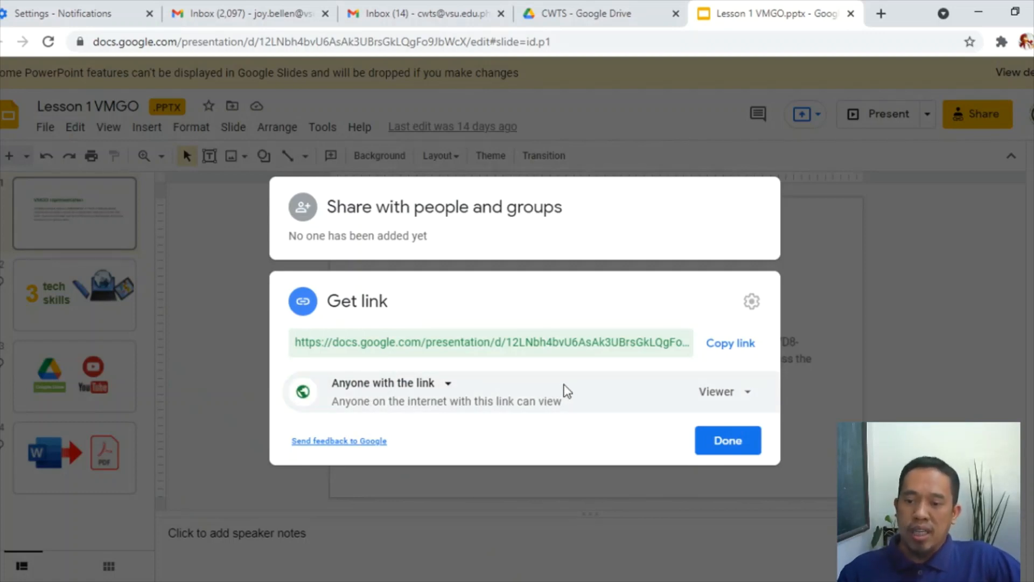
mouse_move(597, 391)
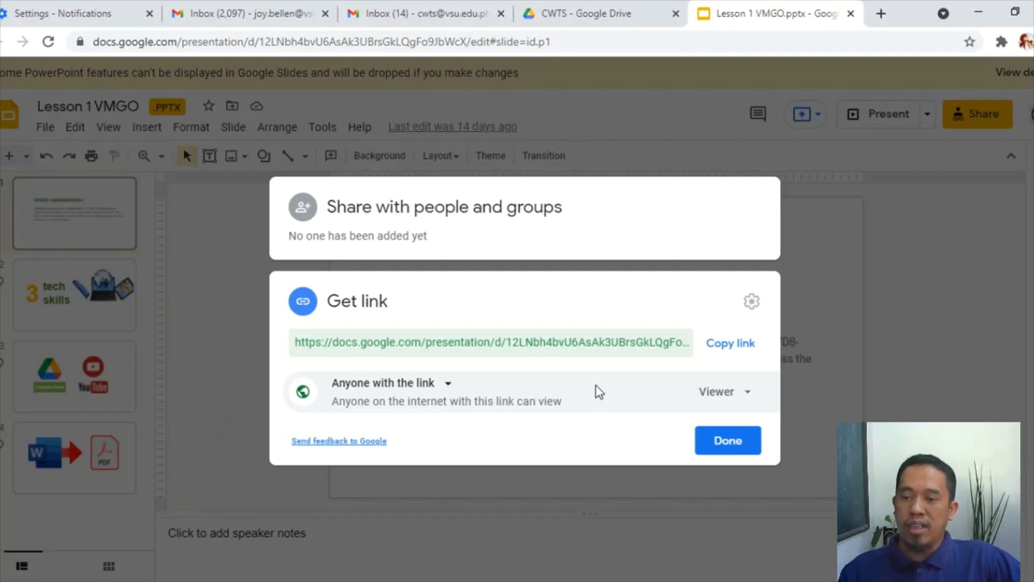
mouse_move(589, 371)
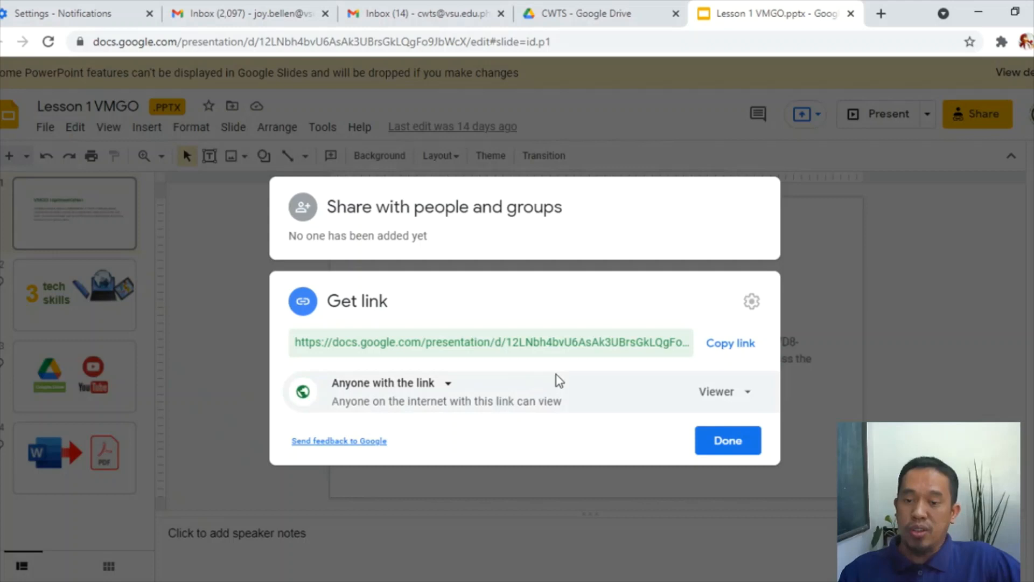
mouse_move(745, 396)
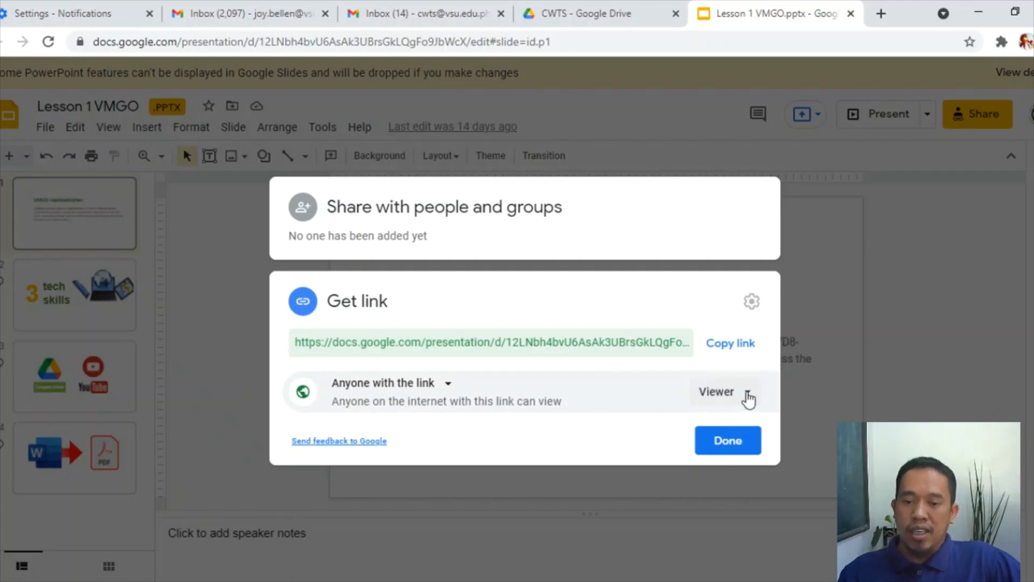
Keep the link role as Viewer, copy the share link, and close sharing
left_click(724, 391)
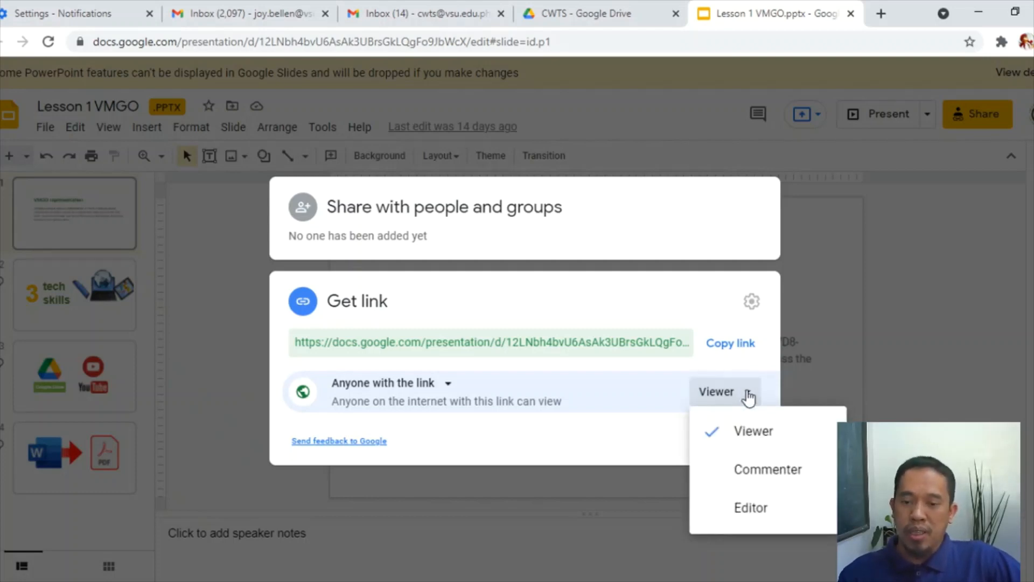
mouse_move(747, 409)
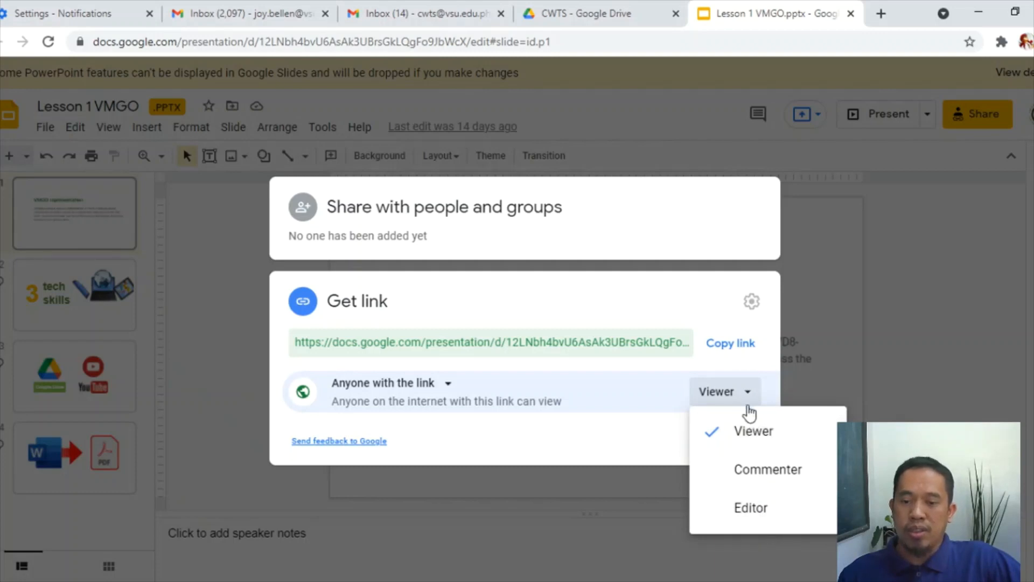
left_click(753, 431)
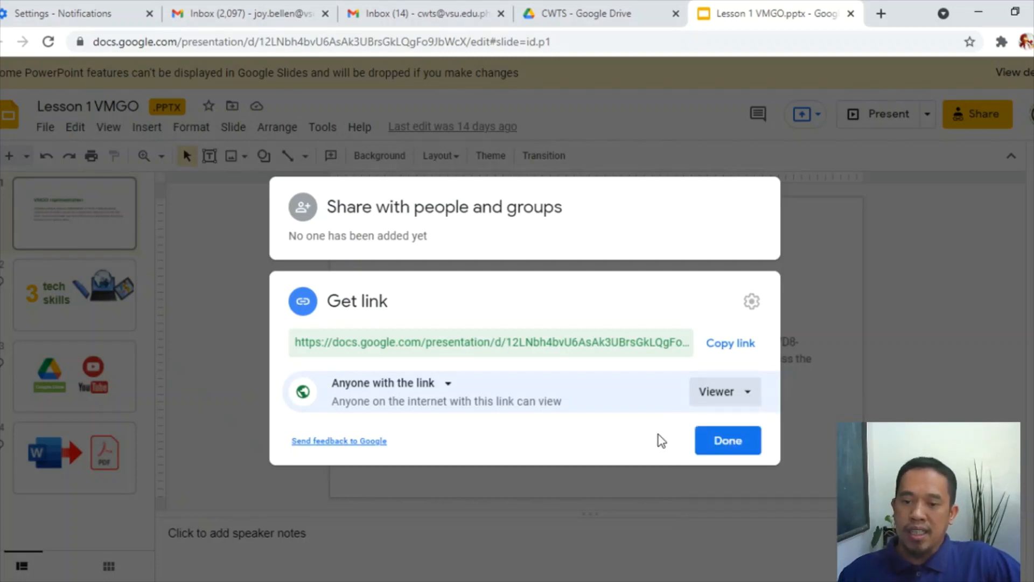
mouse_move(415, 396)
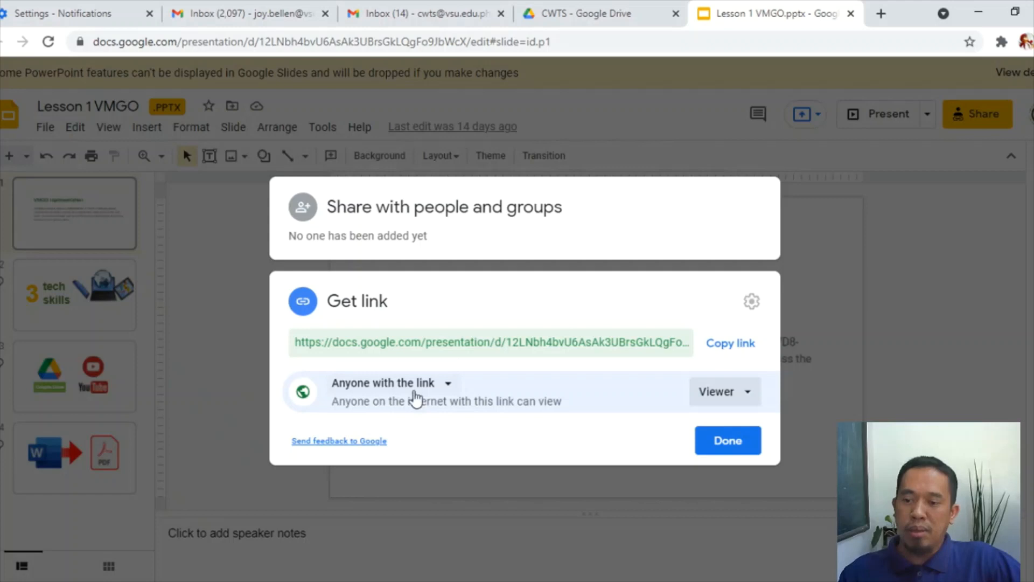
mouse_move(739, 419)
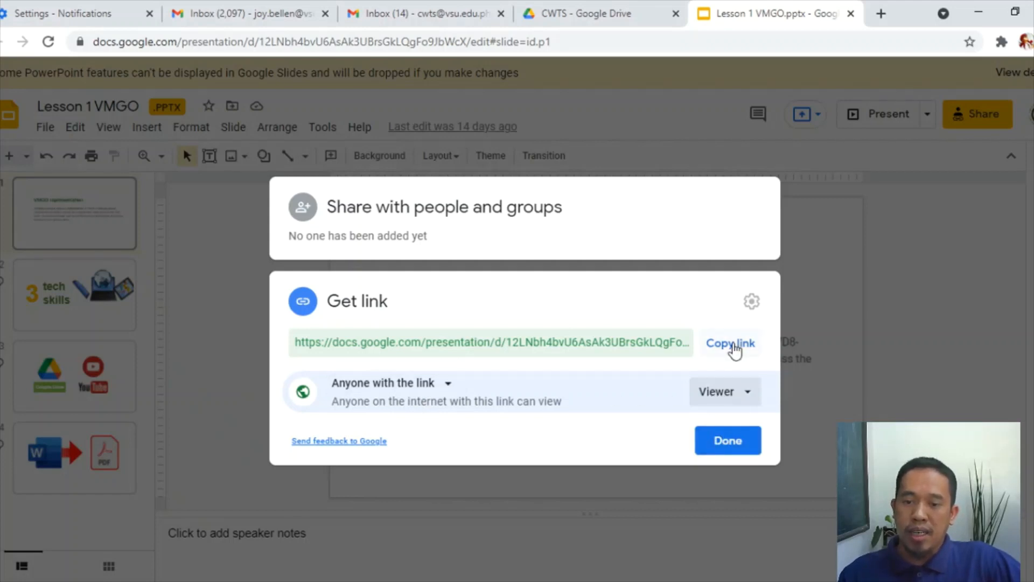
left_click(730, 344)
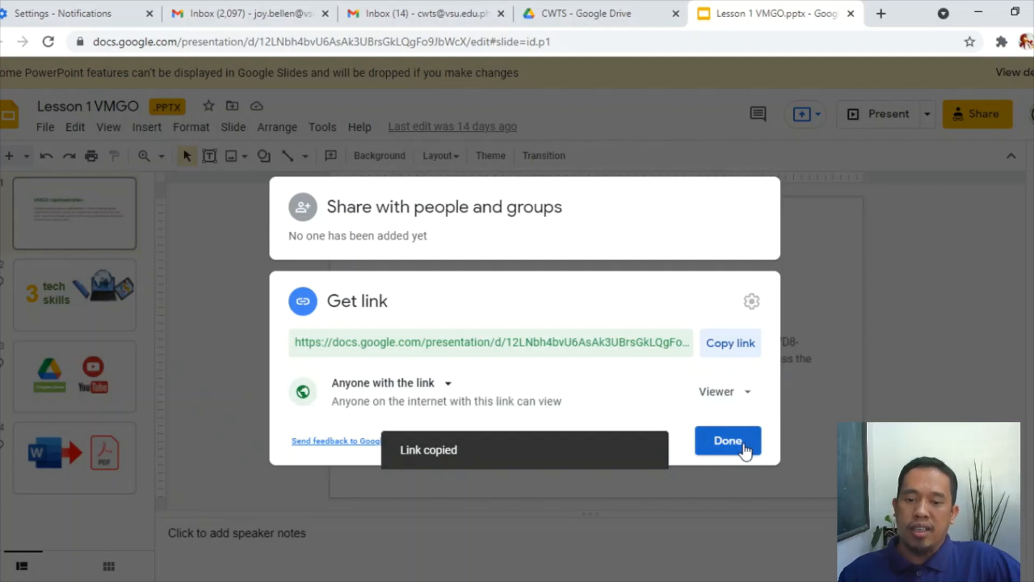
left_click(728, 441)
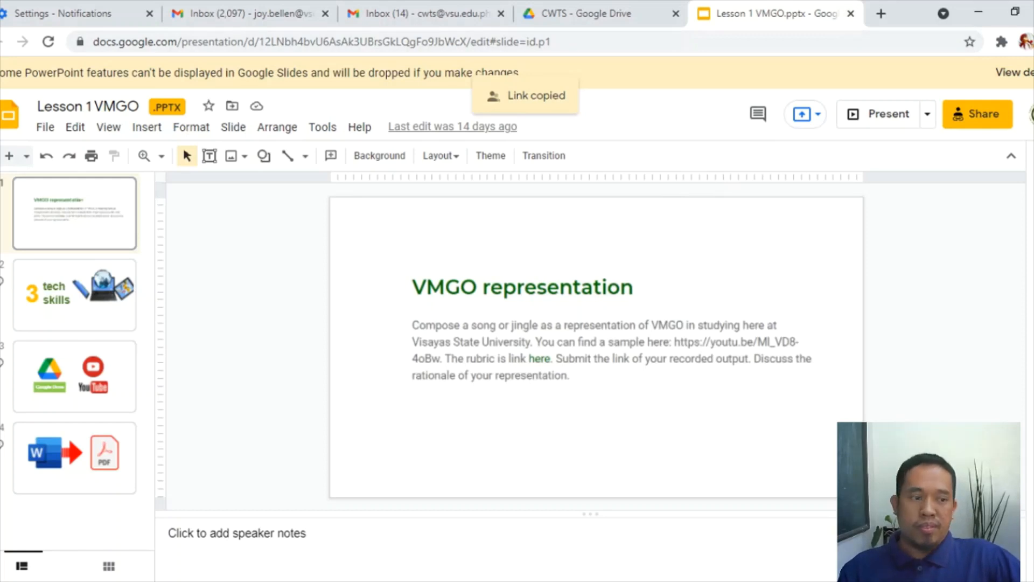
Leave the Slides presentation to navigate toward YouTube
left_click(775, 13)
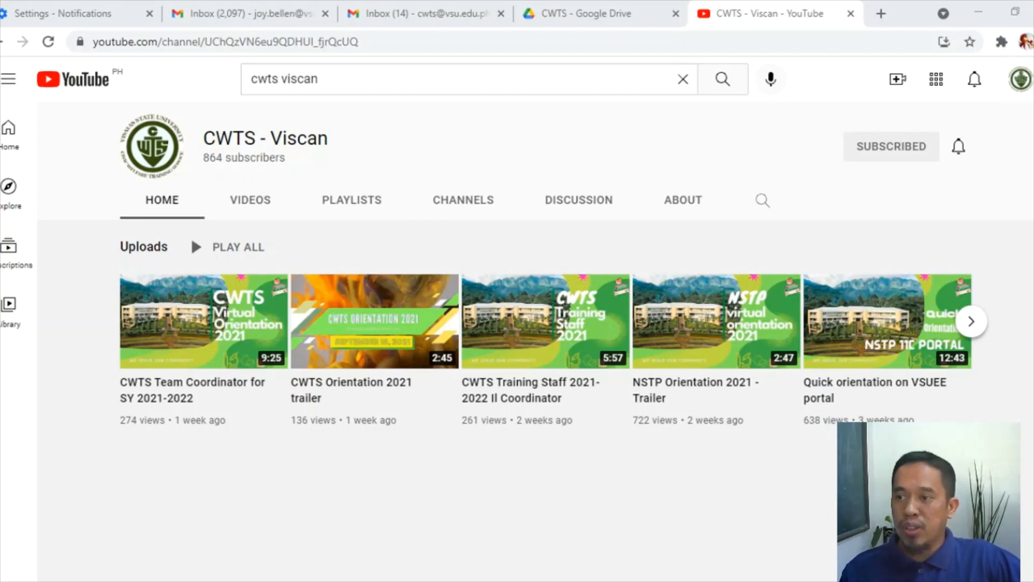
Open the profile avatar menu on the CWTS - Viscan channel page
left_click(1019, 79)
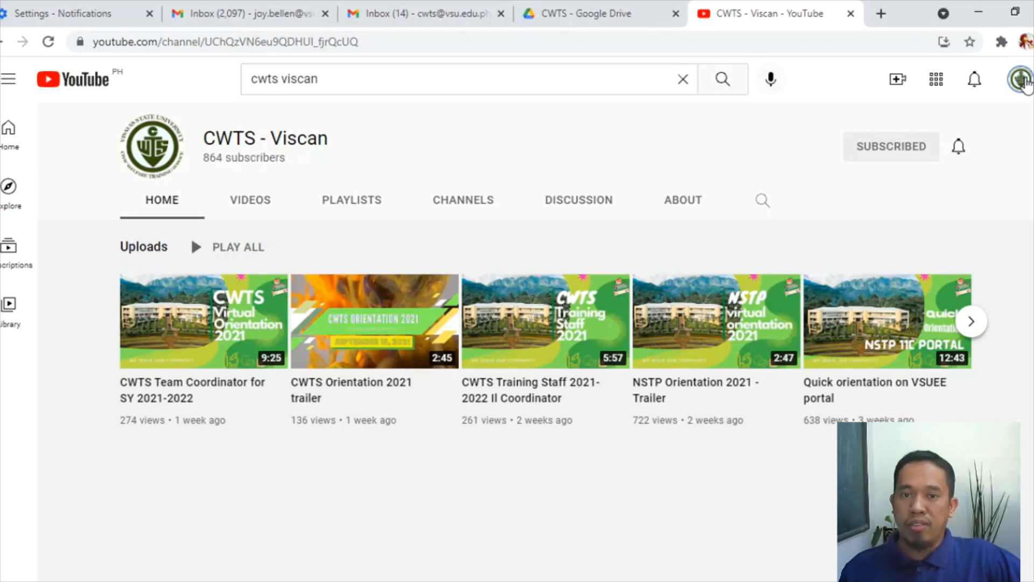
left_click(1022, 79)
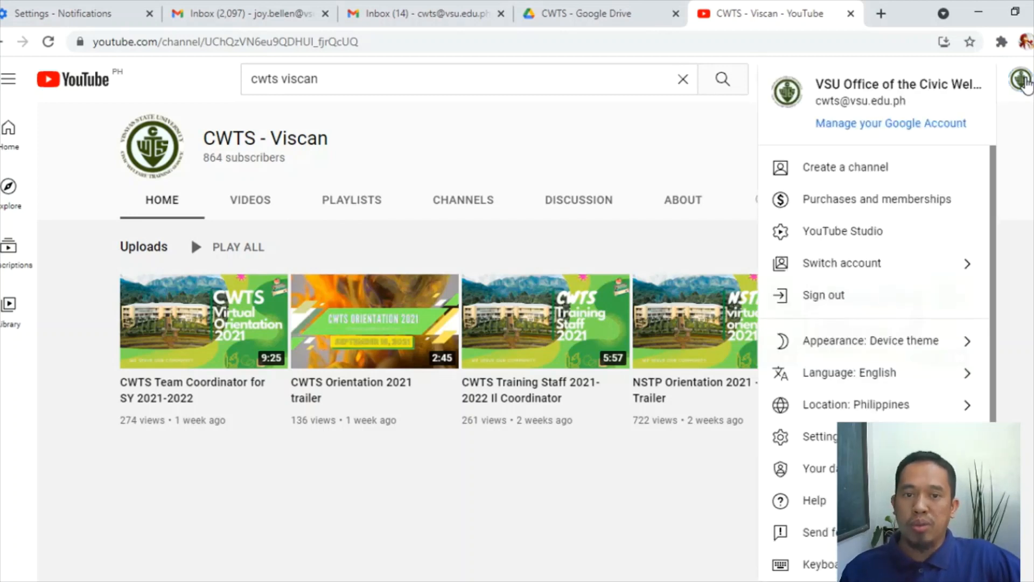
mouse_move(917, 156)
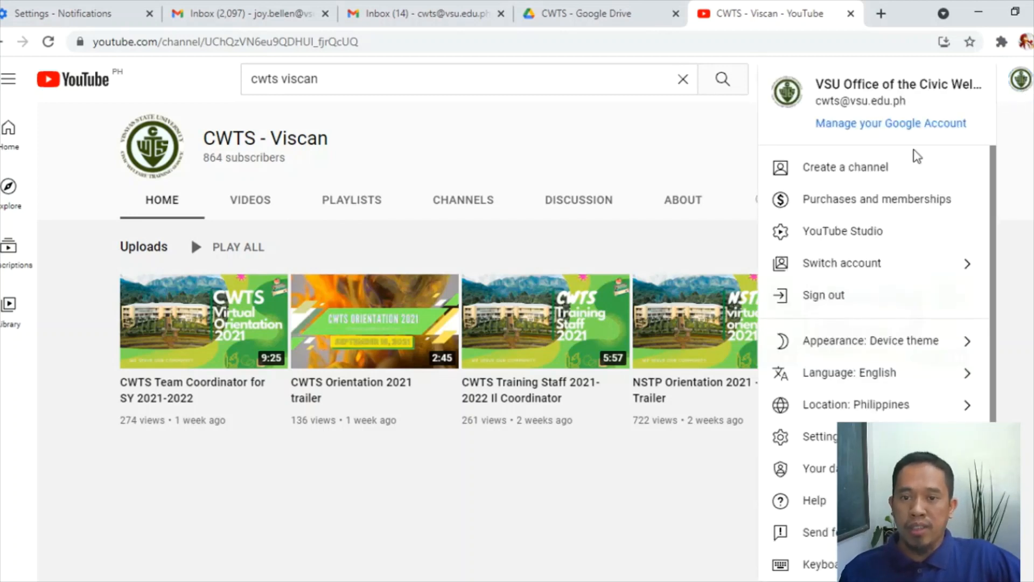
mouse_move(865, 167)
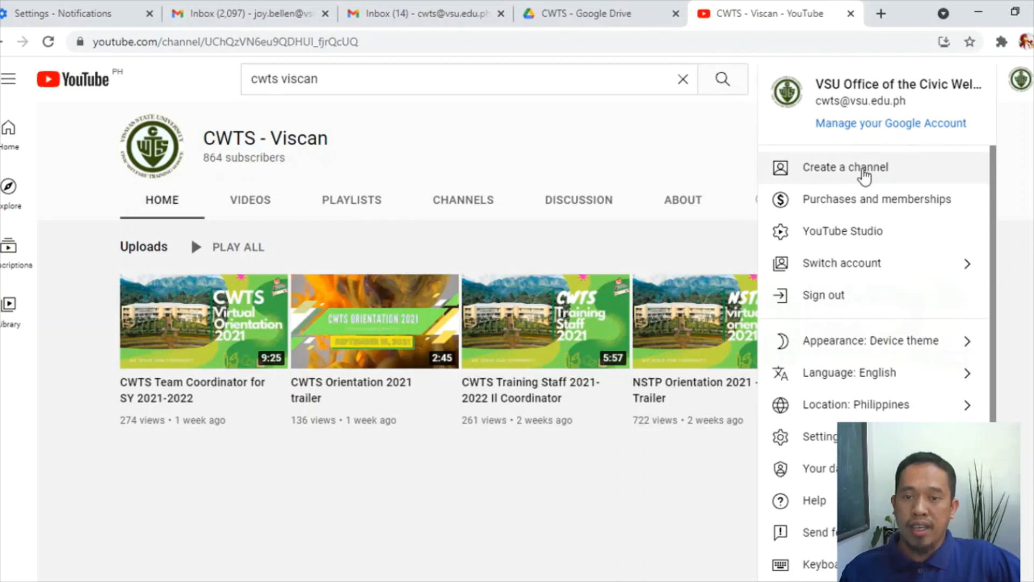
mouse_move(724, 152)
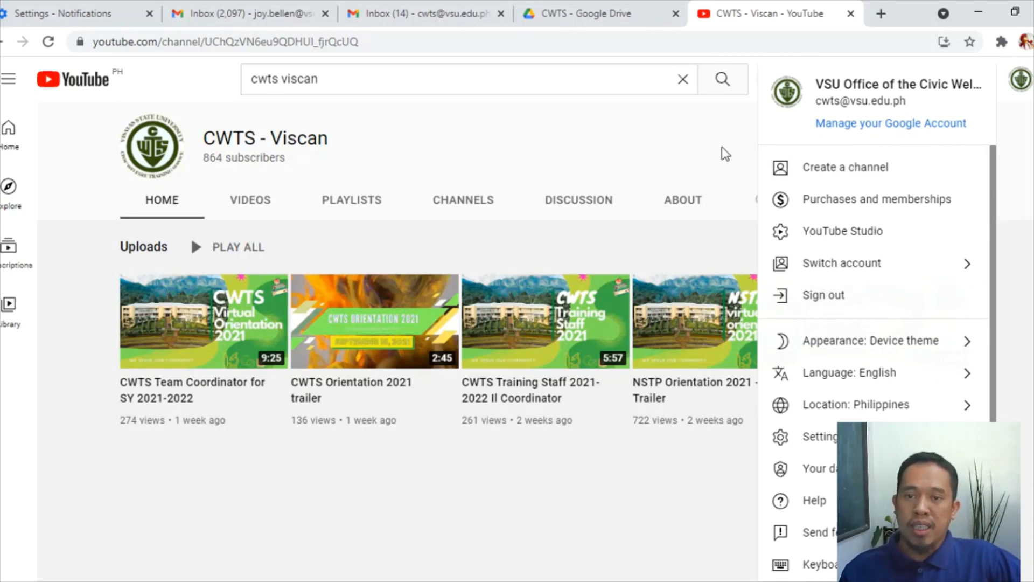
mouse_move(721, 153)
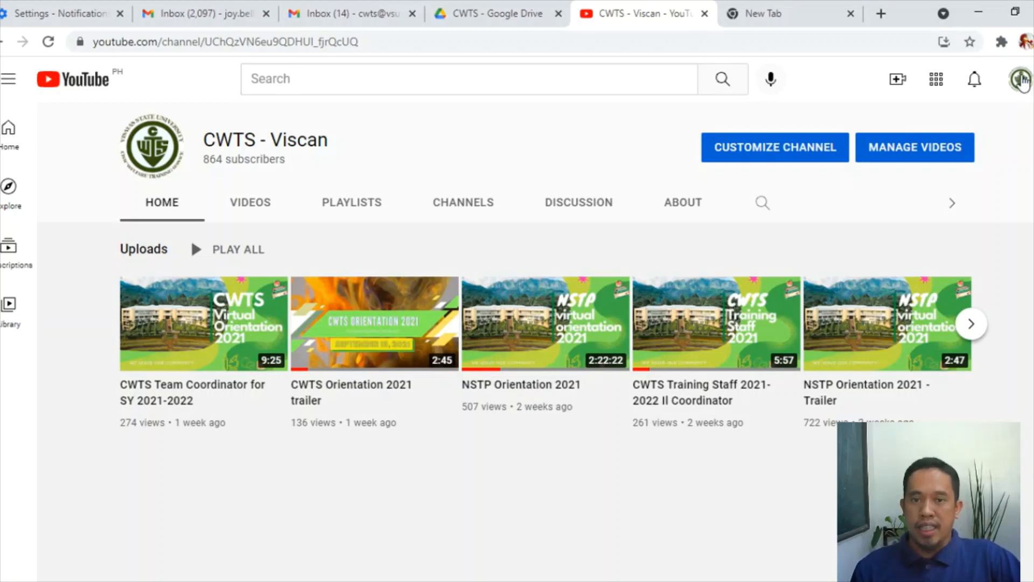
mouse_move(898, 80)
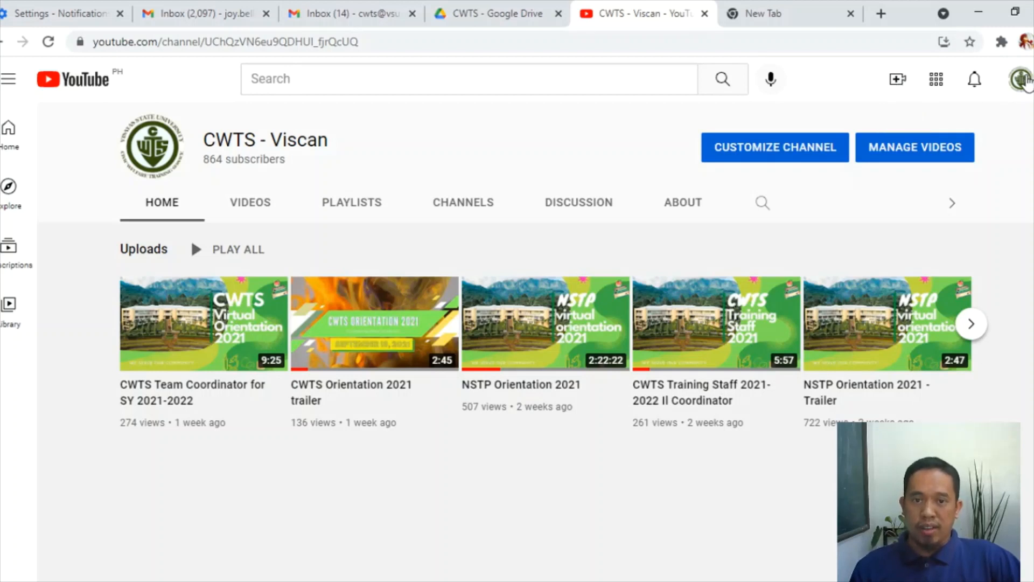
left_click(1019, 78)
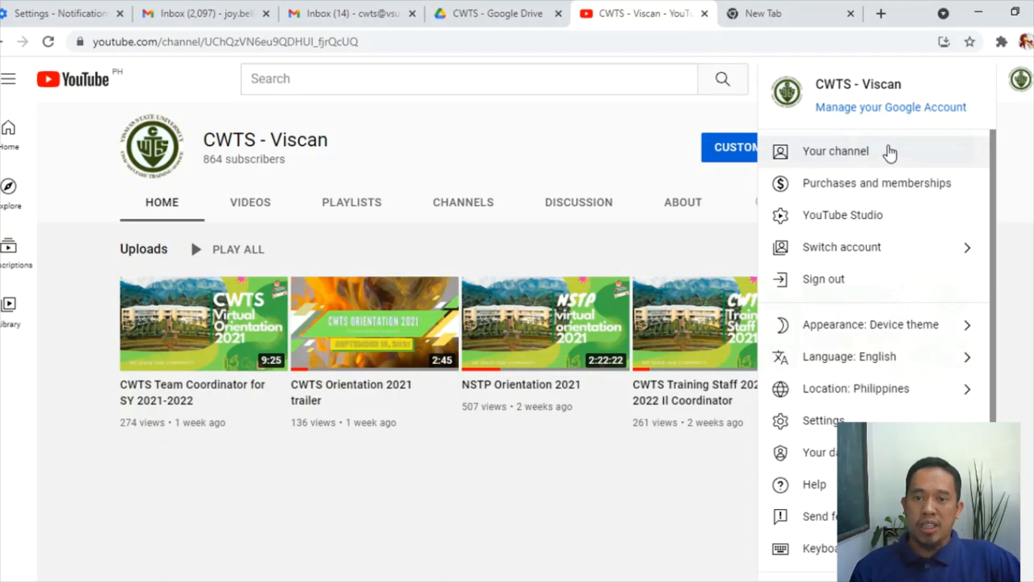
mouse_move(917, 156)
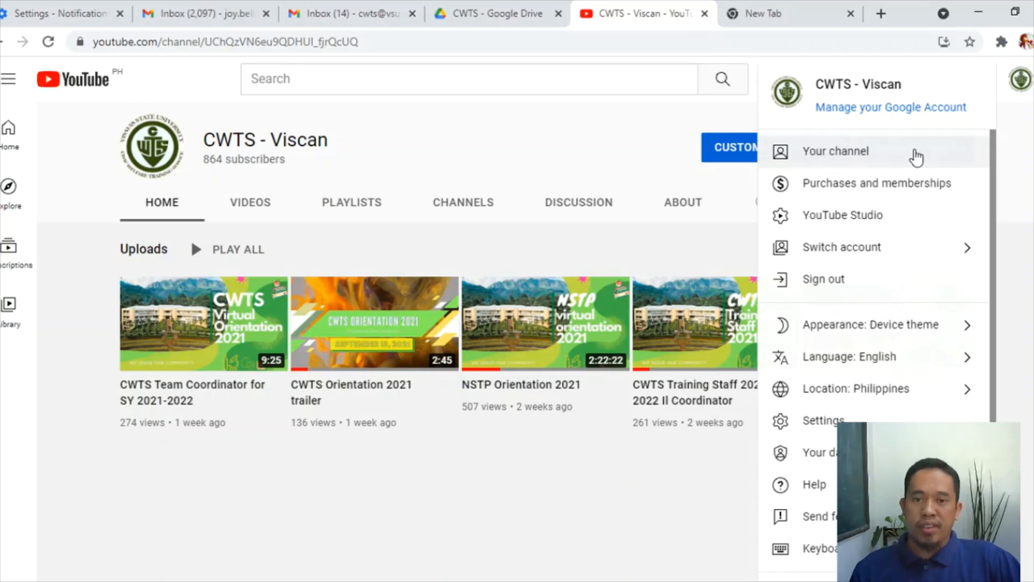
mouse_move(914, 160)
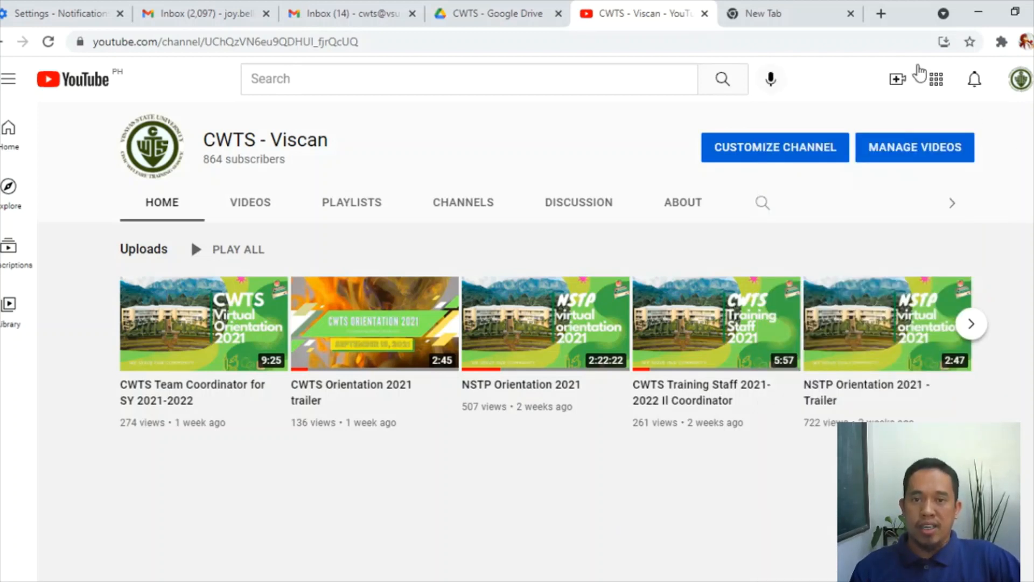
mouse_move(897, 79)
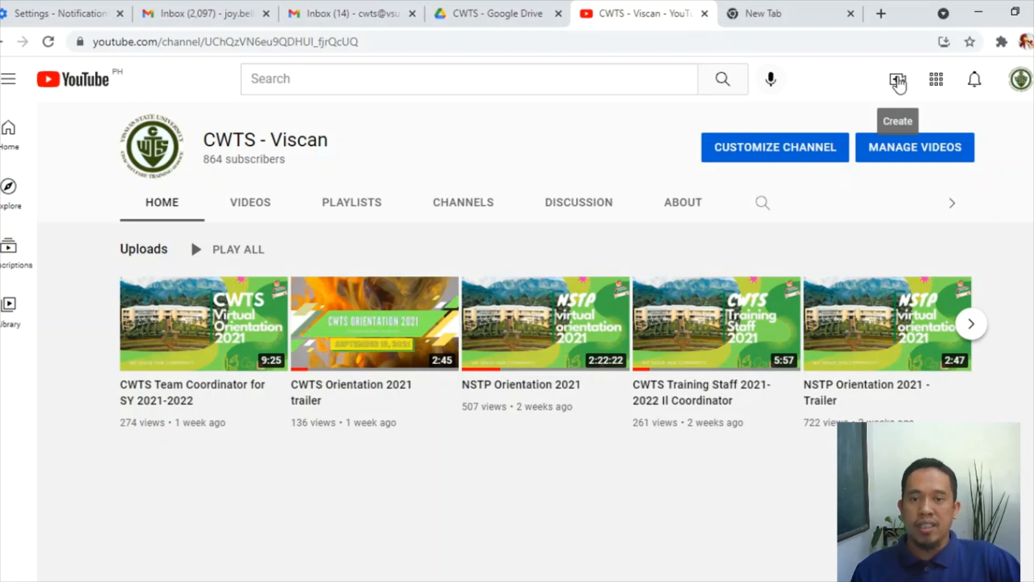
Open YouTube Studio's Upload videos dialog from the Create menu
left_click(898, 79)
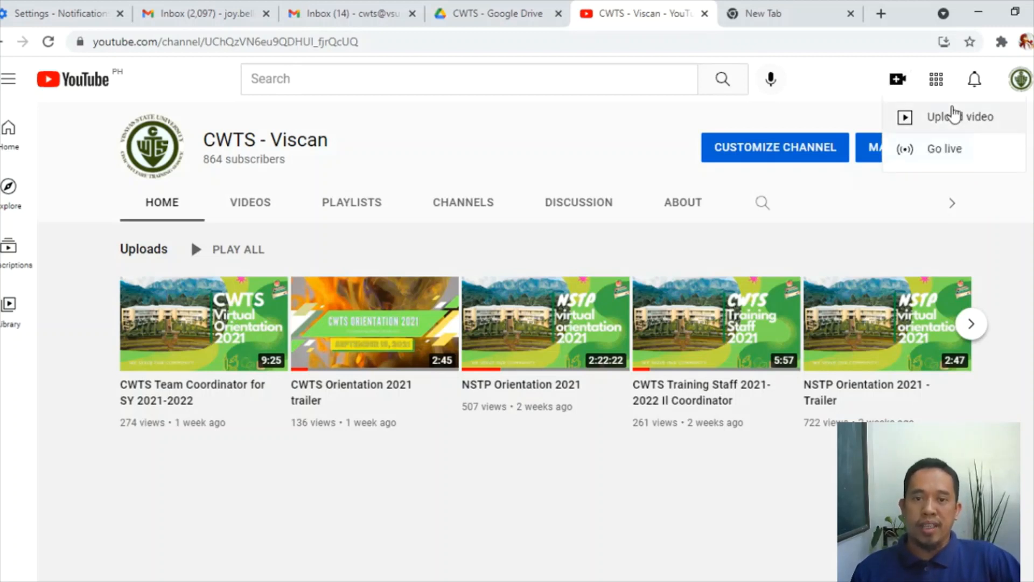
left_click(957, 117)
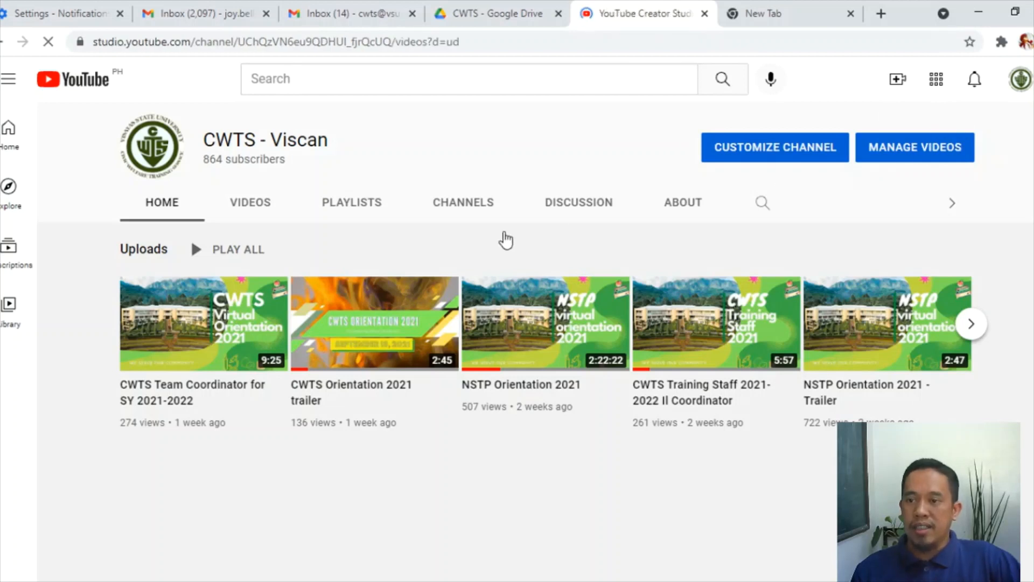
mouse_move(400, 340)
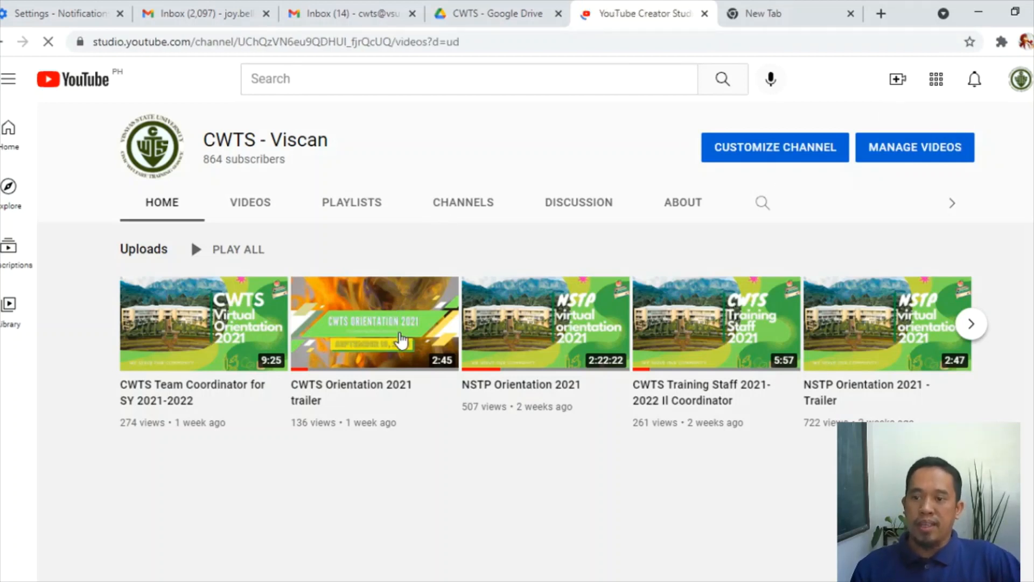
left_click(915, 147)
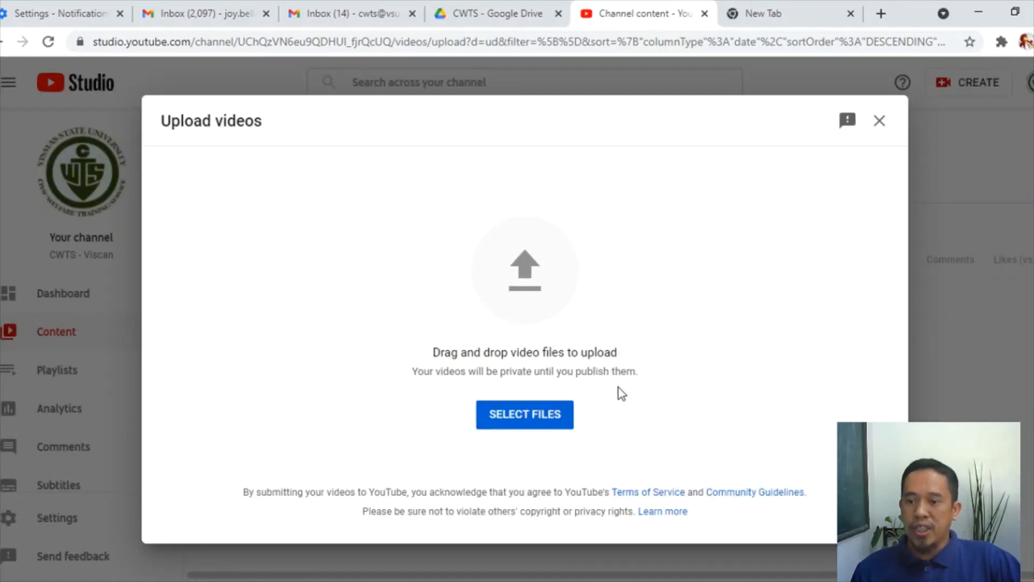
mouse_move(524, 414)
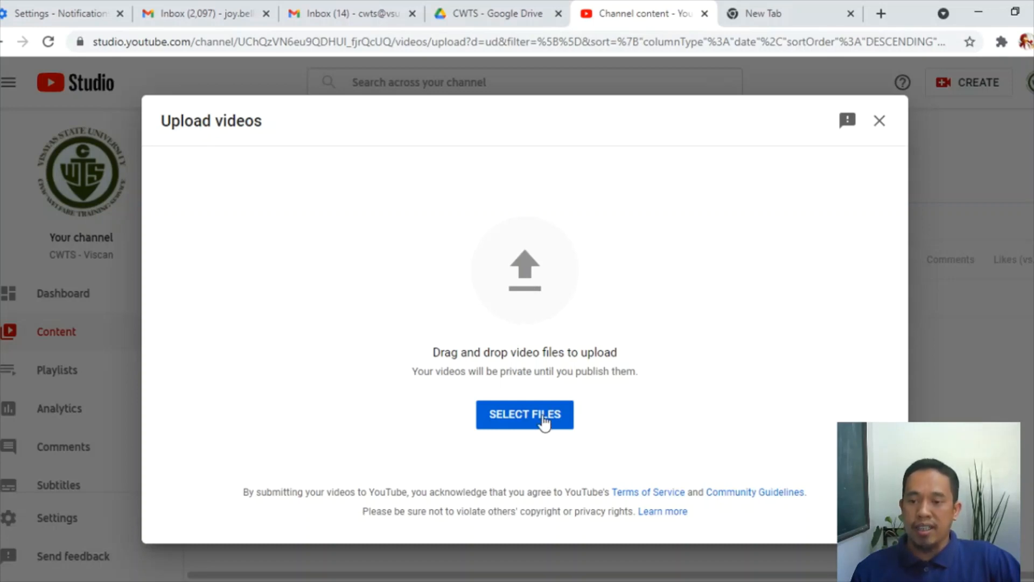
mouse_move(524, 415)
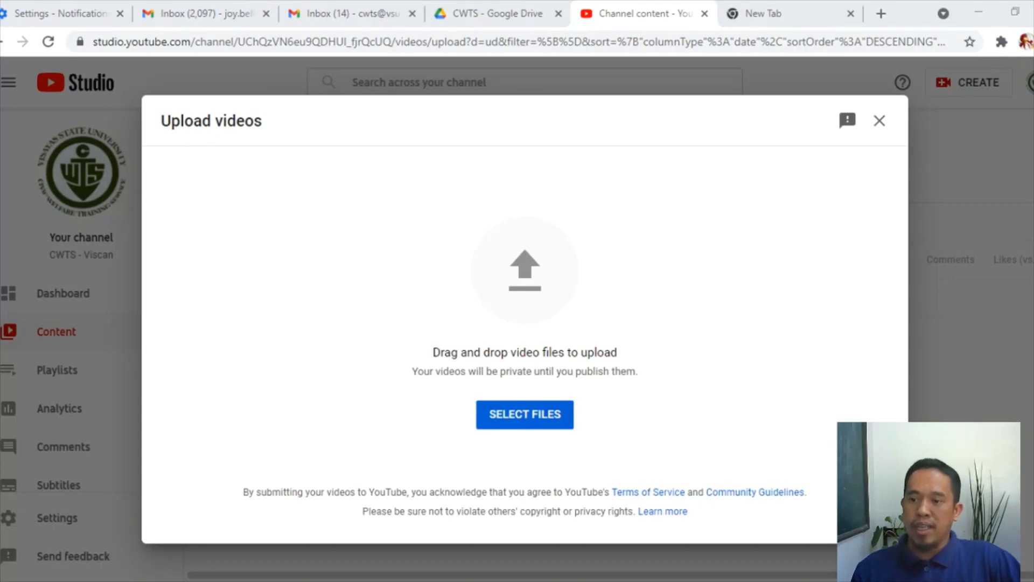
left_click(525, 414)
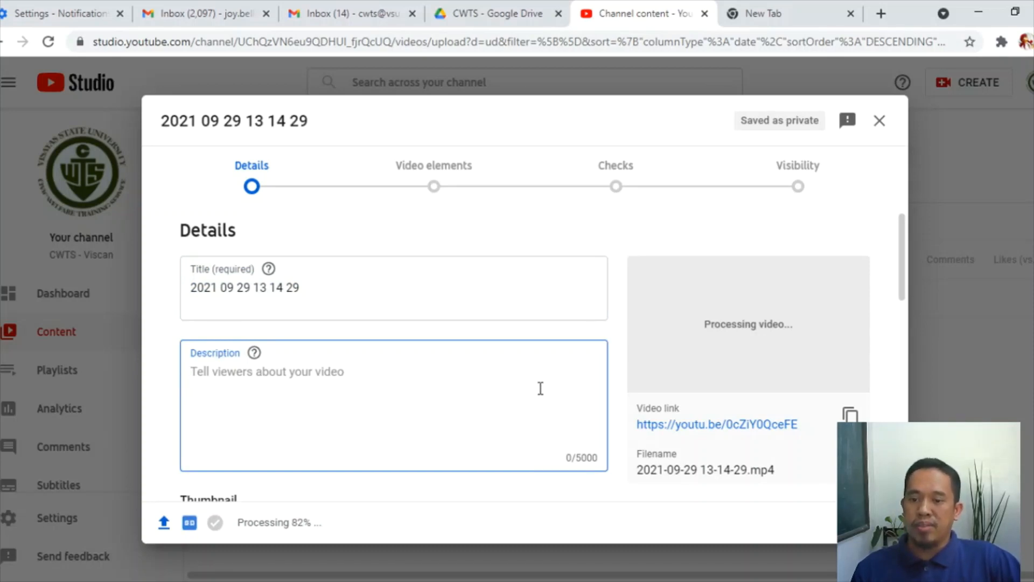
scroll("down", 3)
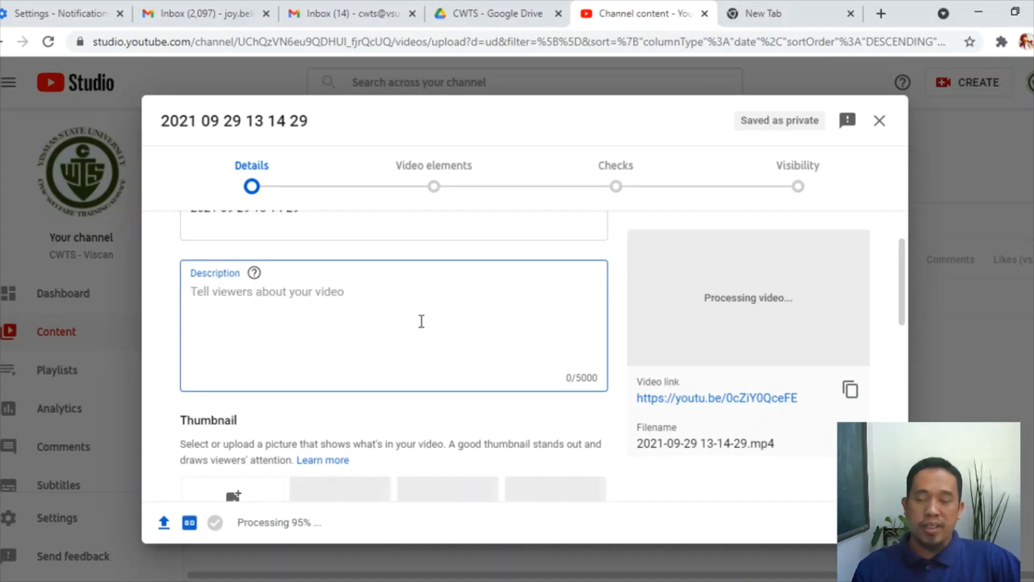
scroll("down", 3)
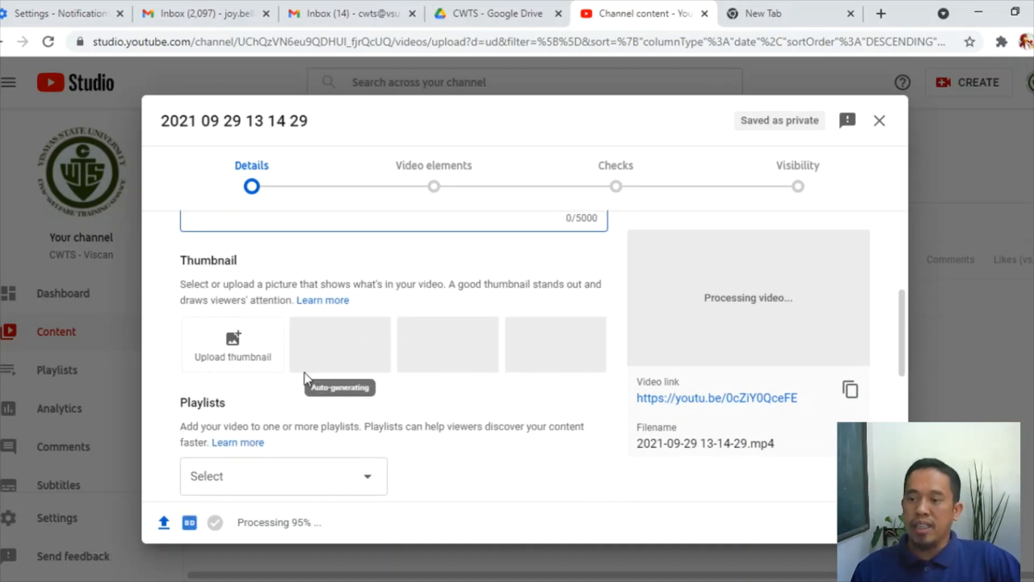
mouse_move(211, 353)
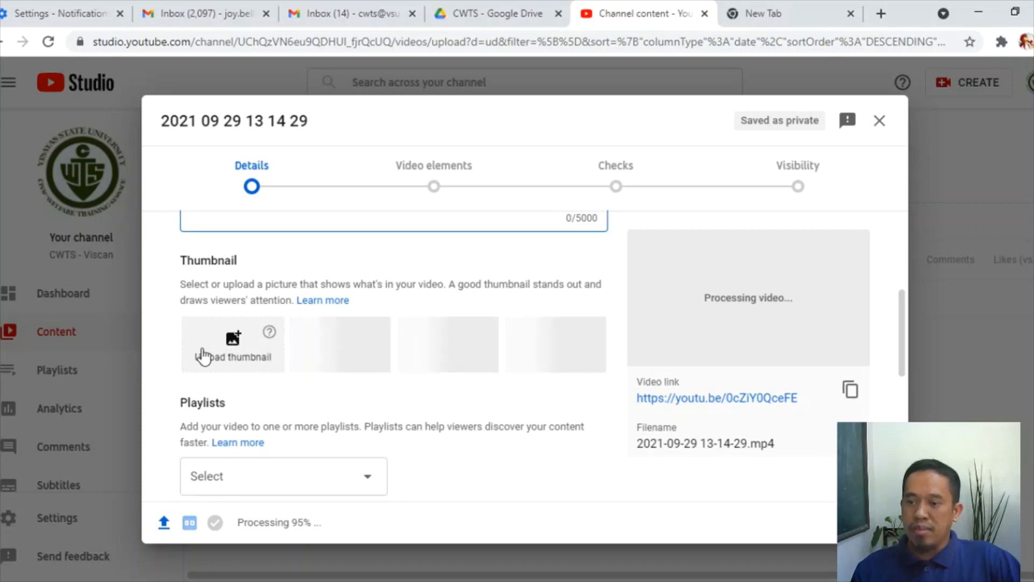
mouse_move(340, 353)
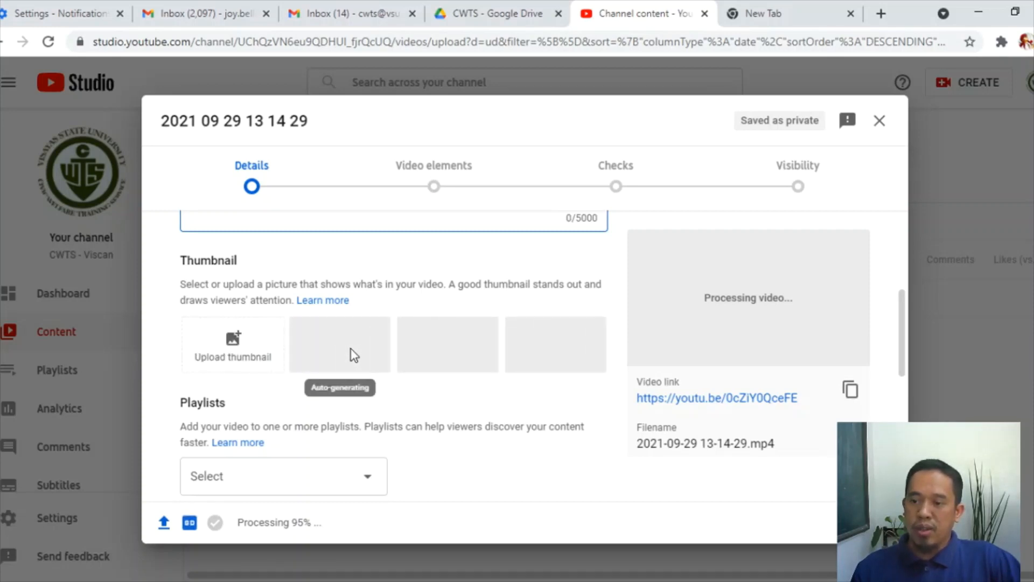
mouse_move(430, 350)
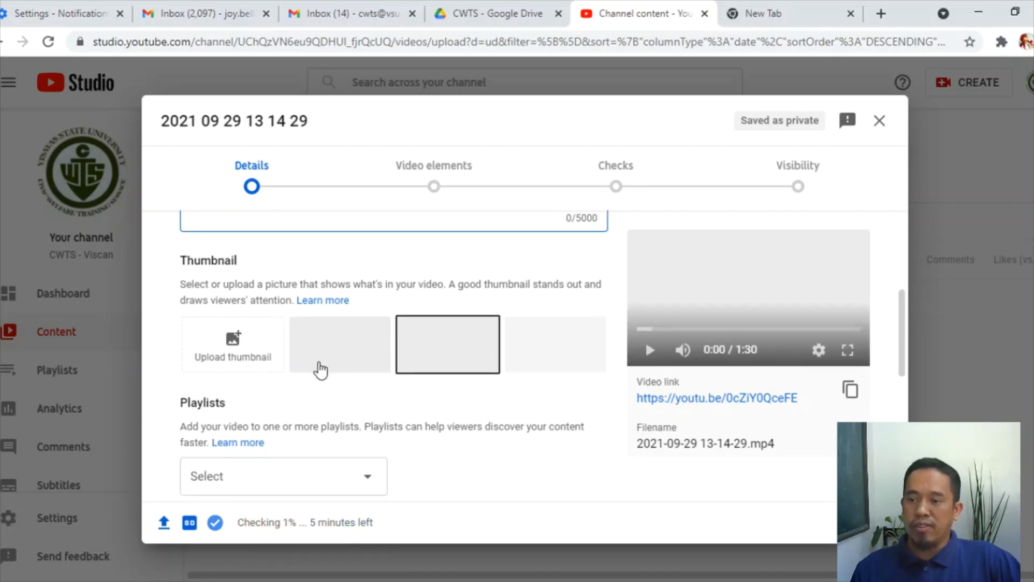
mouse_move(218, 356)
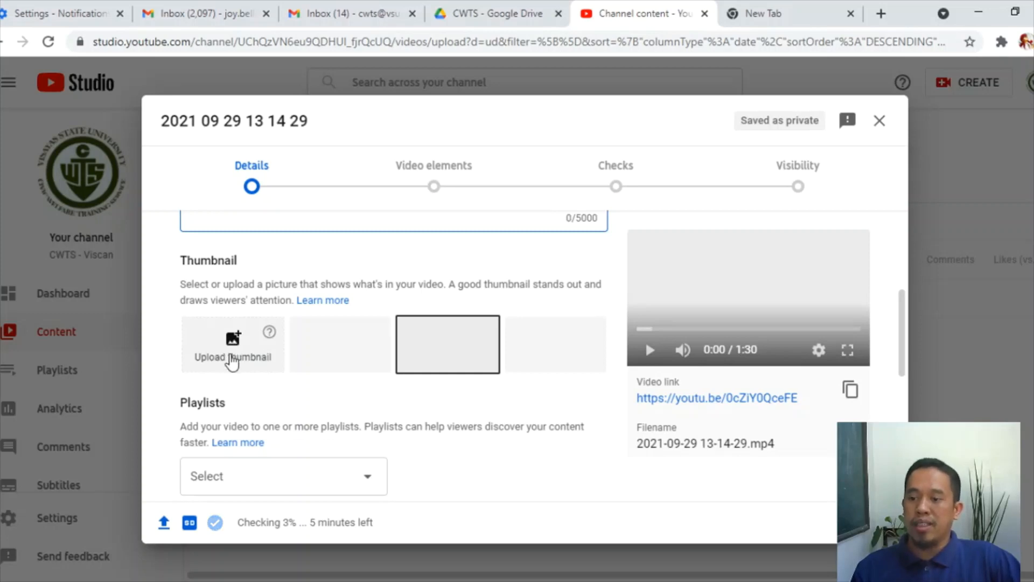
scroll("down", 3)
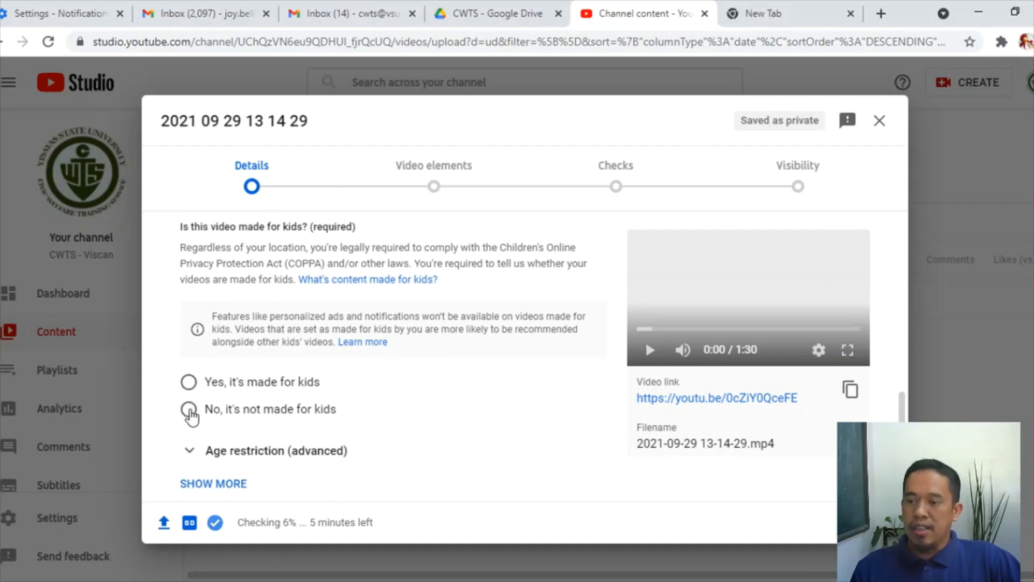
left_click(188, 409)
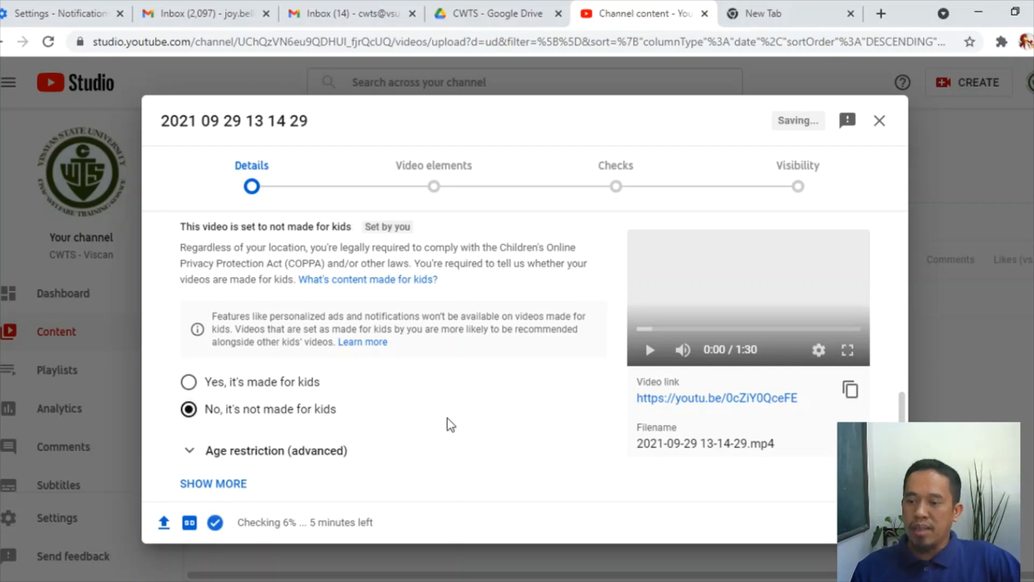
scroll("down", 3)
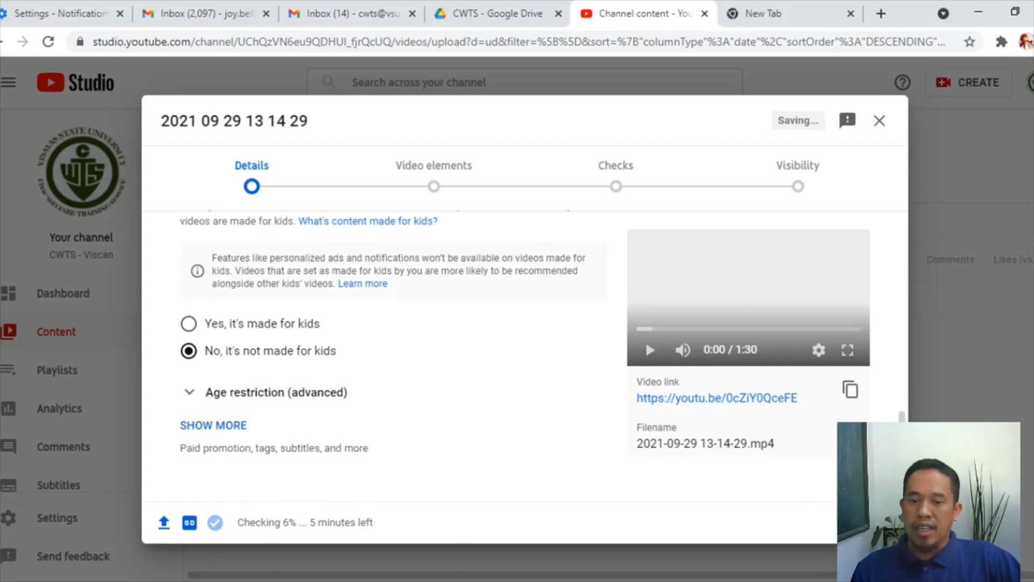
left_click(433, 166)
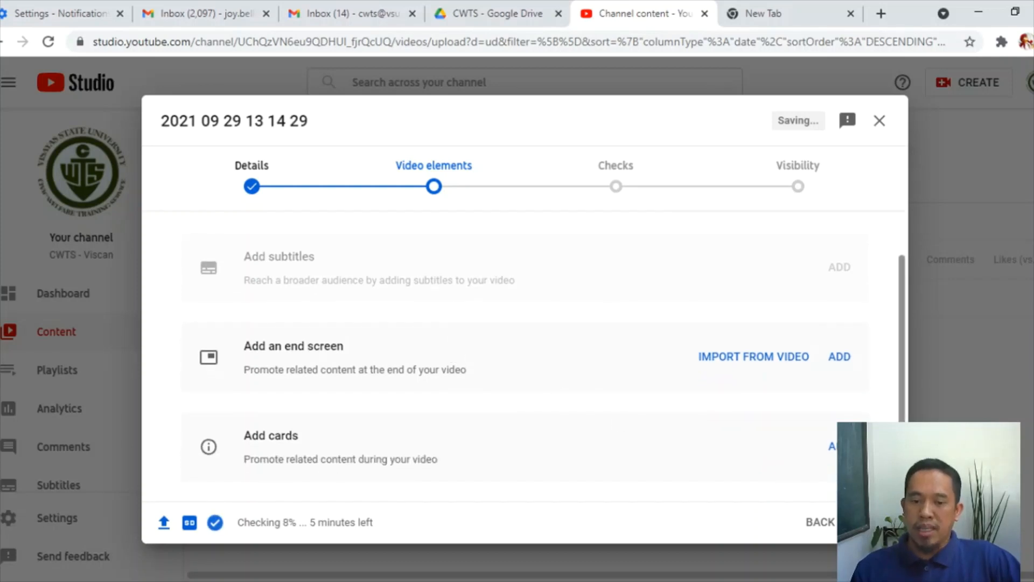
Advance past Video elements to the Checks step, which reports no copyright issues
left_click(614, 186)
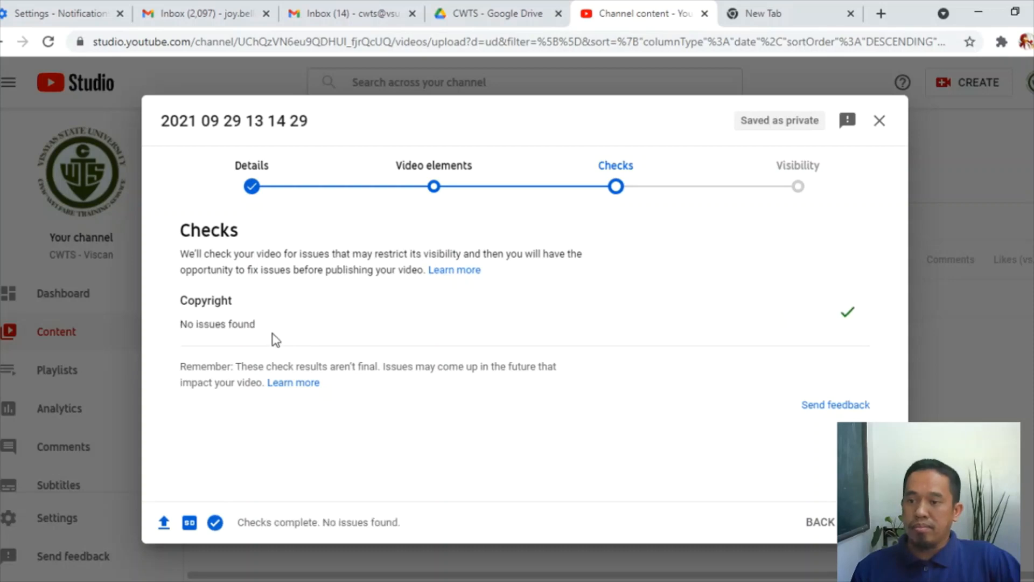
mouse_move(312, 347)
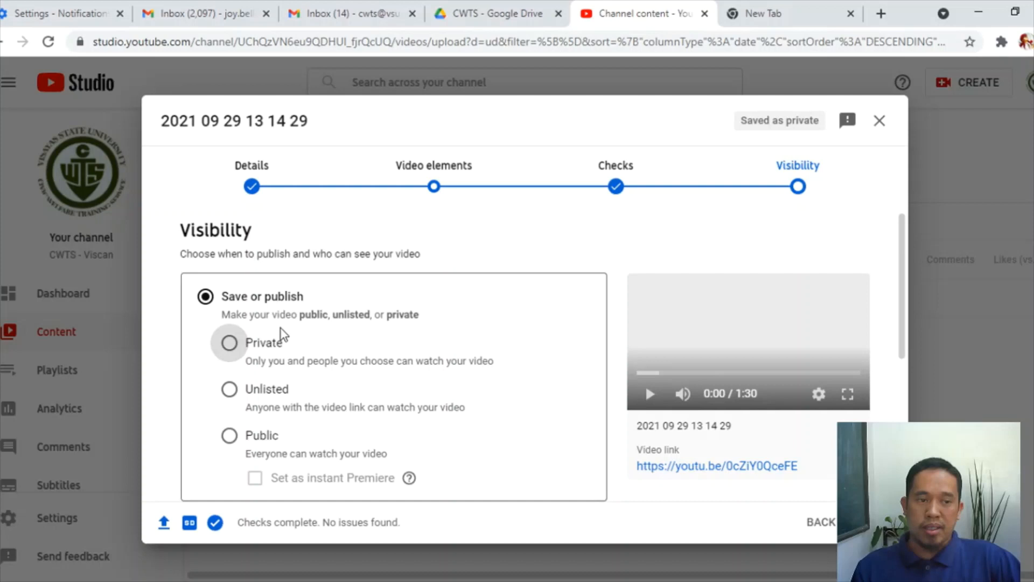
mouse_move(242, 361)
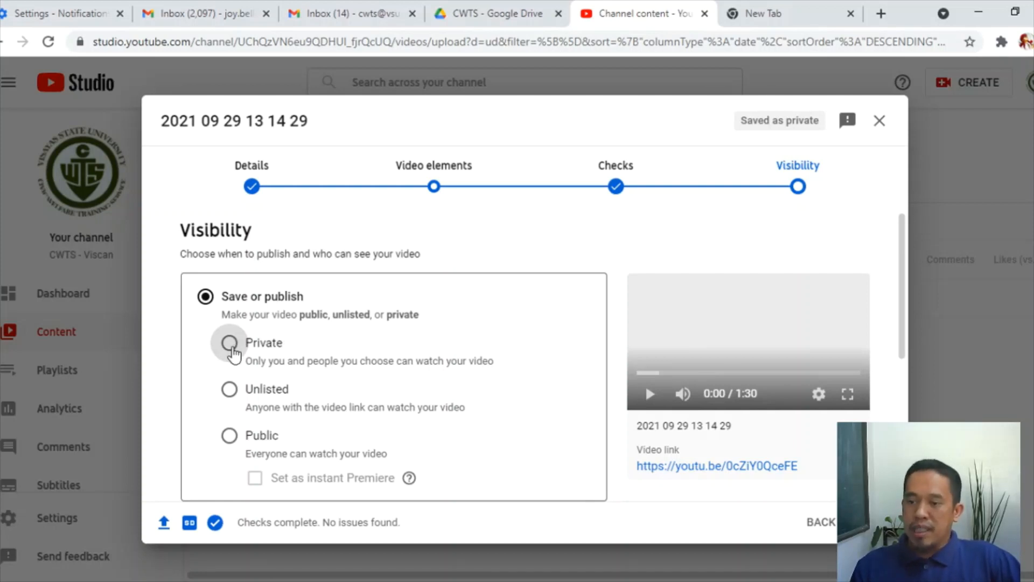
mouse_move(505, 375)
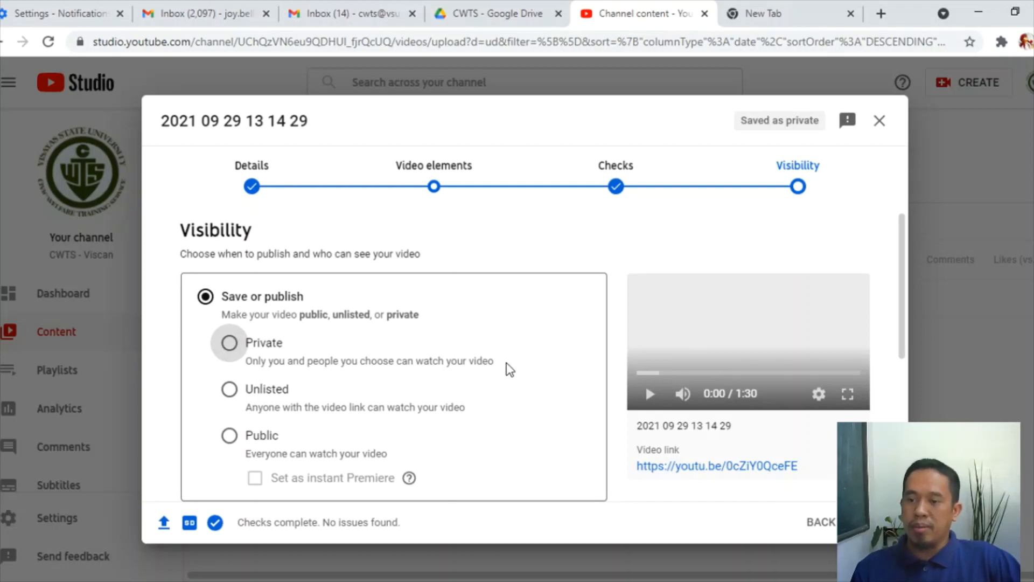
mouse_move(468, 336)
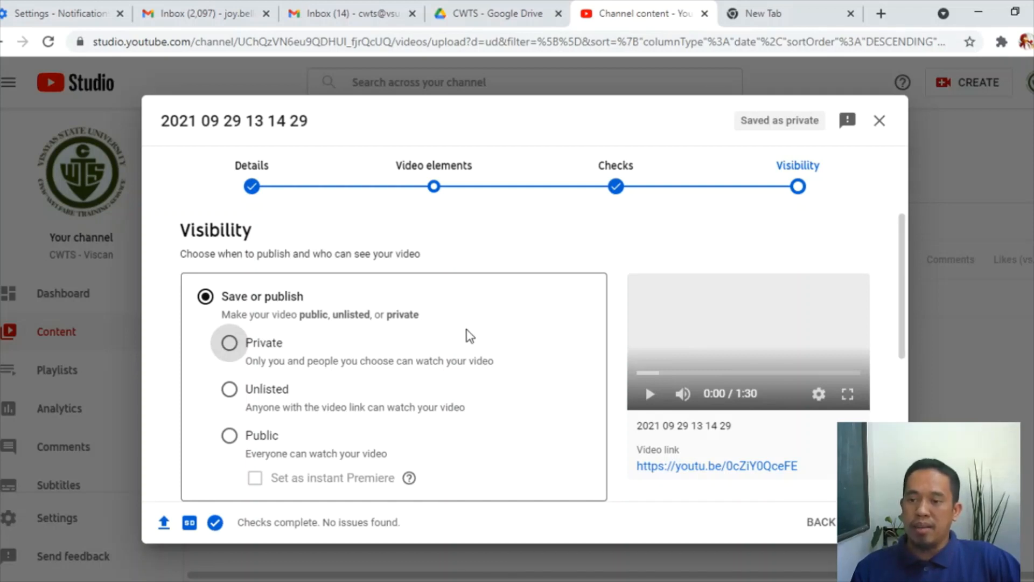
mouse_move(303, 366)
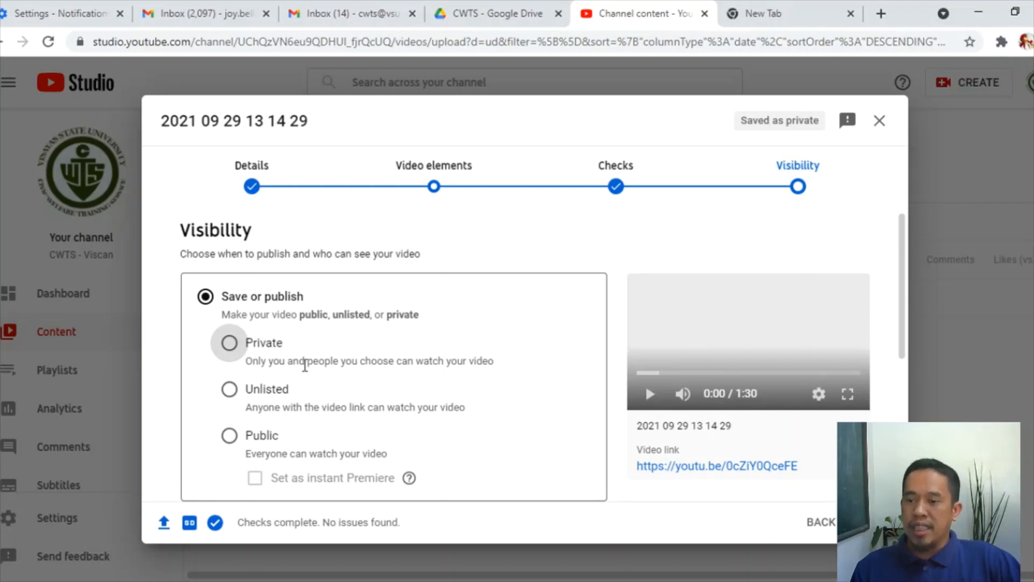
Set visibility to Private and bring up the Share Privately invite window
left_click(229, 343)
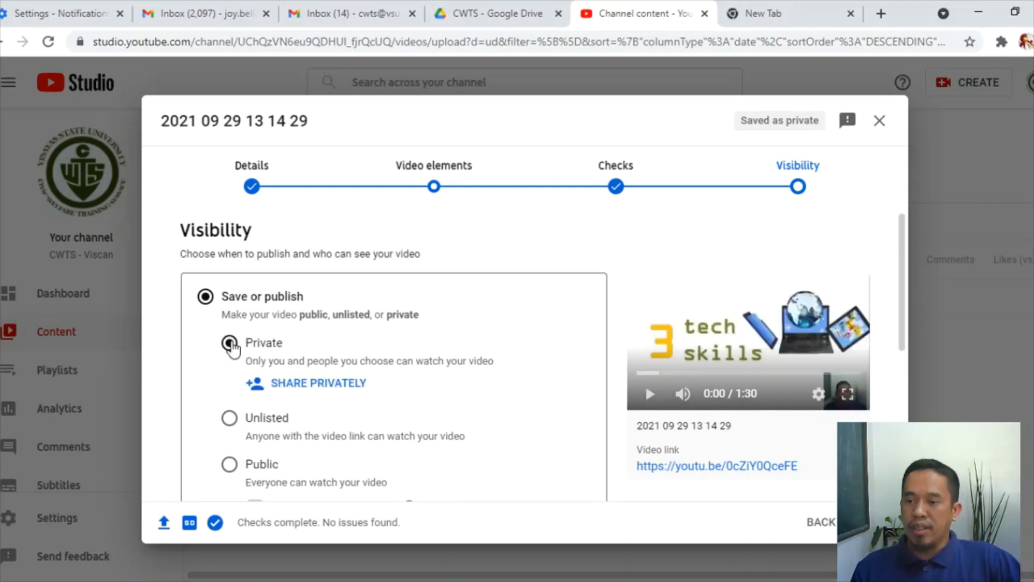
left_click(229, 343)
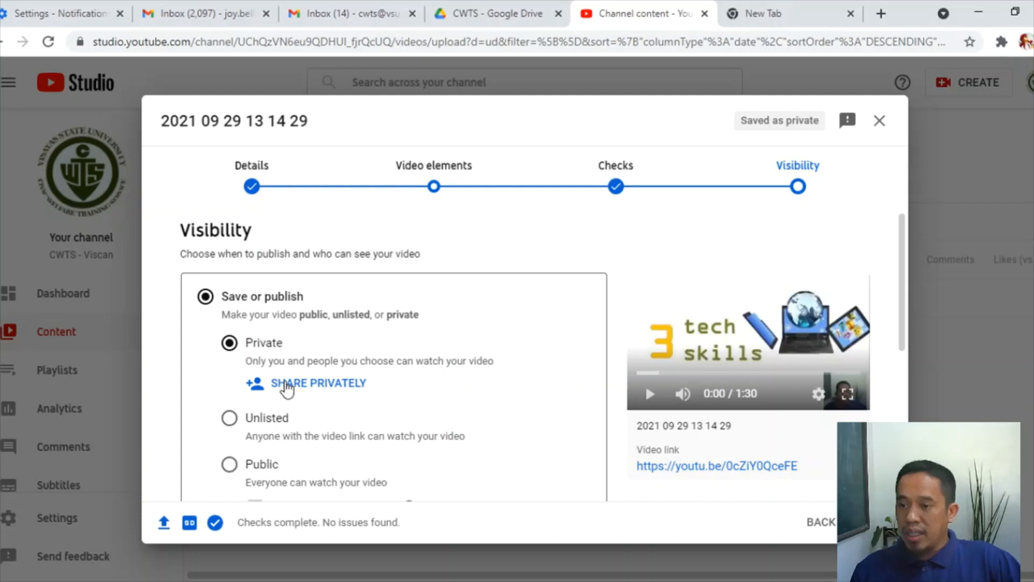
left_click(318, 383)
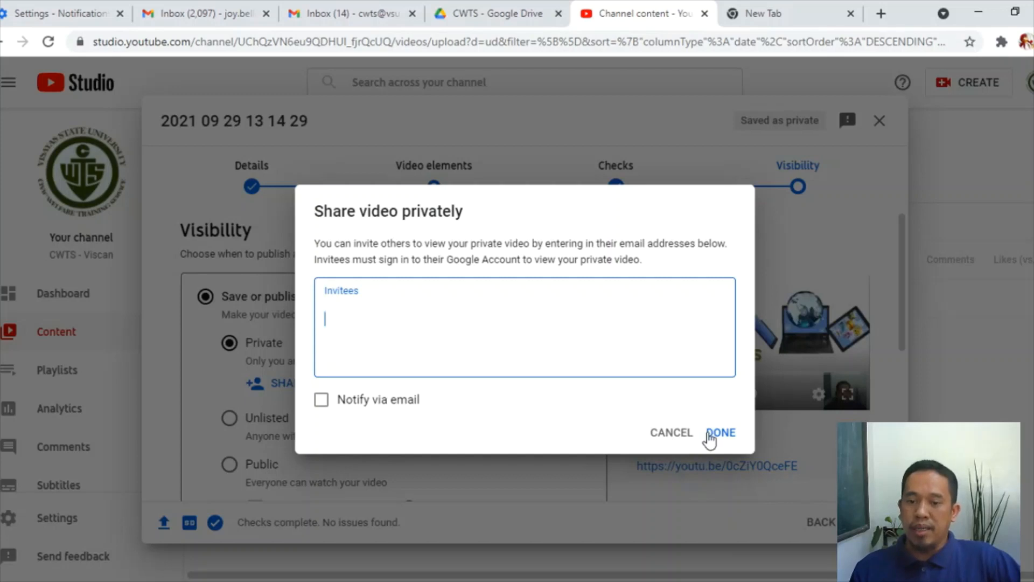
mouse_move(700, 442)
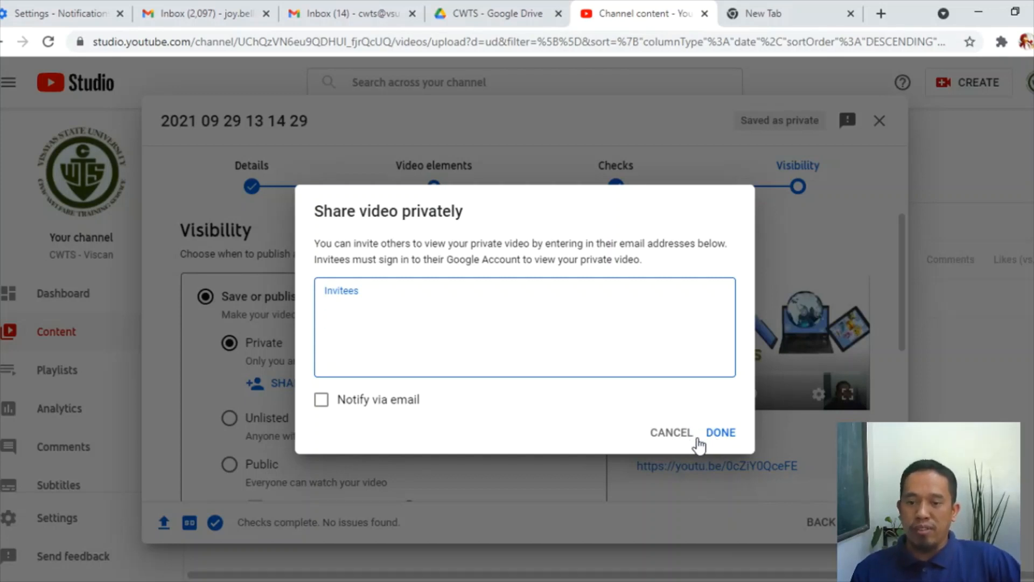
mouse_move(335, 322)
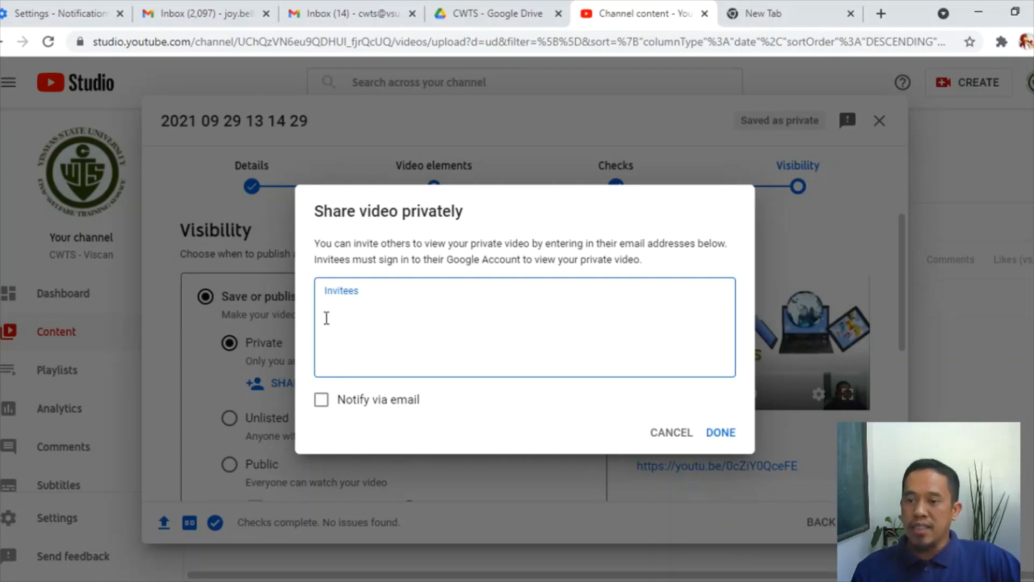
mouse_move(720, 432)
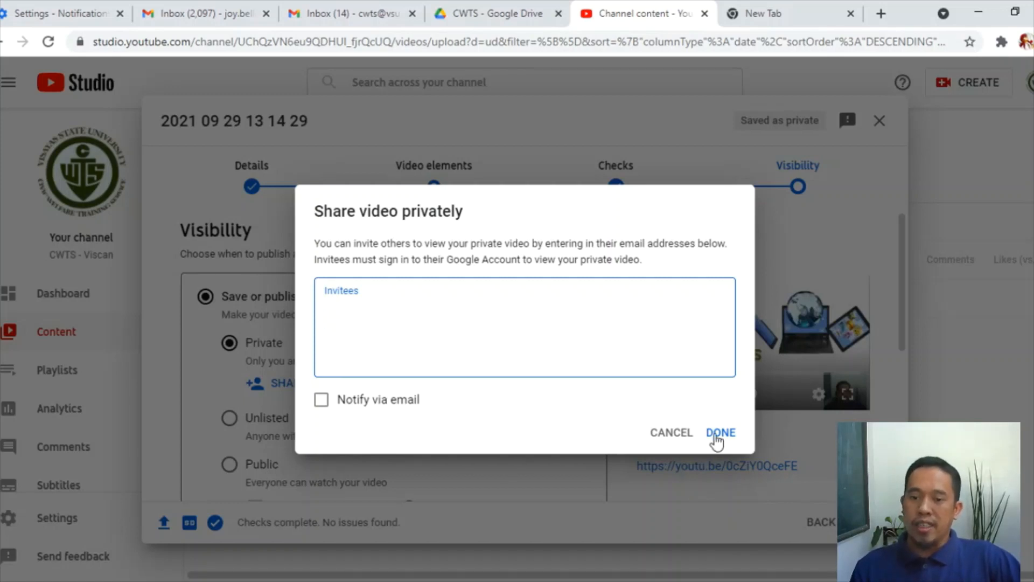
Close the Share video privately window with no email addresses added
left_click(720, 432)
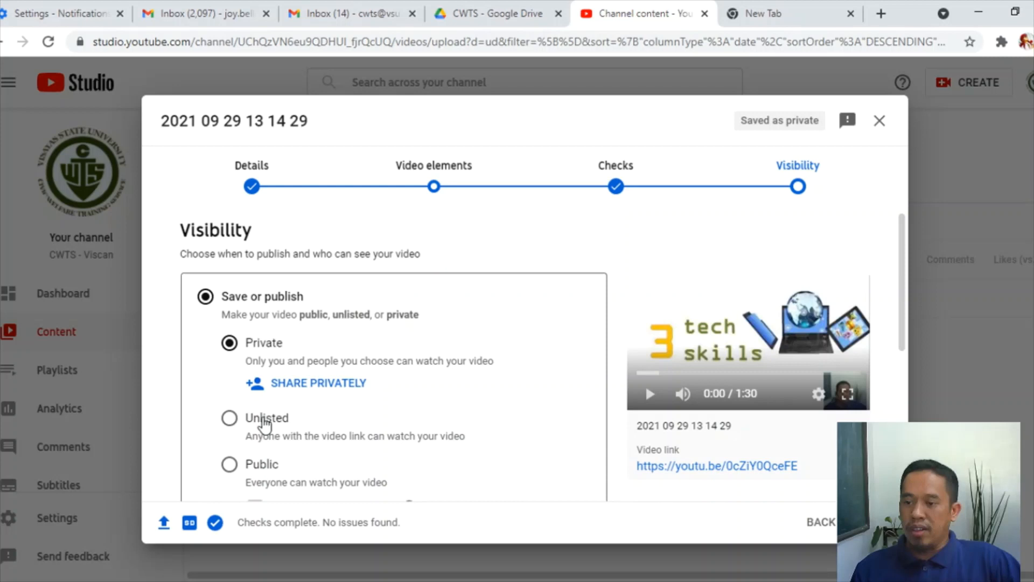
Switch visibility from Unlisted to Public, then save and close the upload dialog
left_click(229, 418)
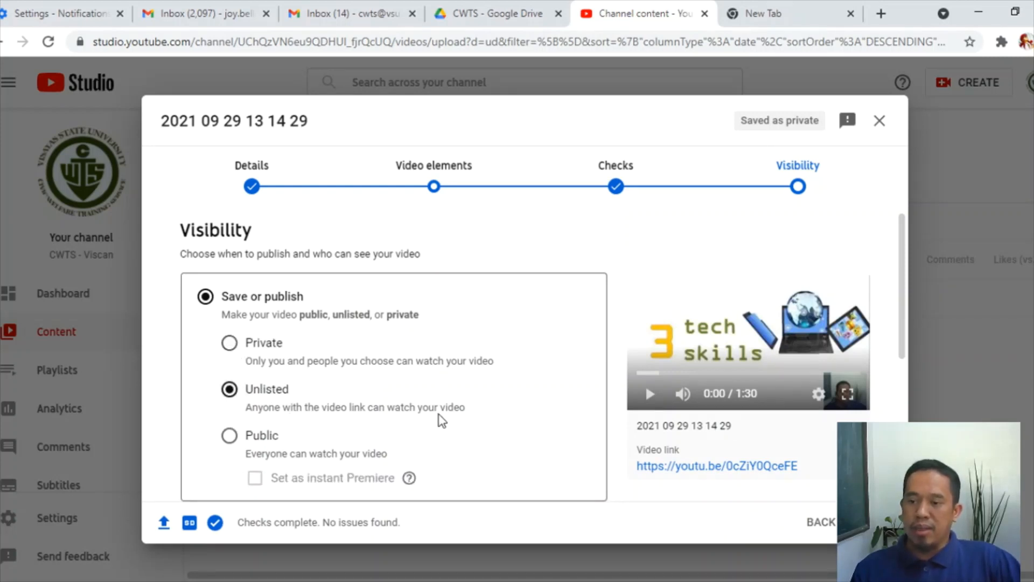
mouse_move(494, 428)
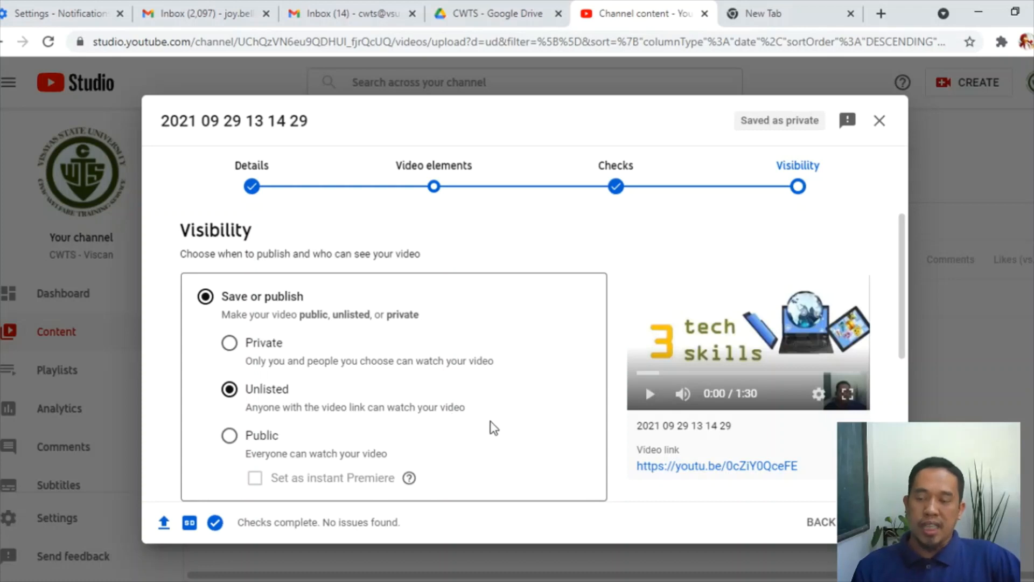
mouse_move(534, 353)
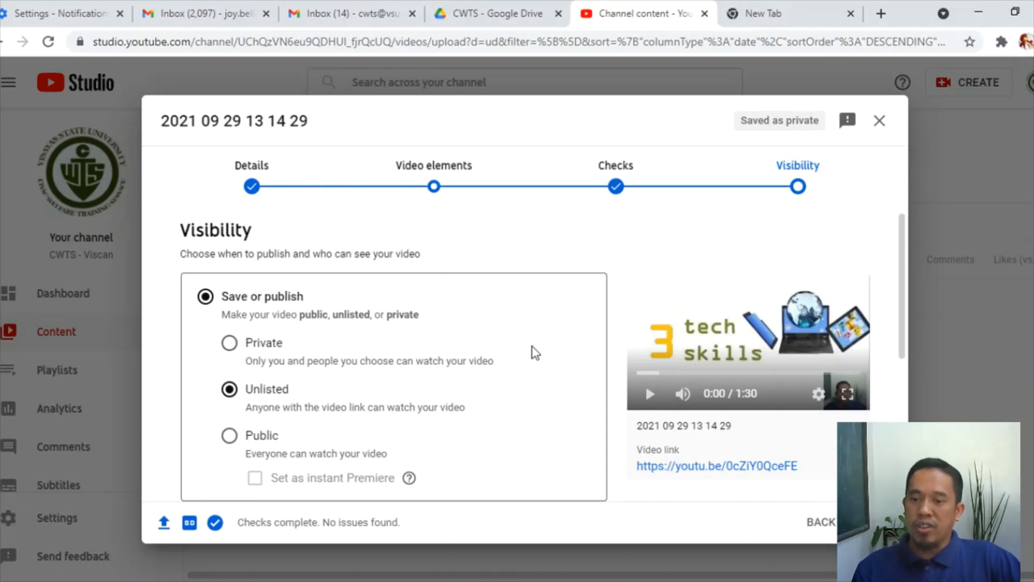
mouse_move(546, 389)
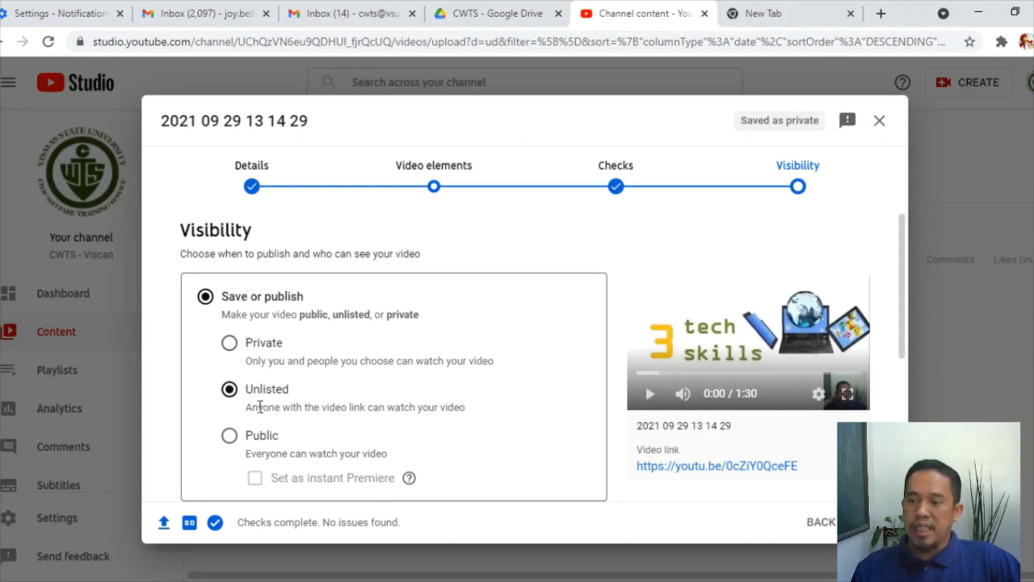
mouse_move(298, 406)
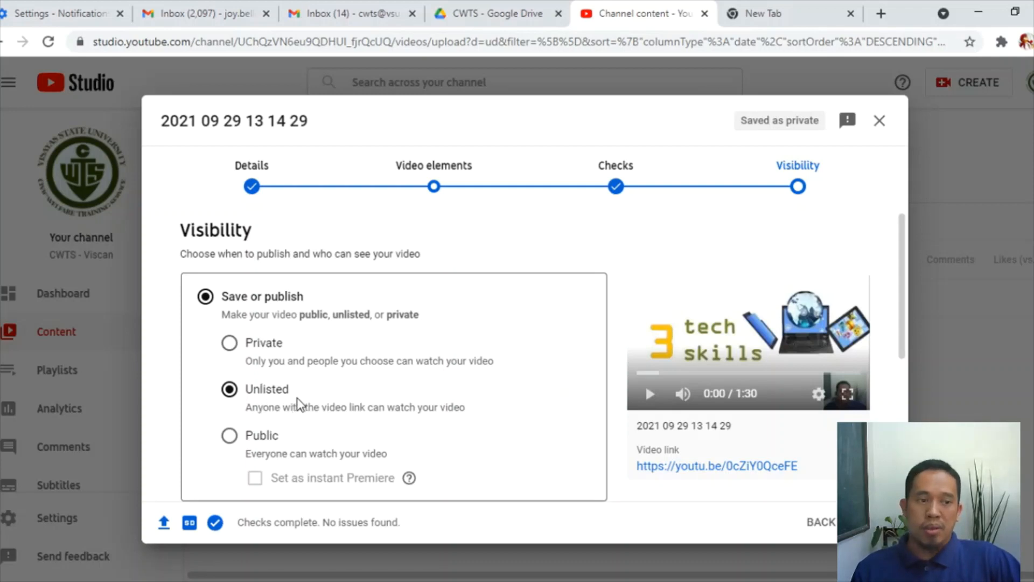
mouse_move(517, 400)
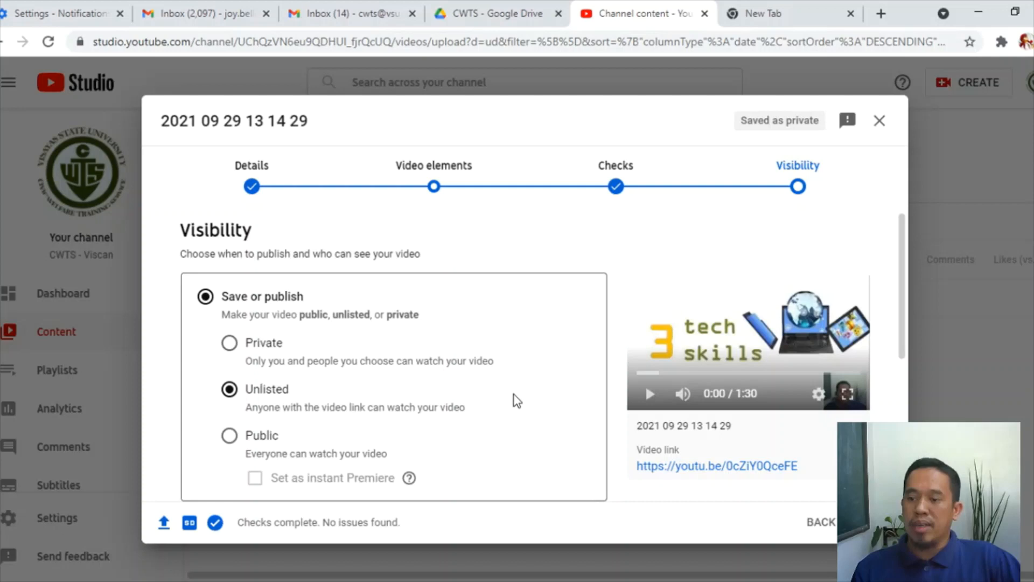
left_click(229, 437)
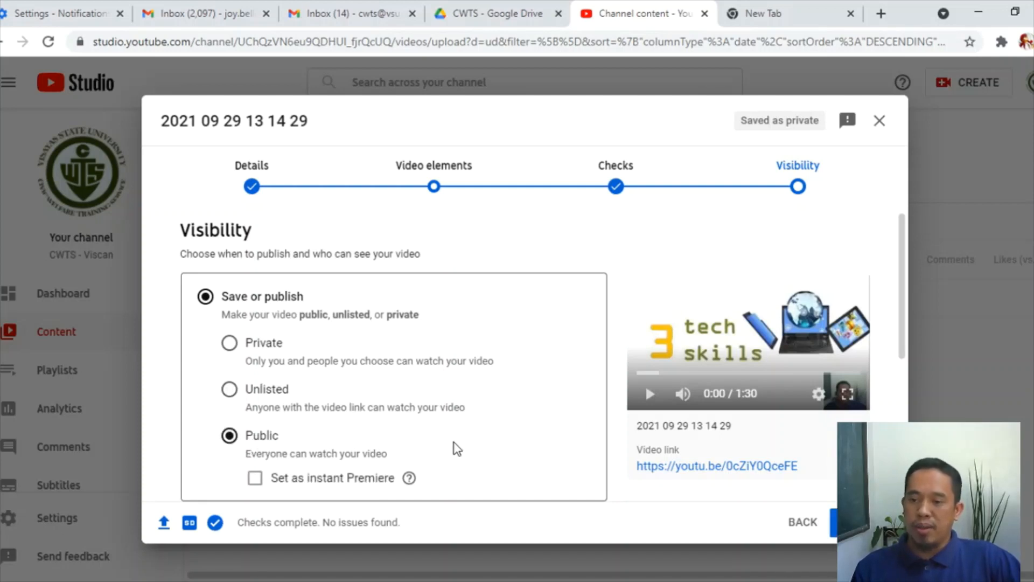
mouse_move(521, 434)
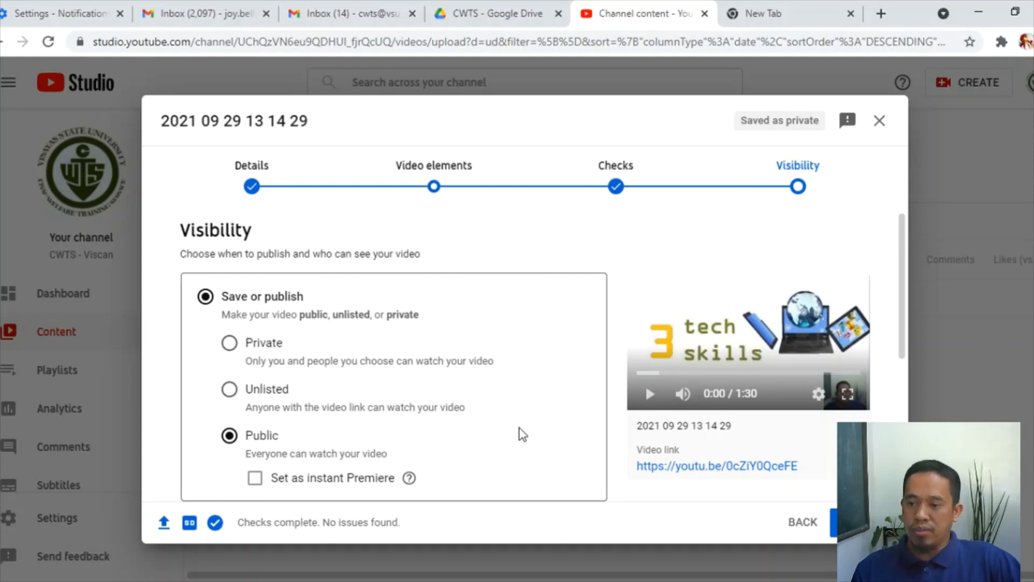
mouse_move(508, 417)
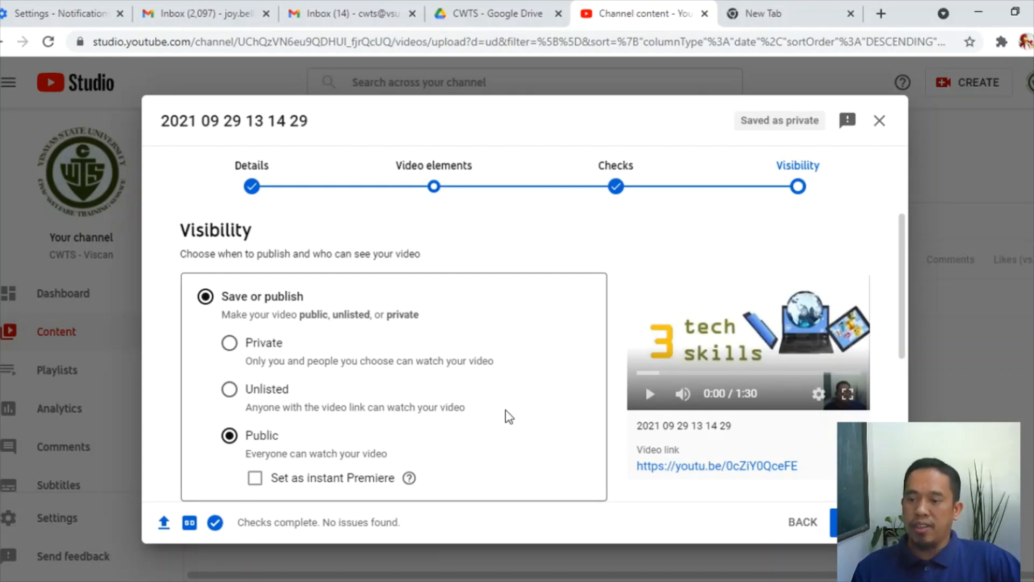
mouse_move(271, 361)
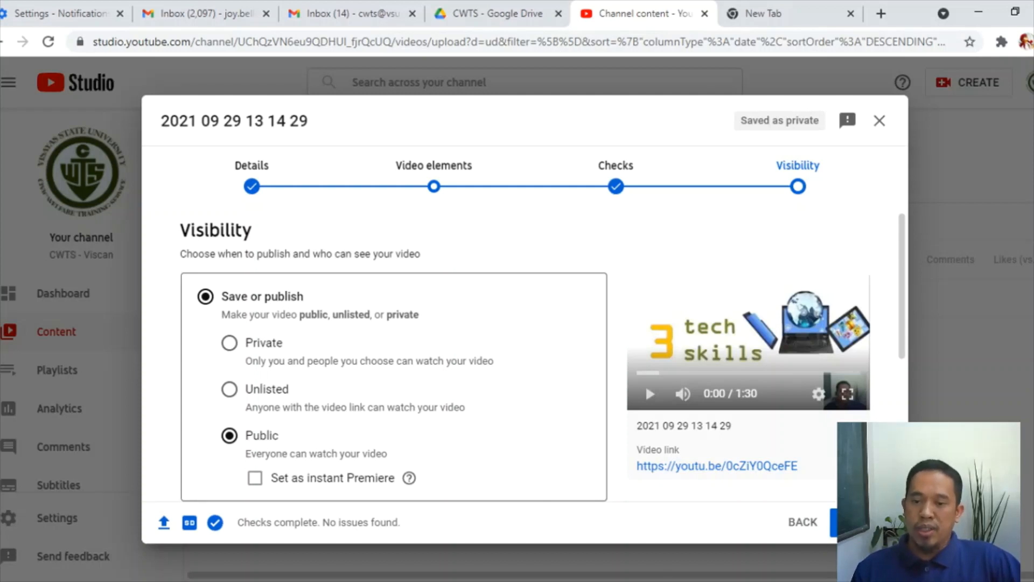
mouse_move(538, 496)
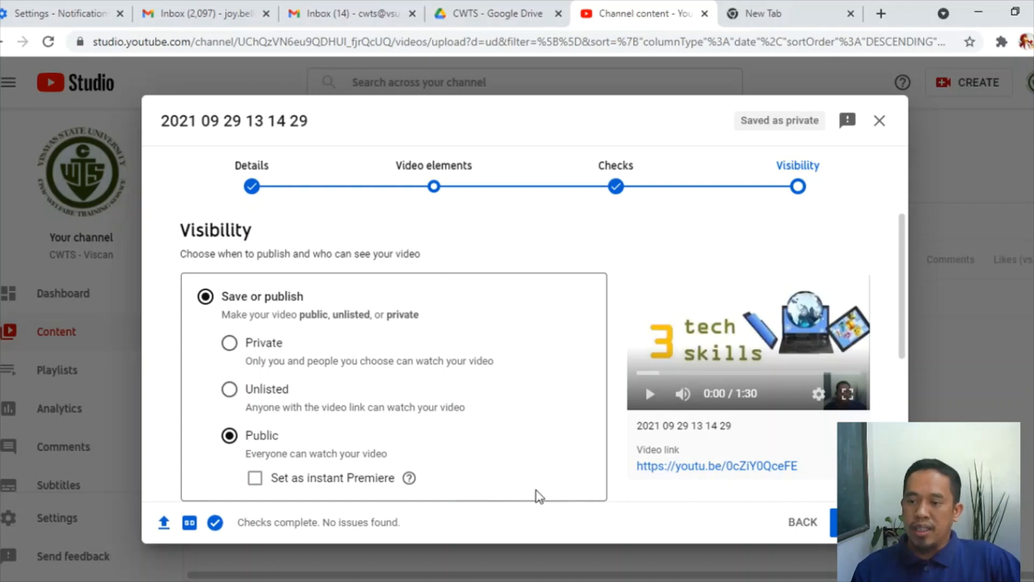
mouse_move(229, 389)
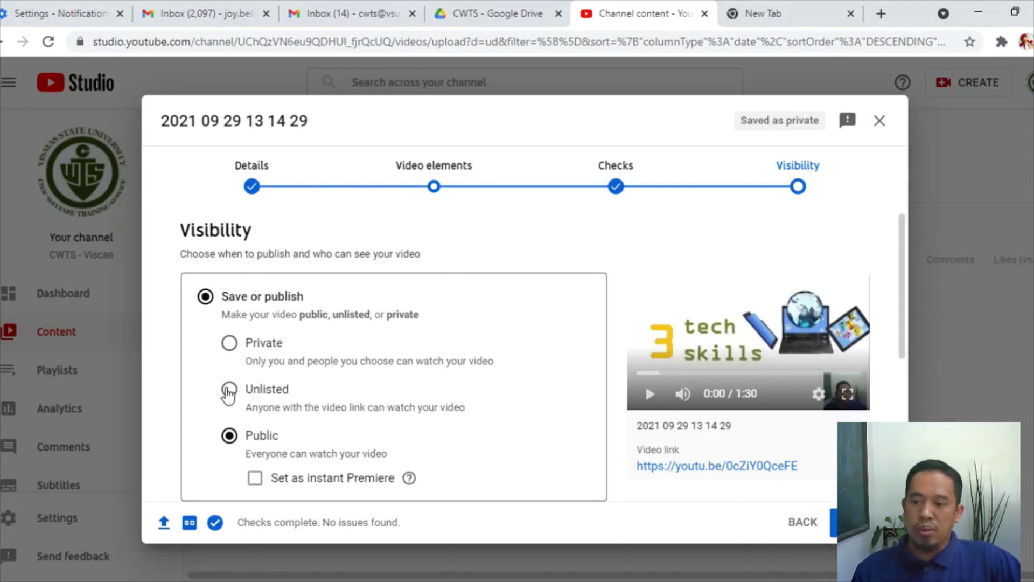
mouse_move(229, 386)
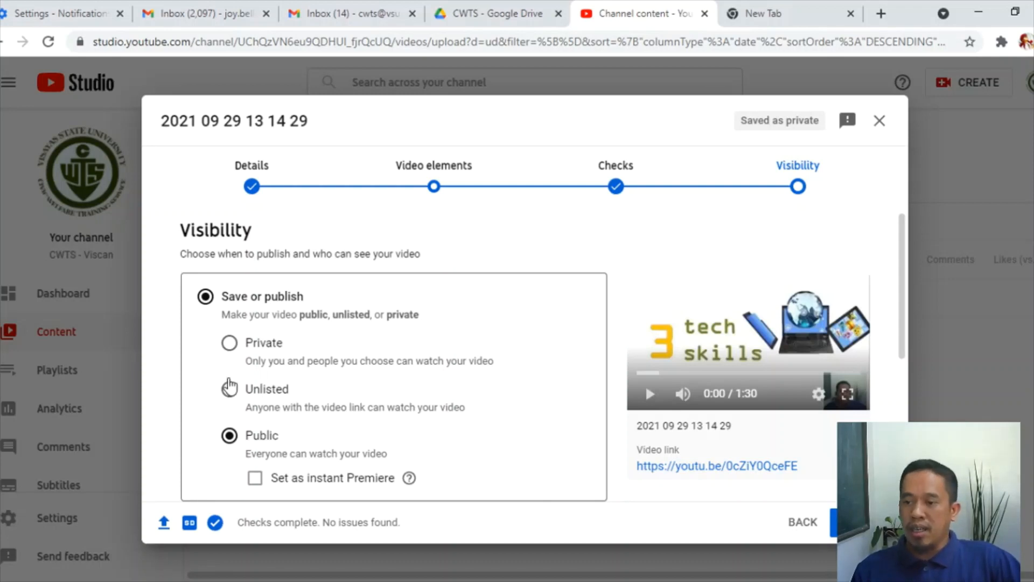
mouse_move(290, 405)
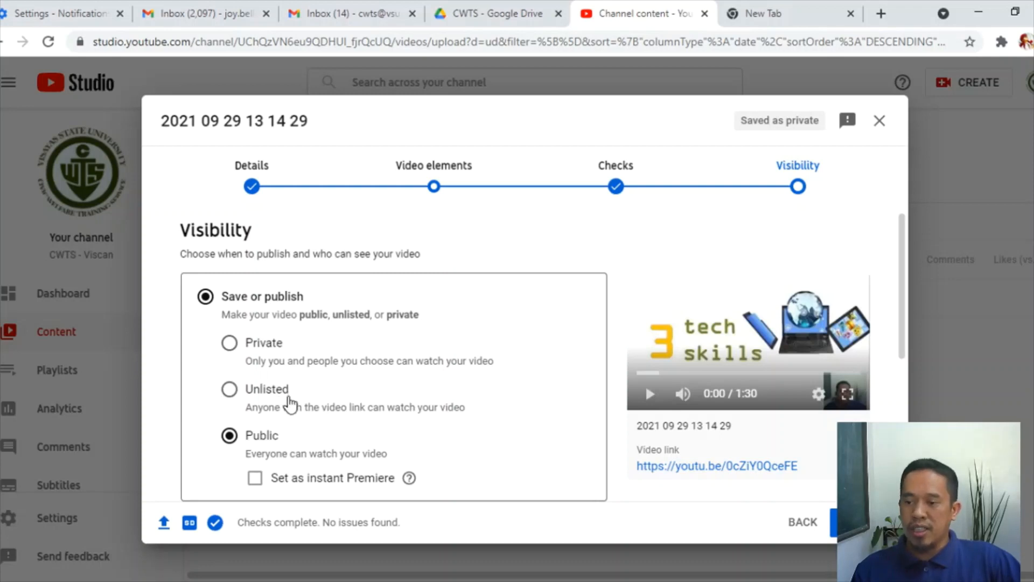
mouse_move(299, 447)
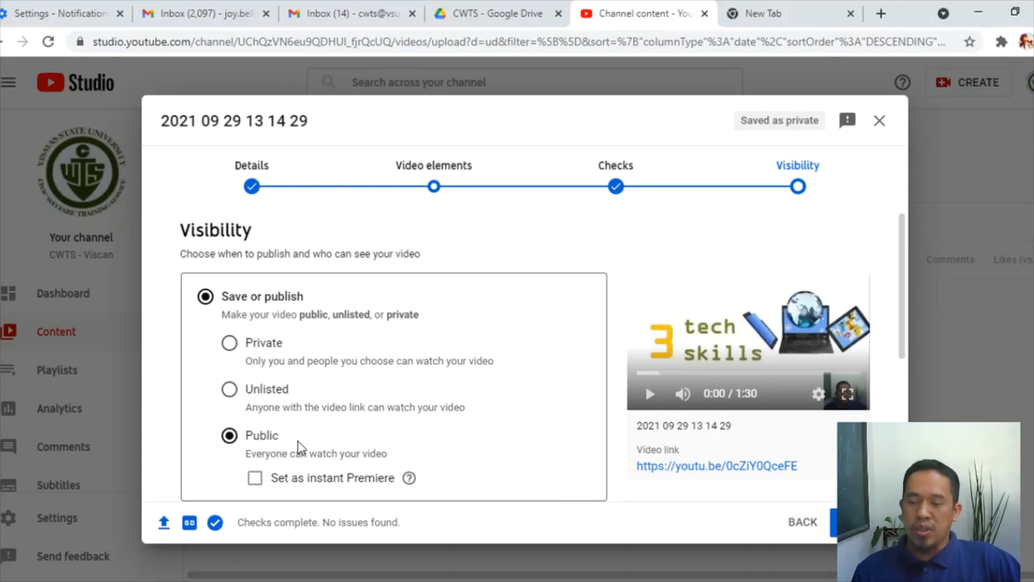
mouse_move(432, 433)
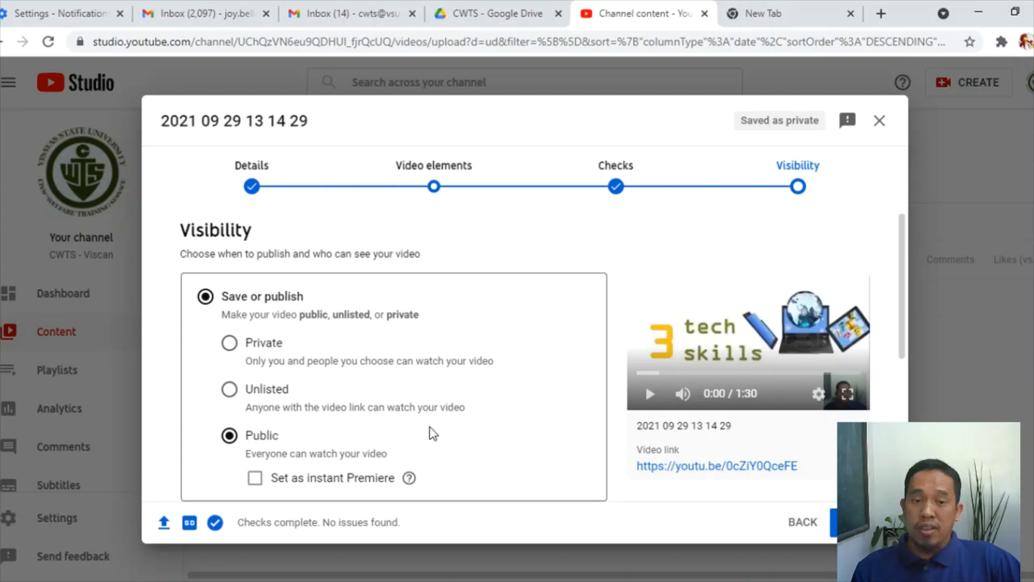
mouse_move(453, 430)
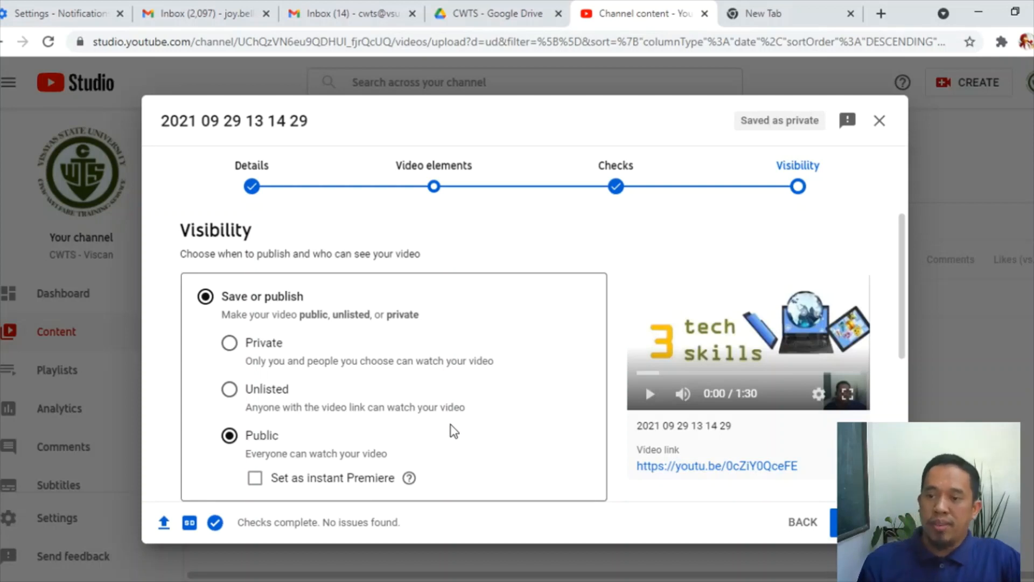
mouse_move(497, 426)
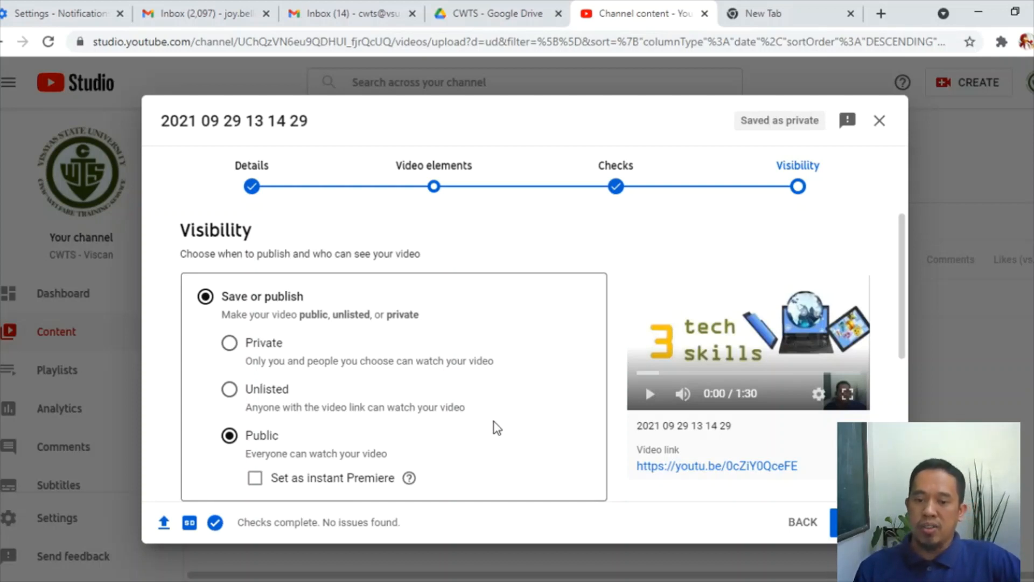
mouse_move(607, 494)
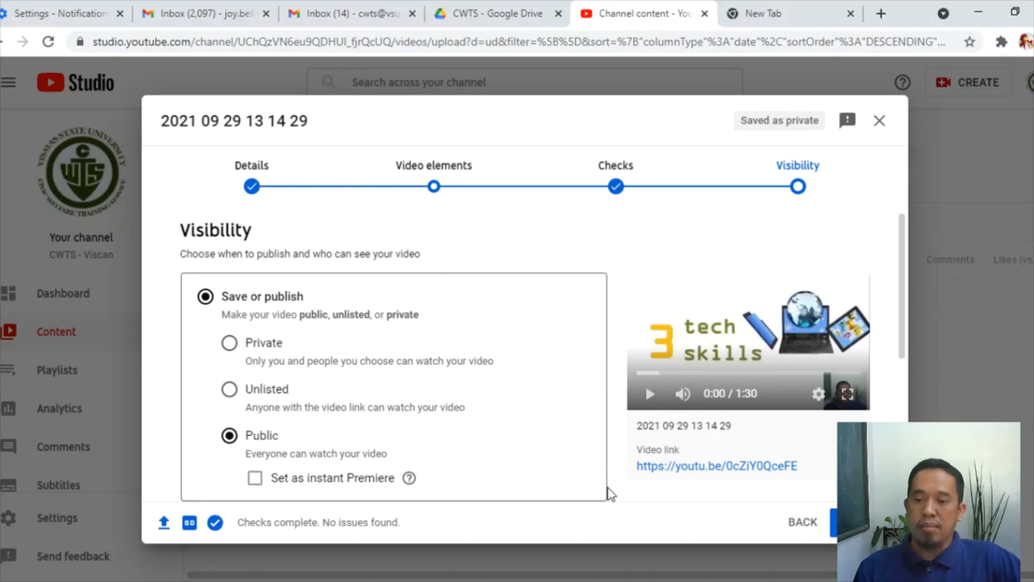
mouse_move(744, 509)
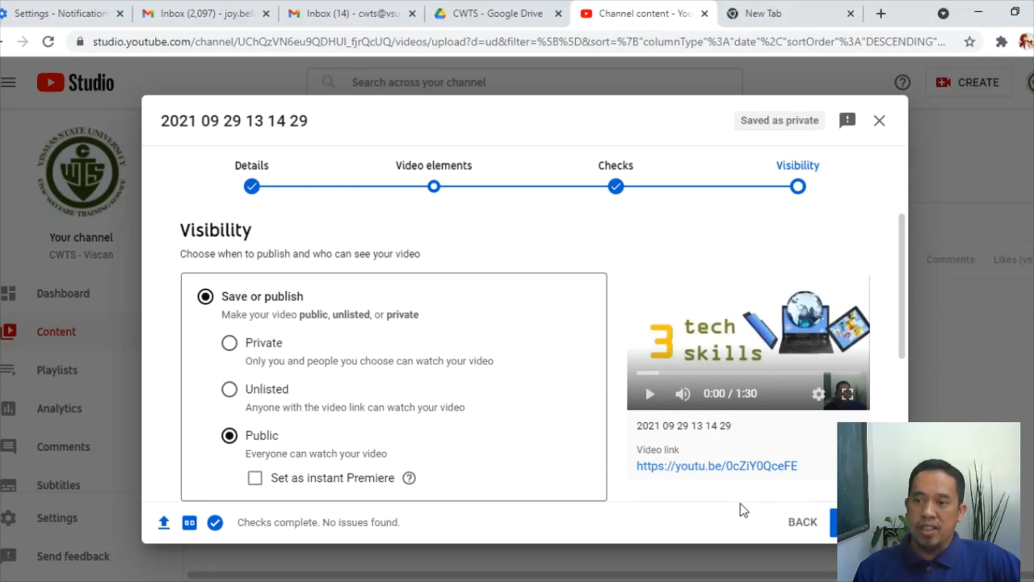
mouse_move(879, 124)
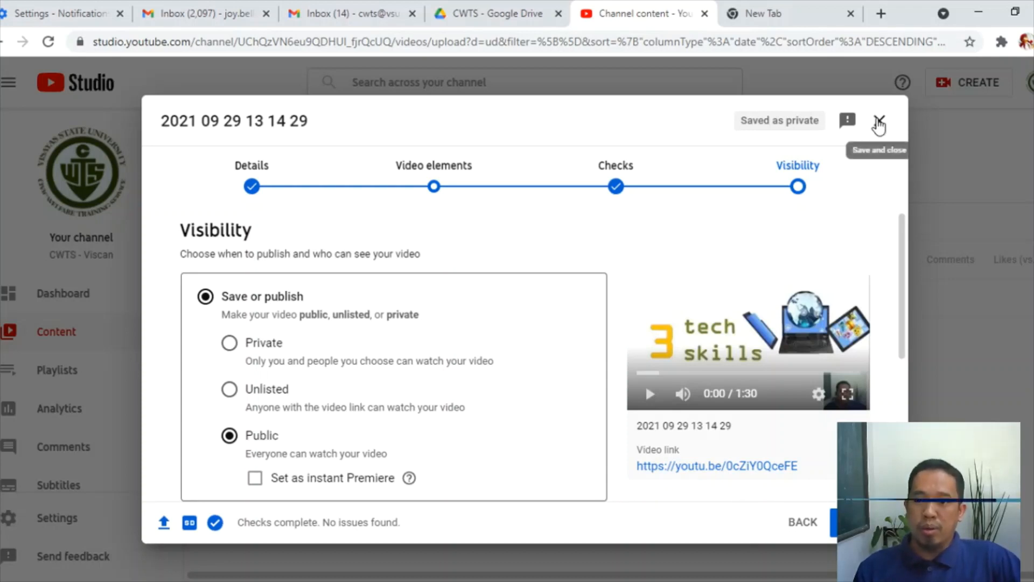
left_click(880, 124)
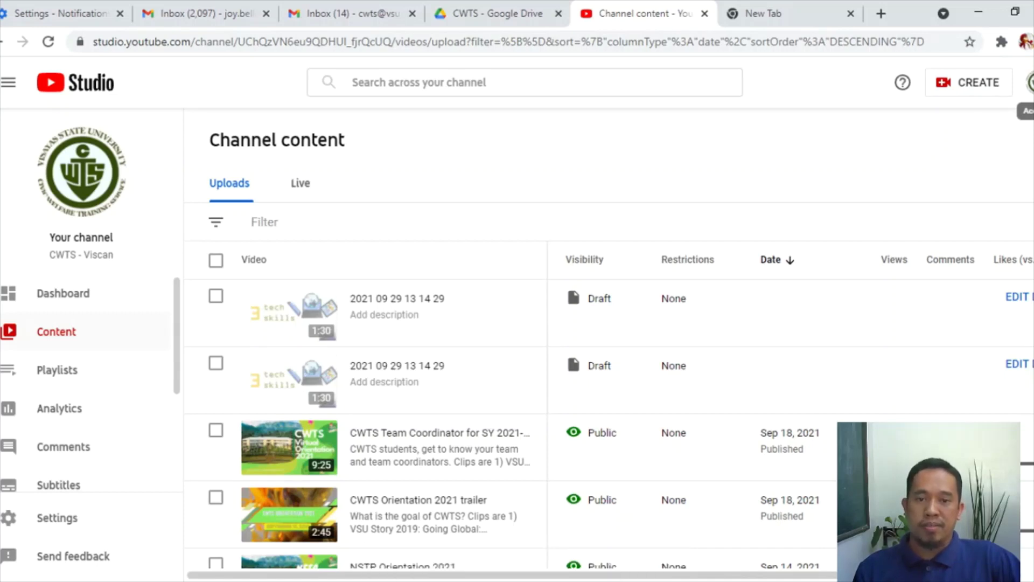
mouse_move(688, 178)
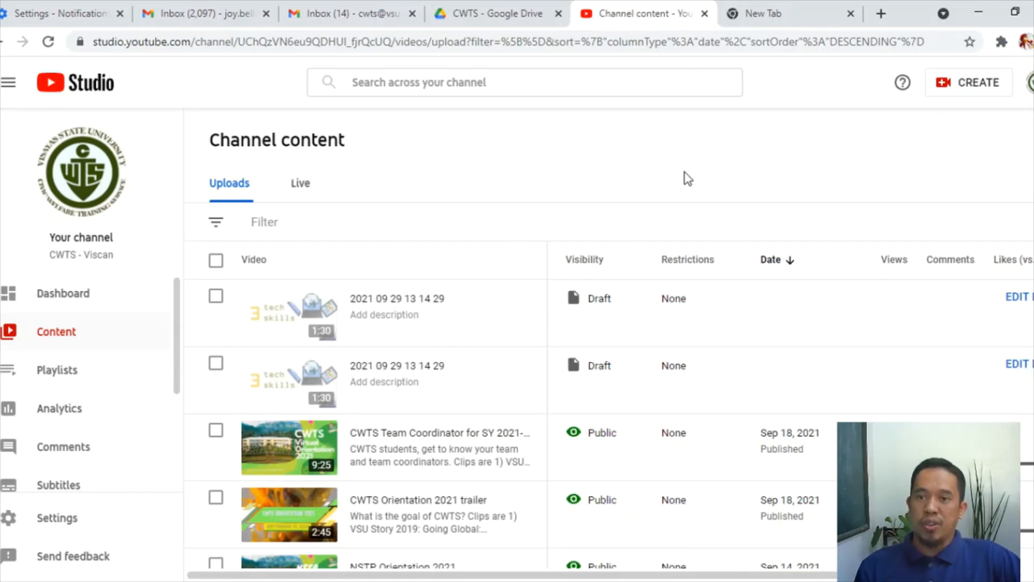
left_click(492, 13)
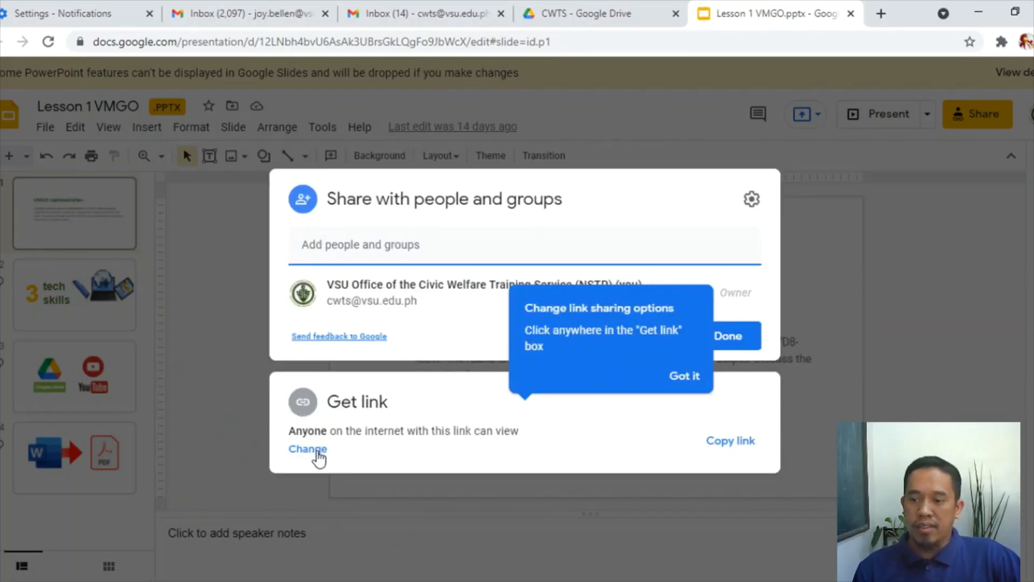
Dismiss the tip and review Lesson 1 VMGO's anyone-with-the-link sharing settings, then close them
left_click(685, 375)
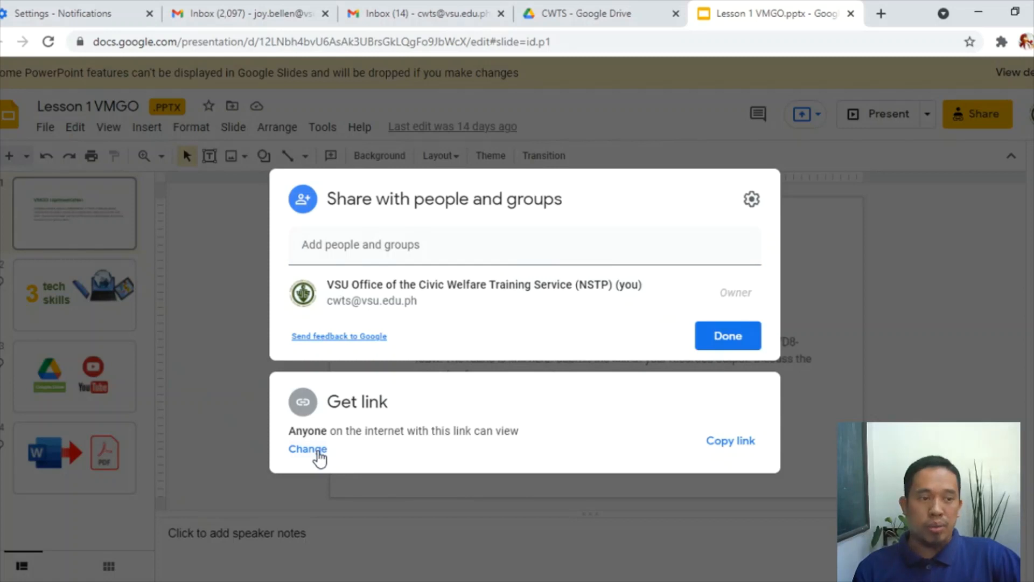
left_click(307, 449)
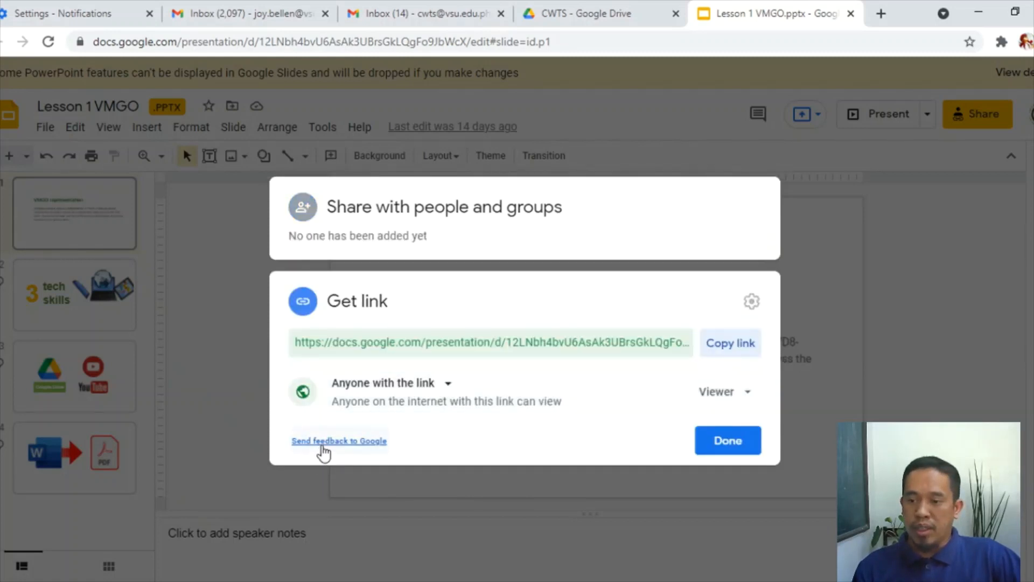
mouse_move(400, 386)
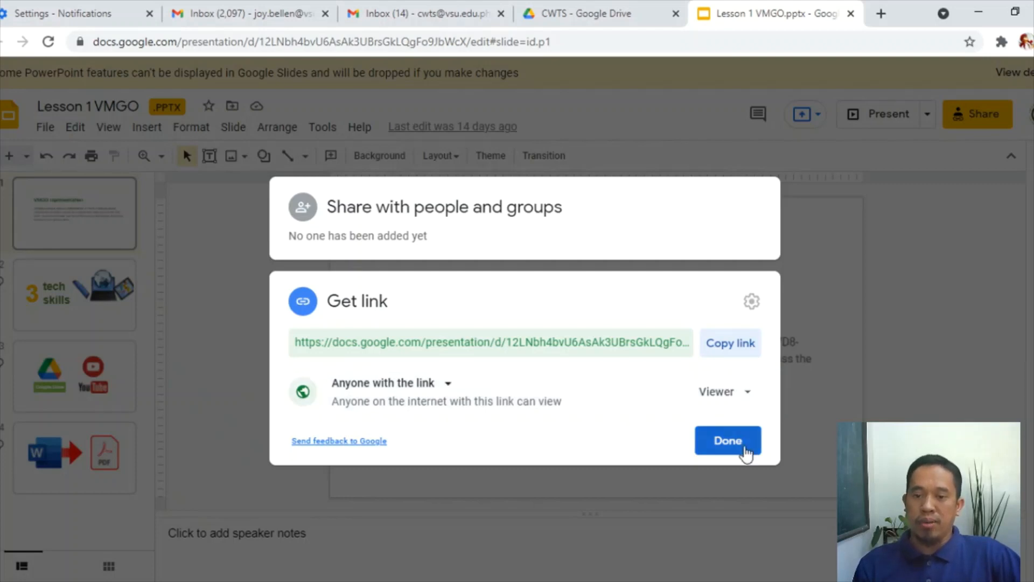
left_click(730, 344)
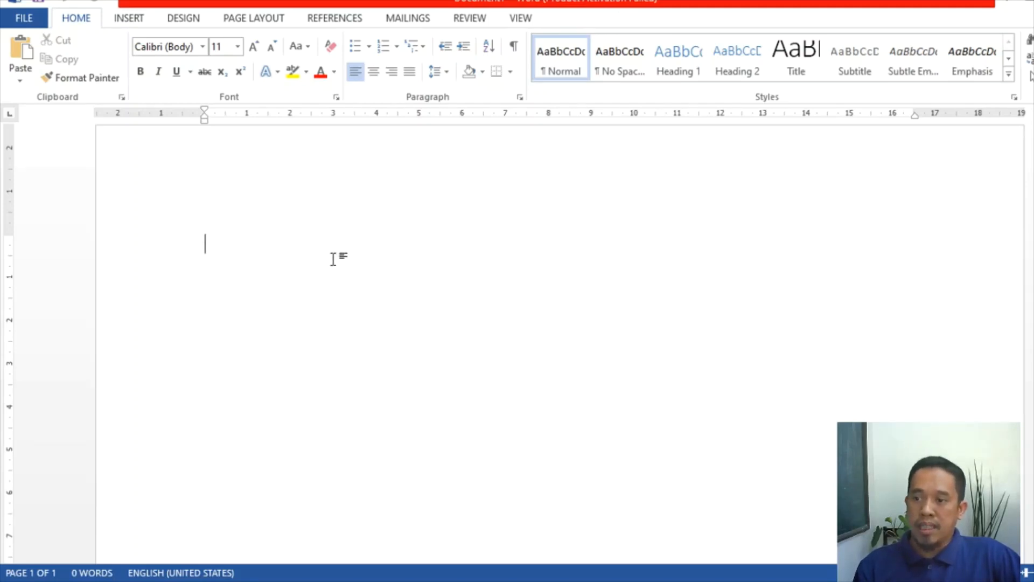
mouse_move(353, 259)
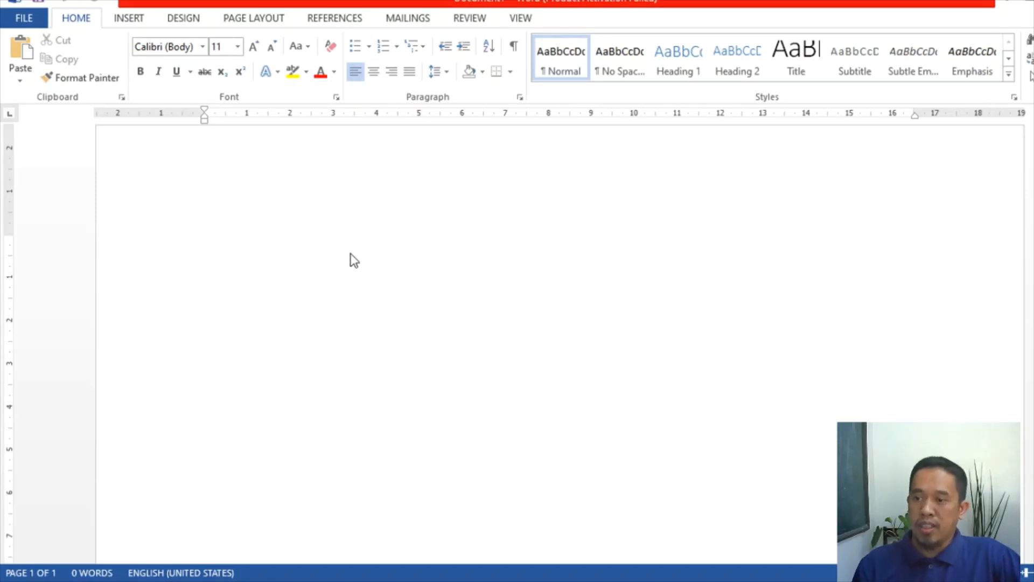
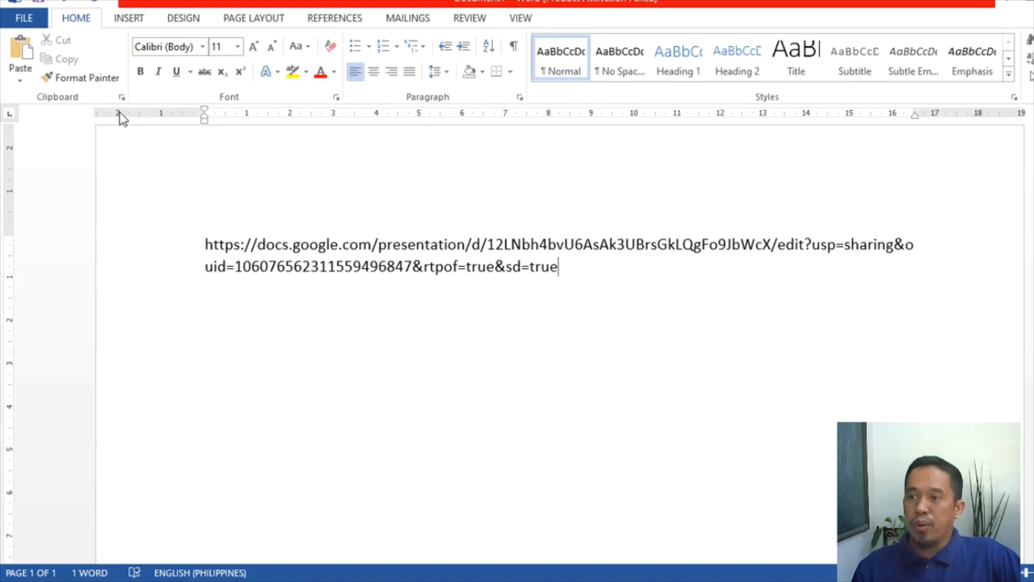
Paste the Lesson 1 VMGO Google Slides share link into the blank Word document
mouse_move(24, 17)
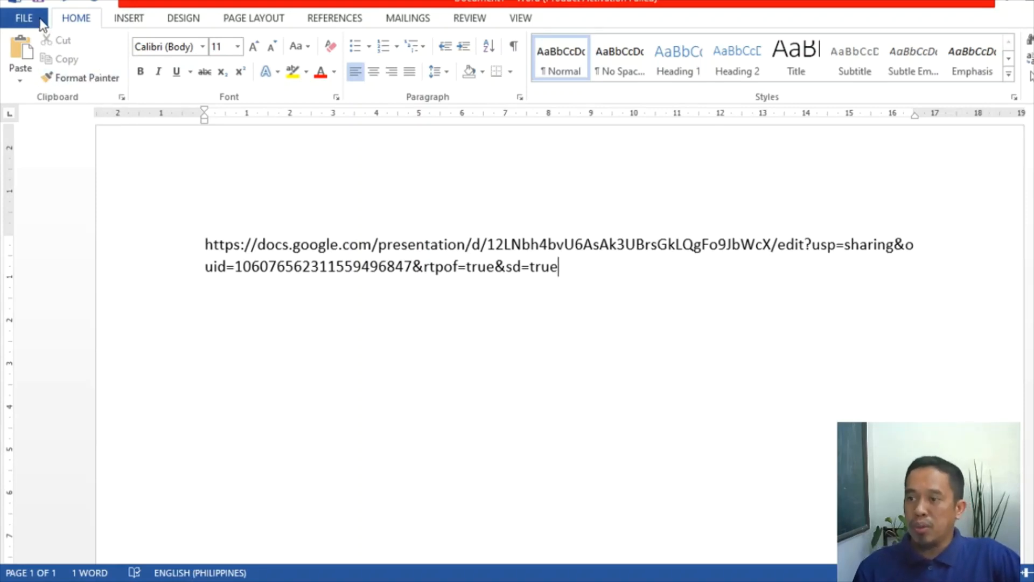
left_click(24, 18)
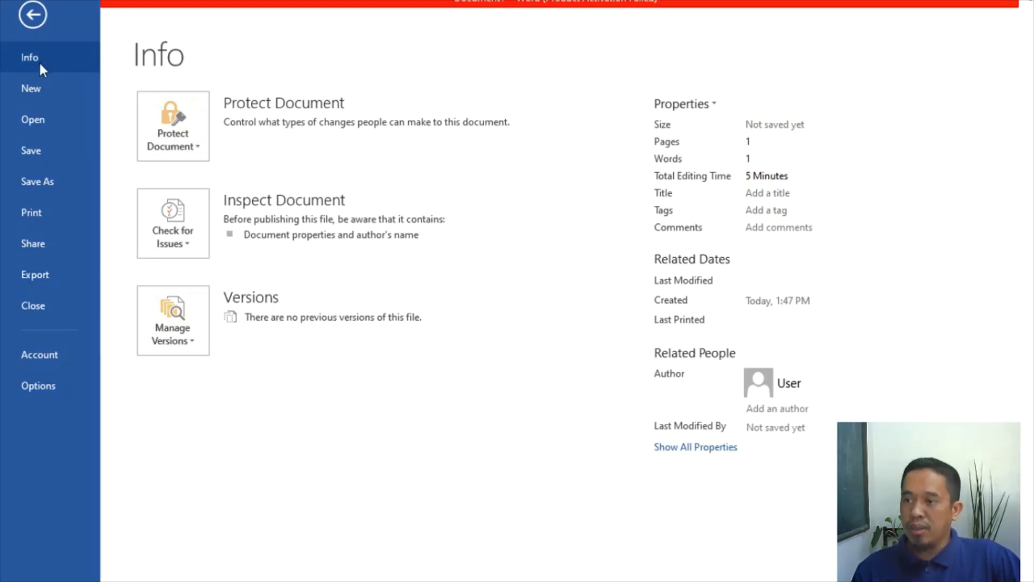
View Word's File > Save As page, then return to the document holding the link
left_click(32, 14)
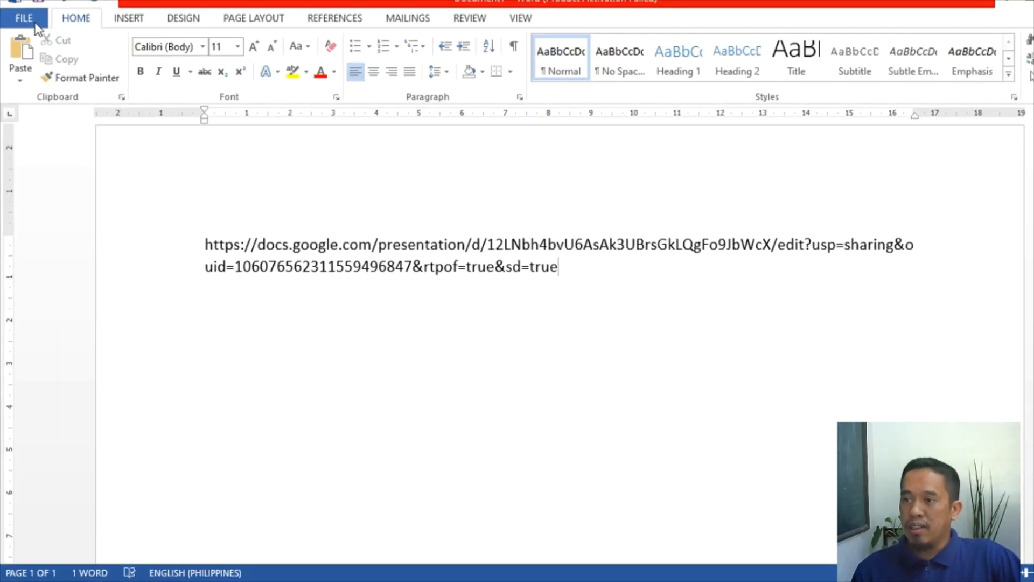
left_click(24, 18)
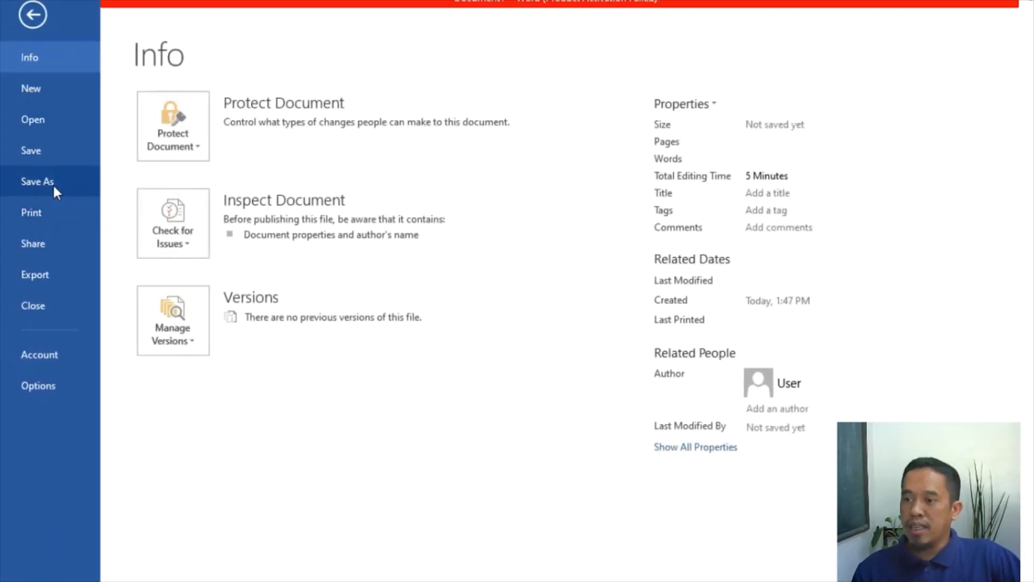
left_click(38, 182)
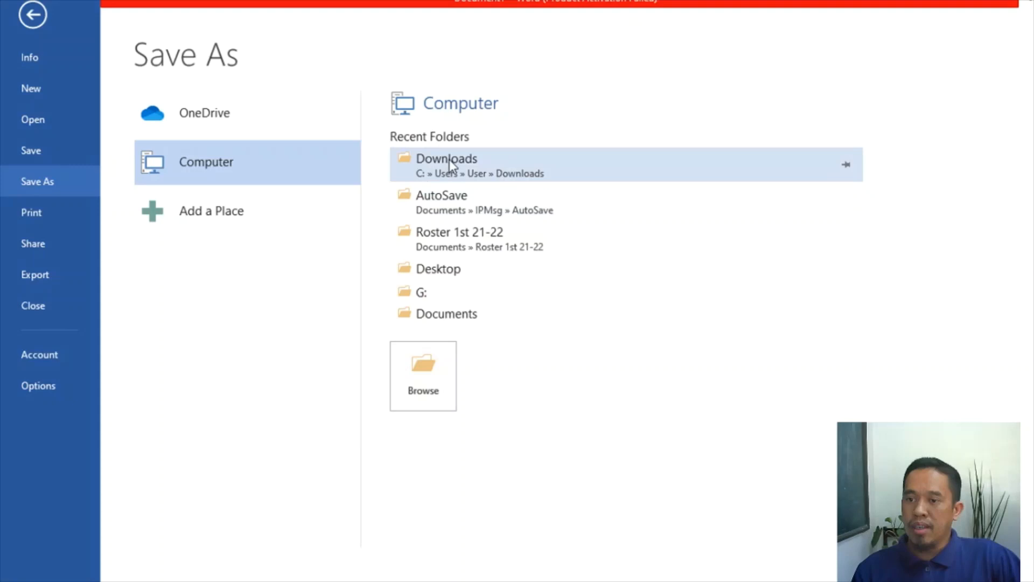
mouse_move(555, 173)
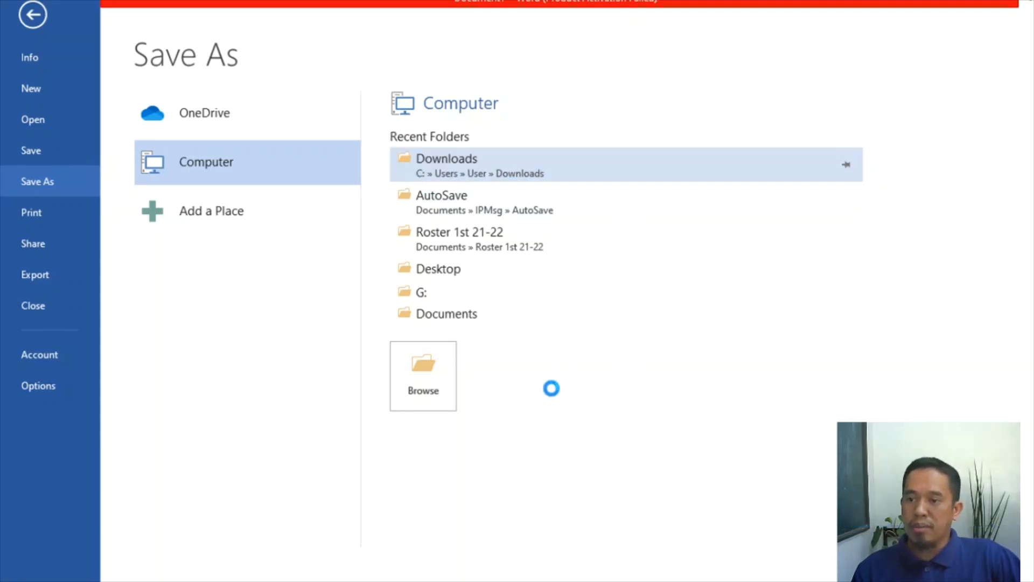
mouse_move(446, 458)
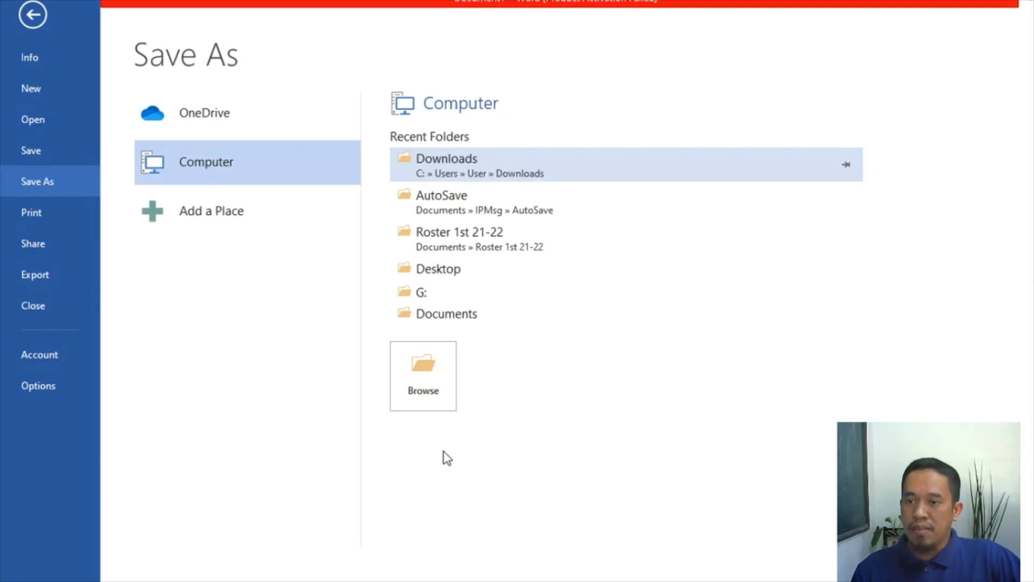
mouse_move(221, 263)
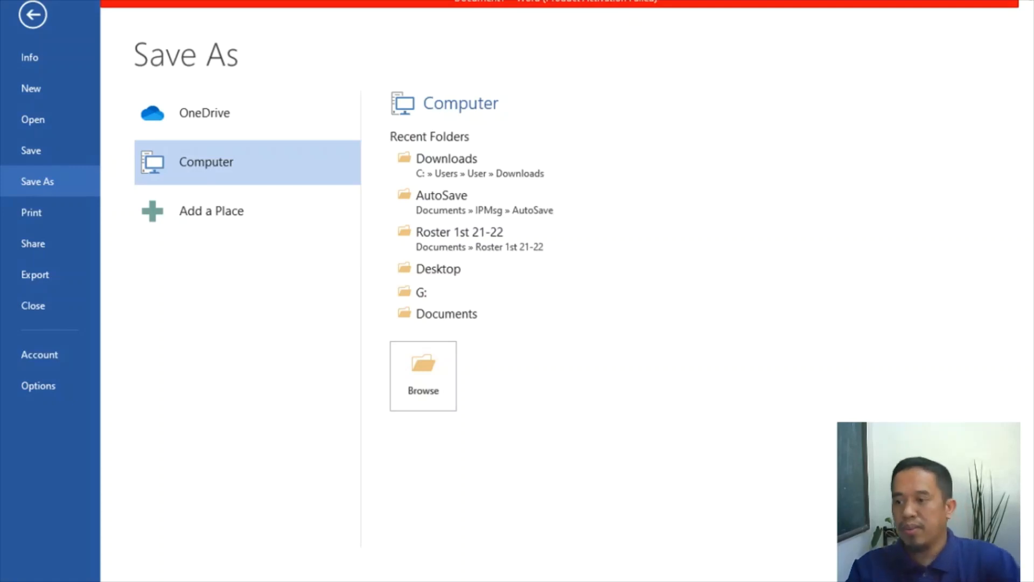
mouse_move(242, 293)
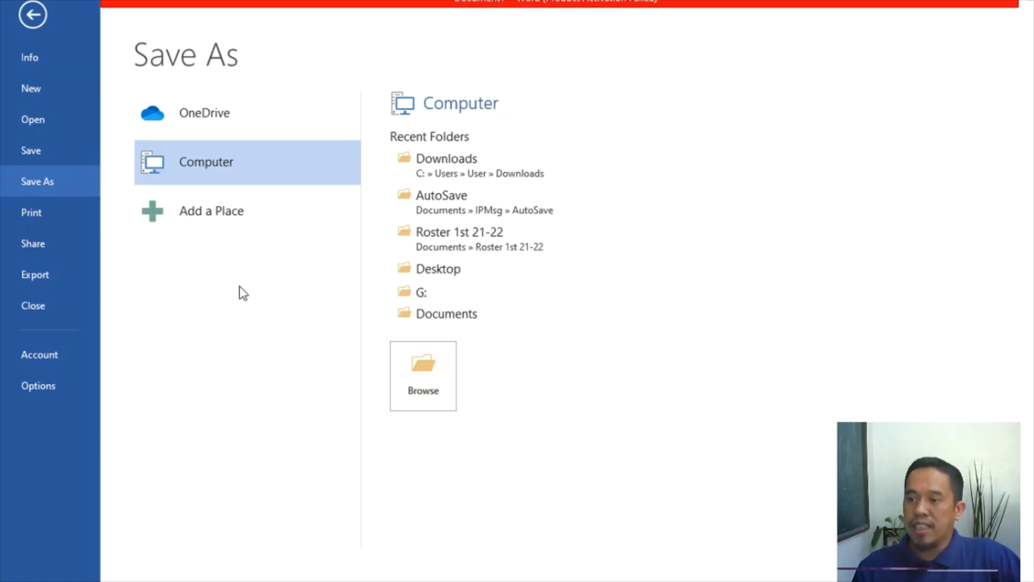
mouse_move(199, 385)
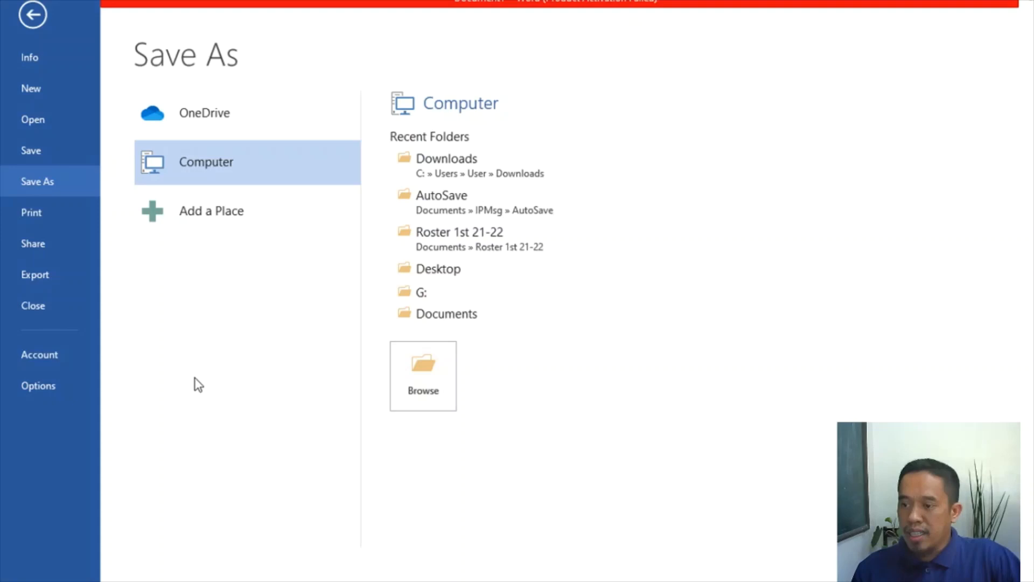
mouse_move(235, 284)
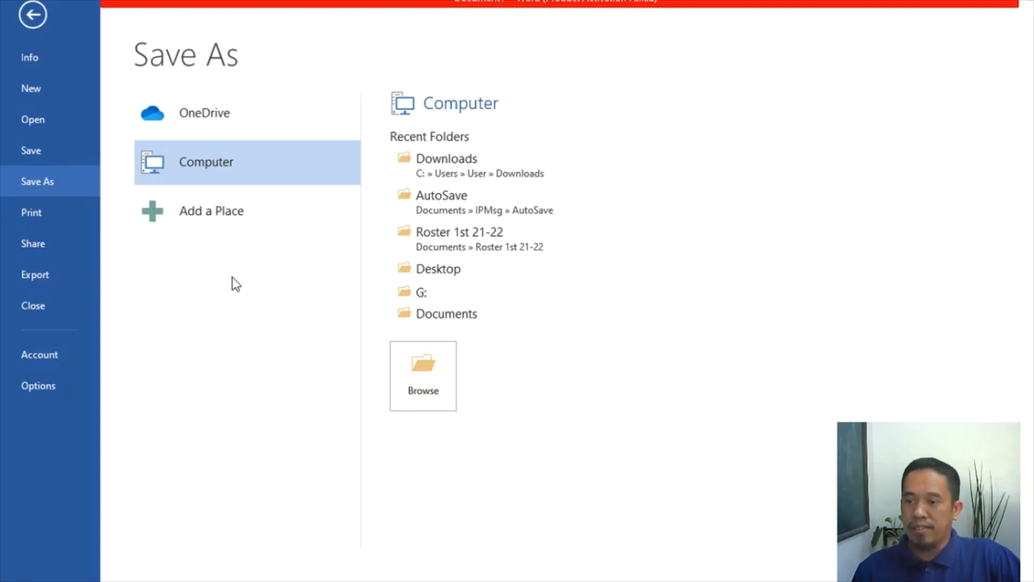
mouse_move(428, 425)
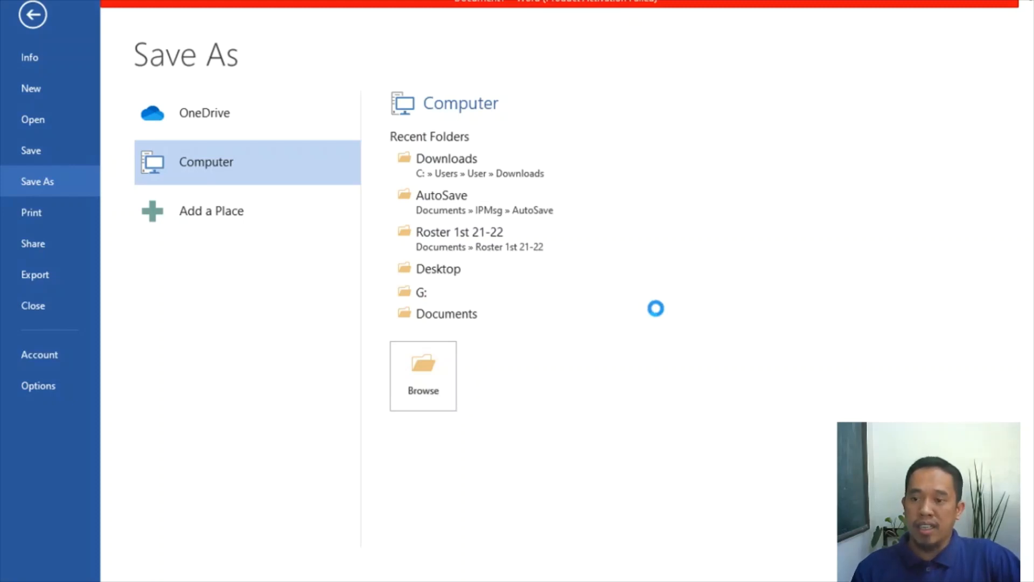
left_click(32, 14)
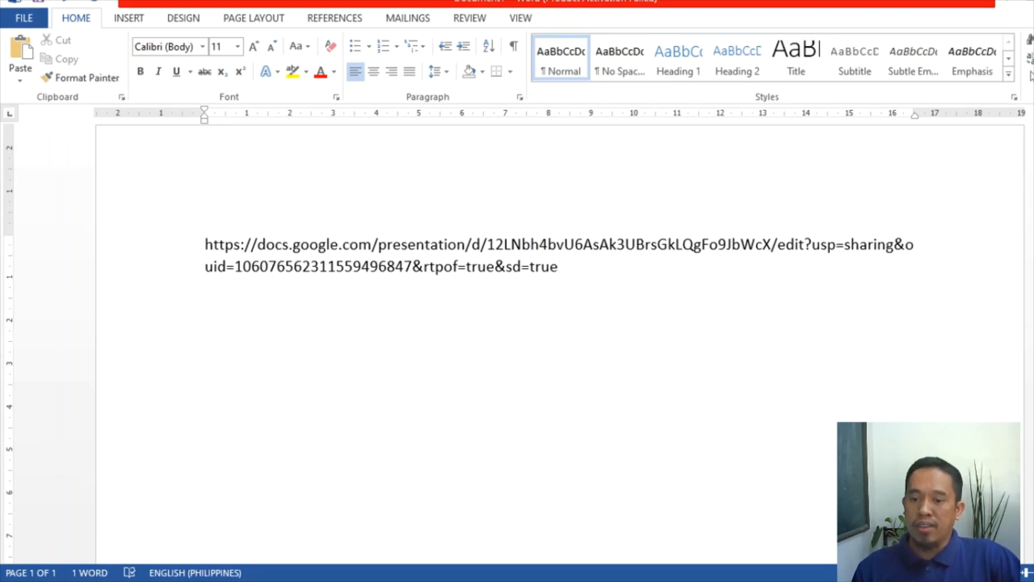
left_click(557, 267)
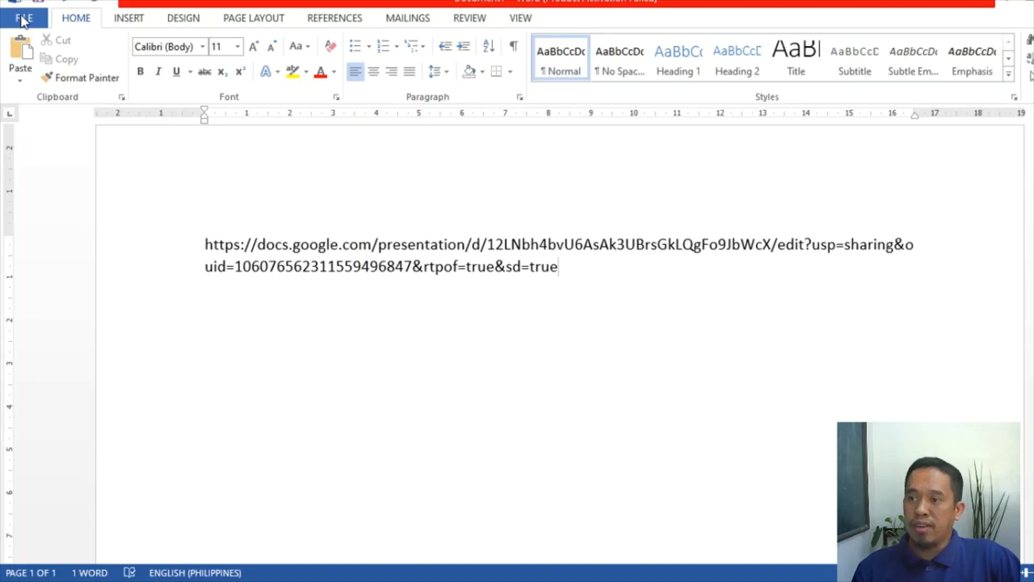
left_click(24, 17)
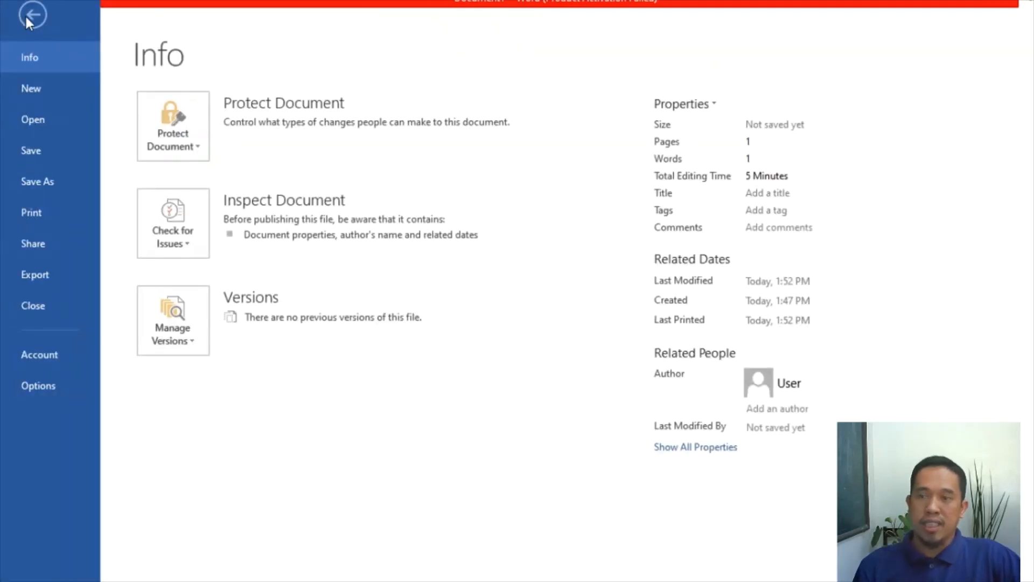
mouse_move(50, 243)
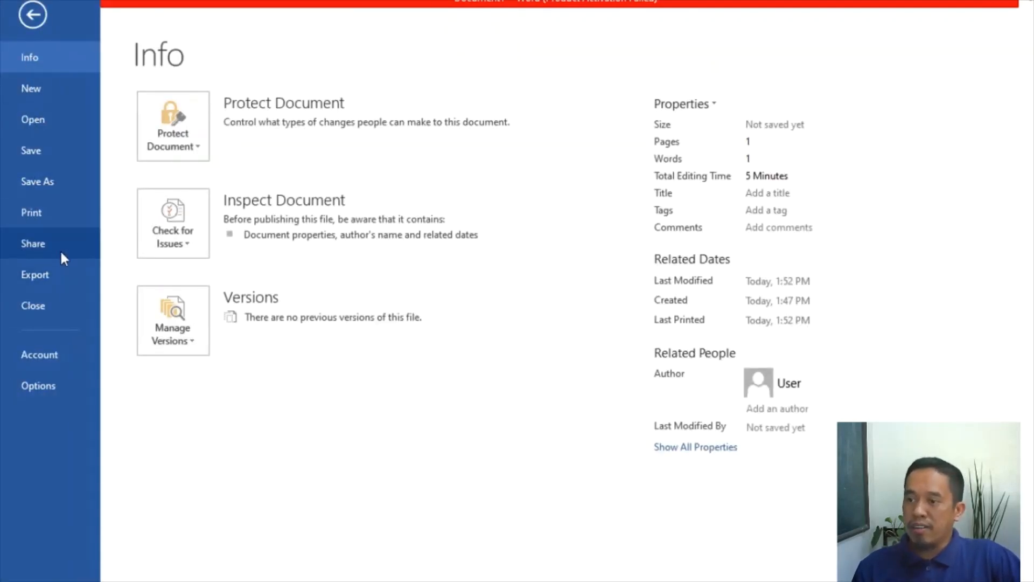
left_click(35, 274)
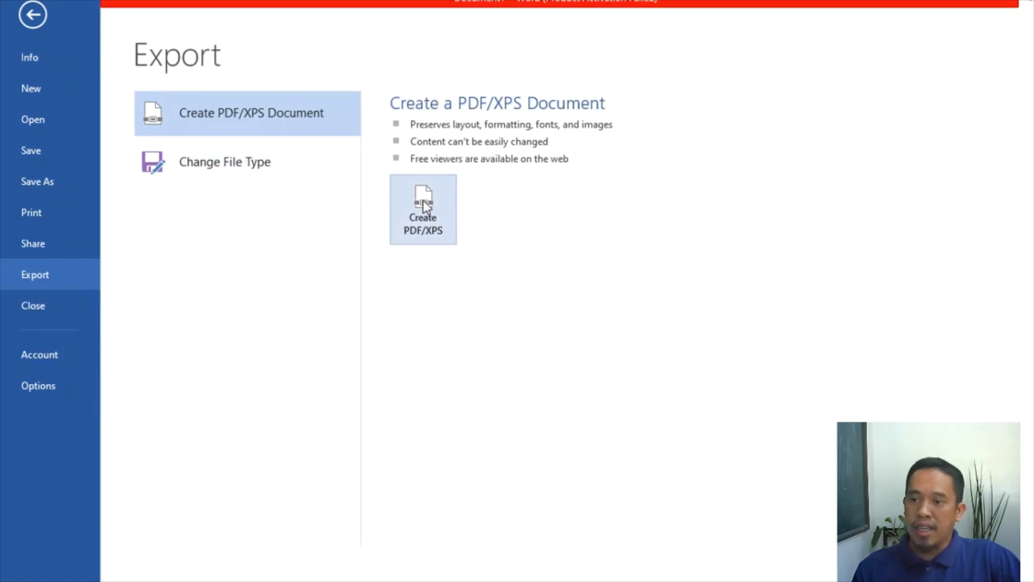
mouse_move(427, 209)
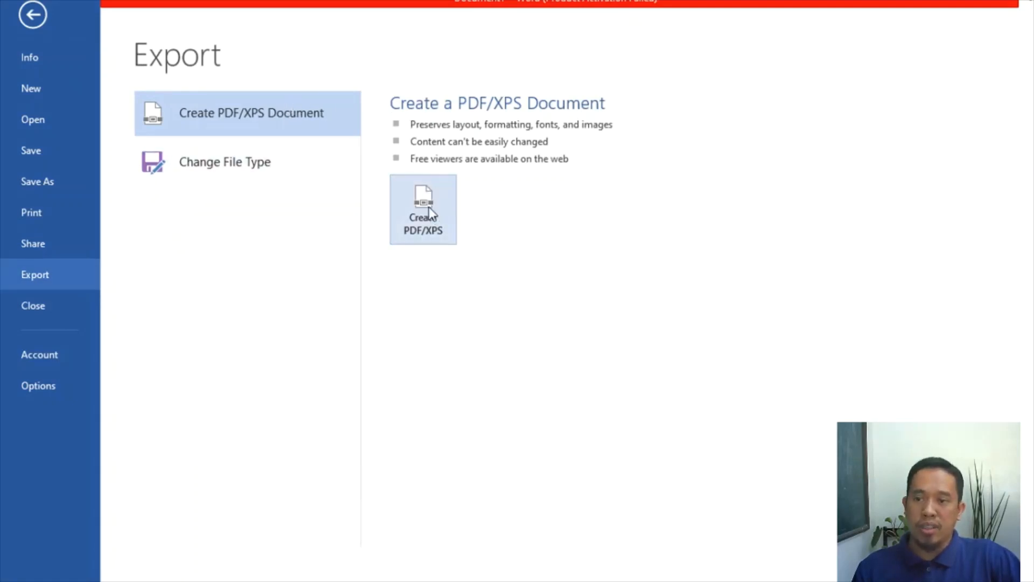
left_click(32, 15)
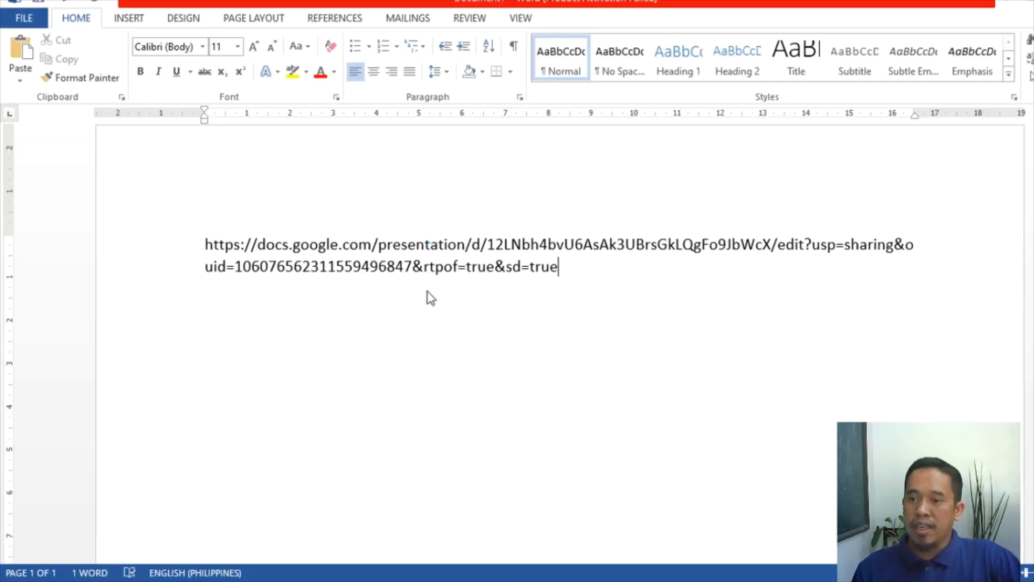
mouse_move(196, 288)
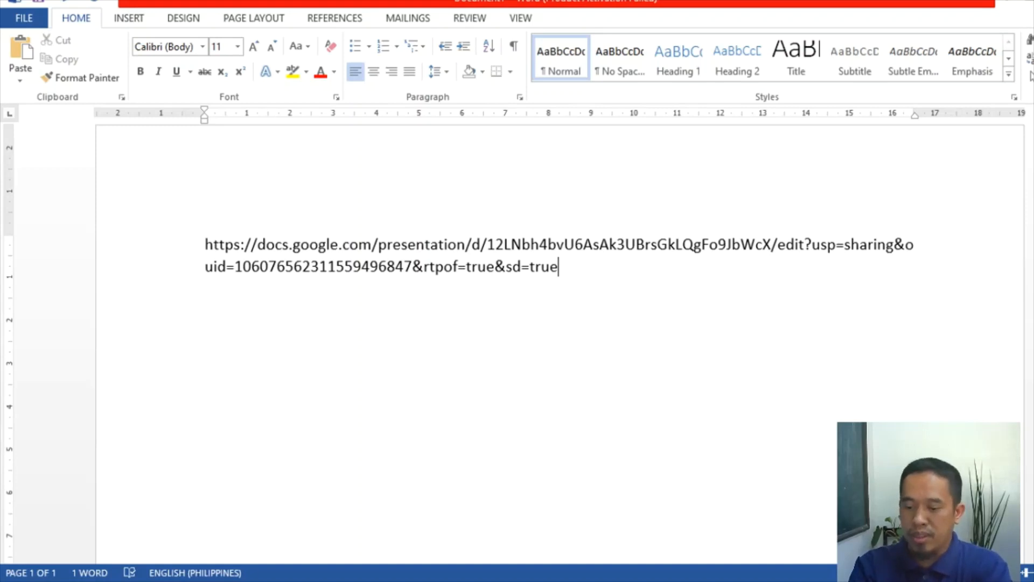
mouse_move(409, 396)
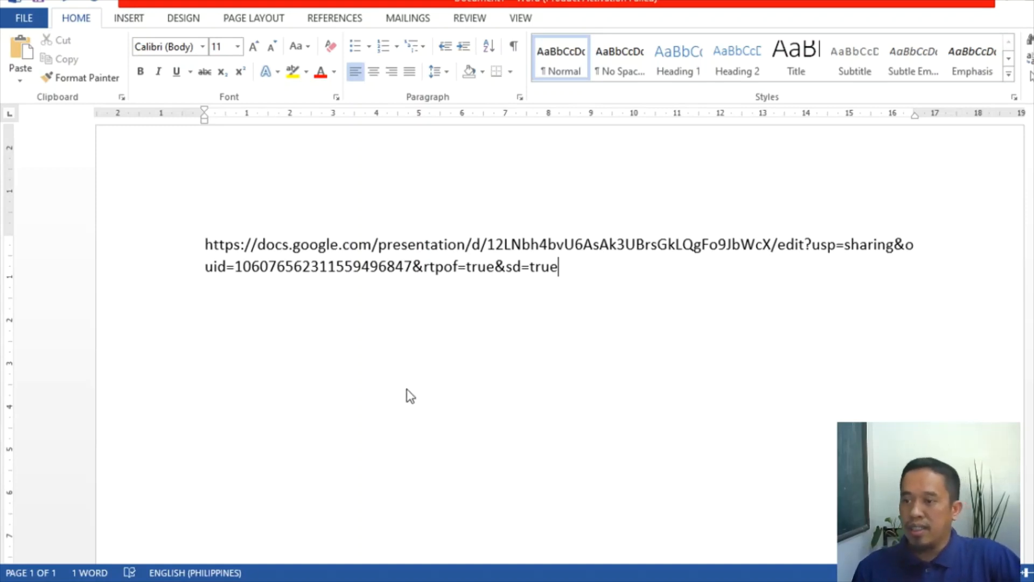